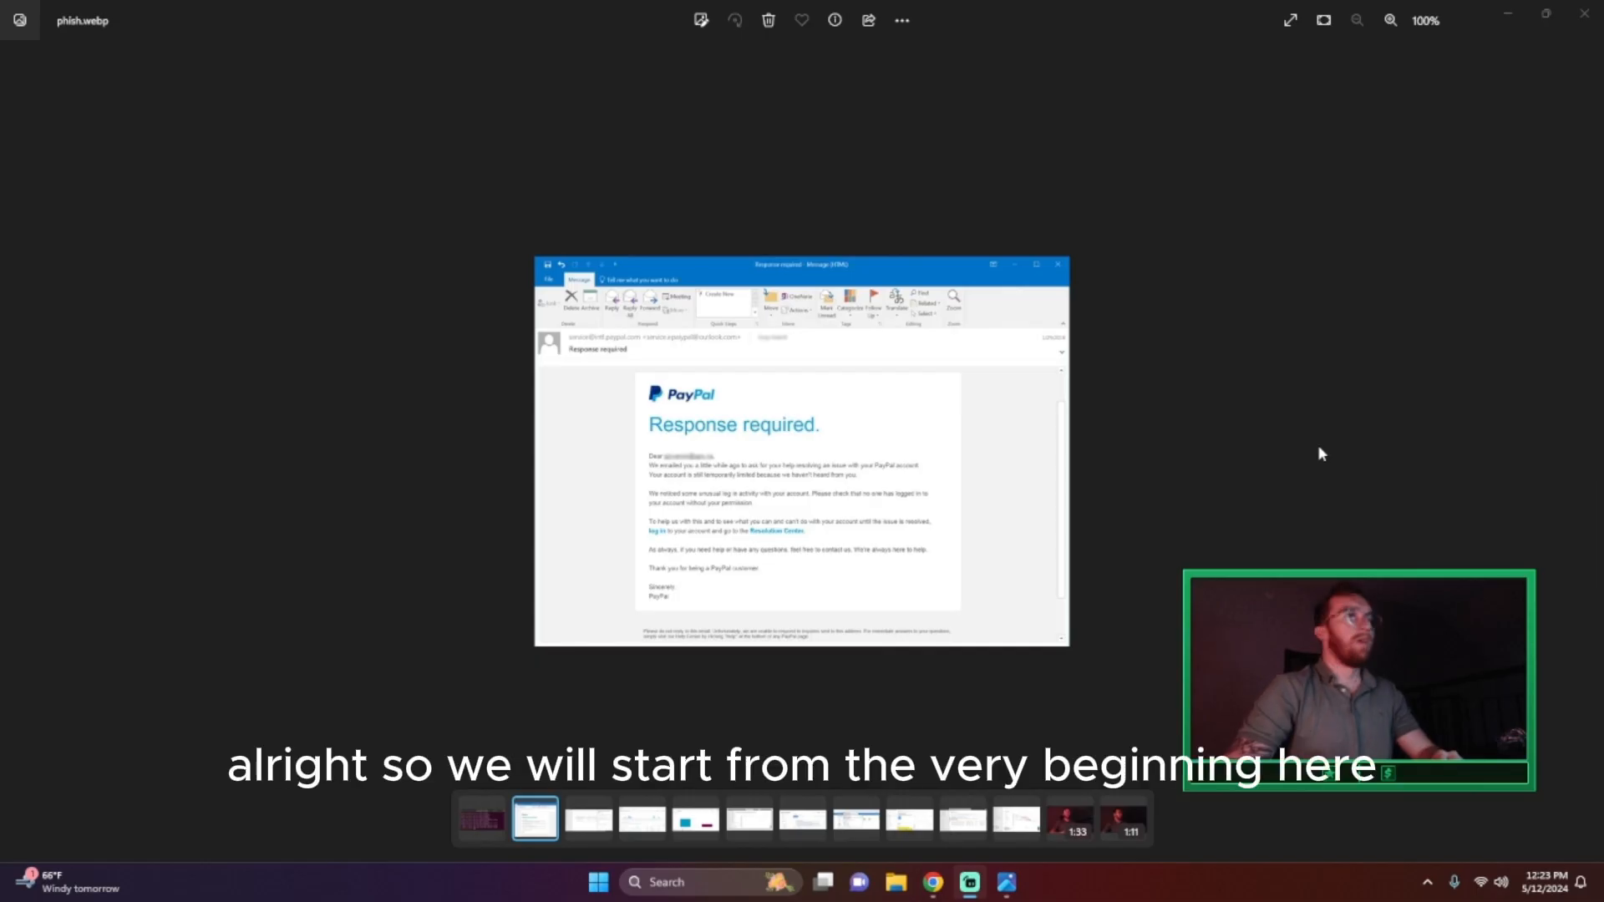
- Zoom into the phishing email screenshot to read the sender, then advance to the Defender incident screenshot
left_click(1386, 20)
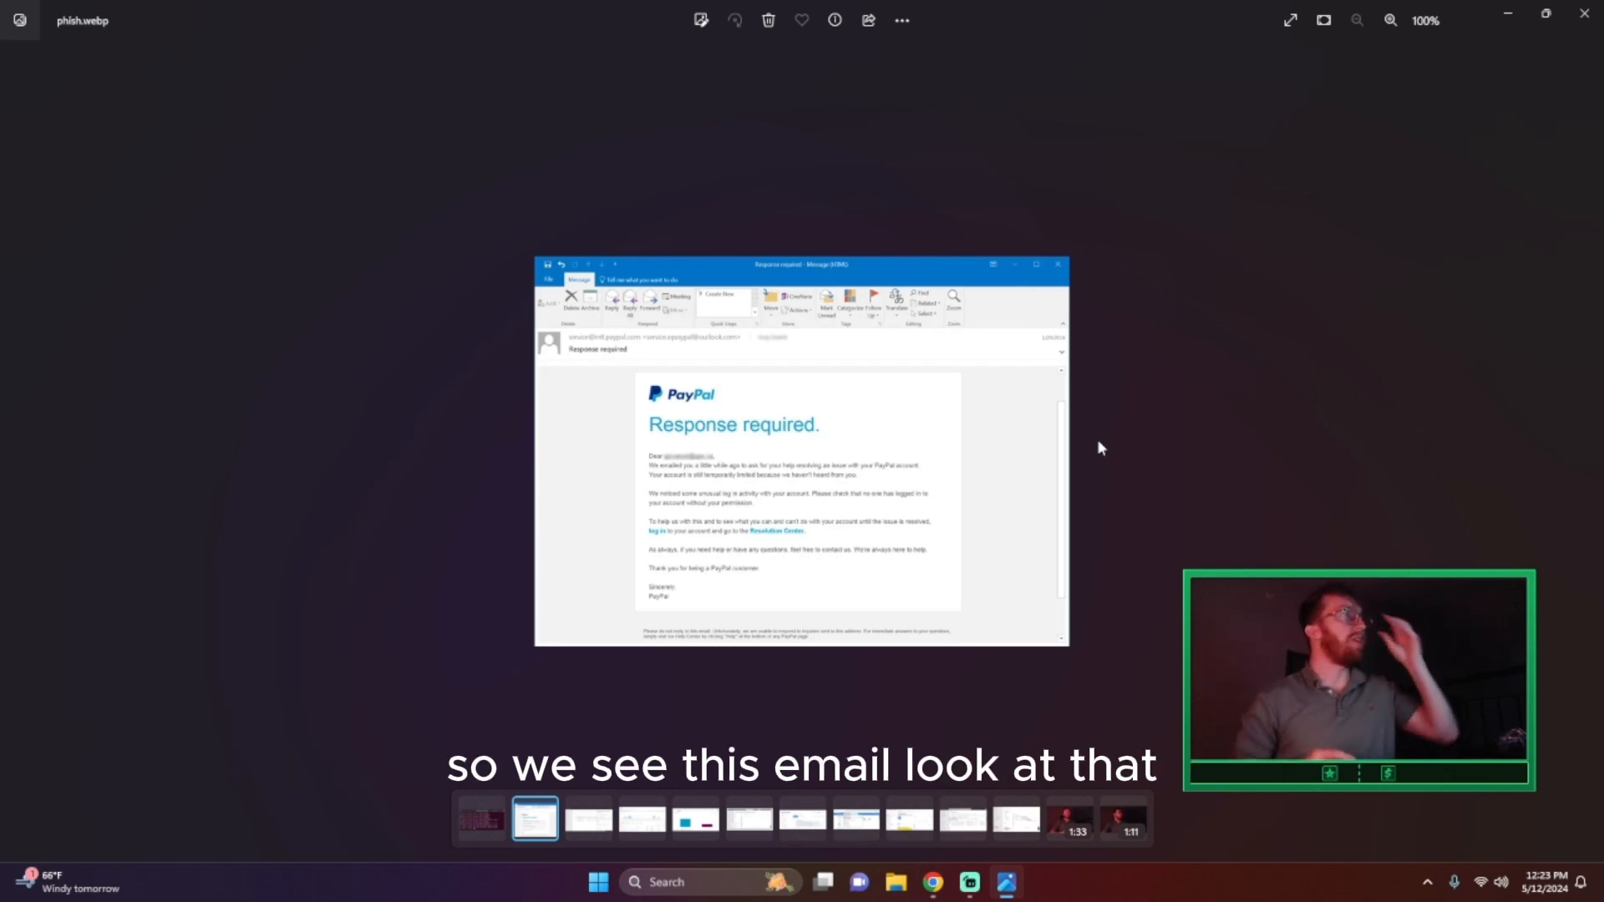
left_click(1389, 20)
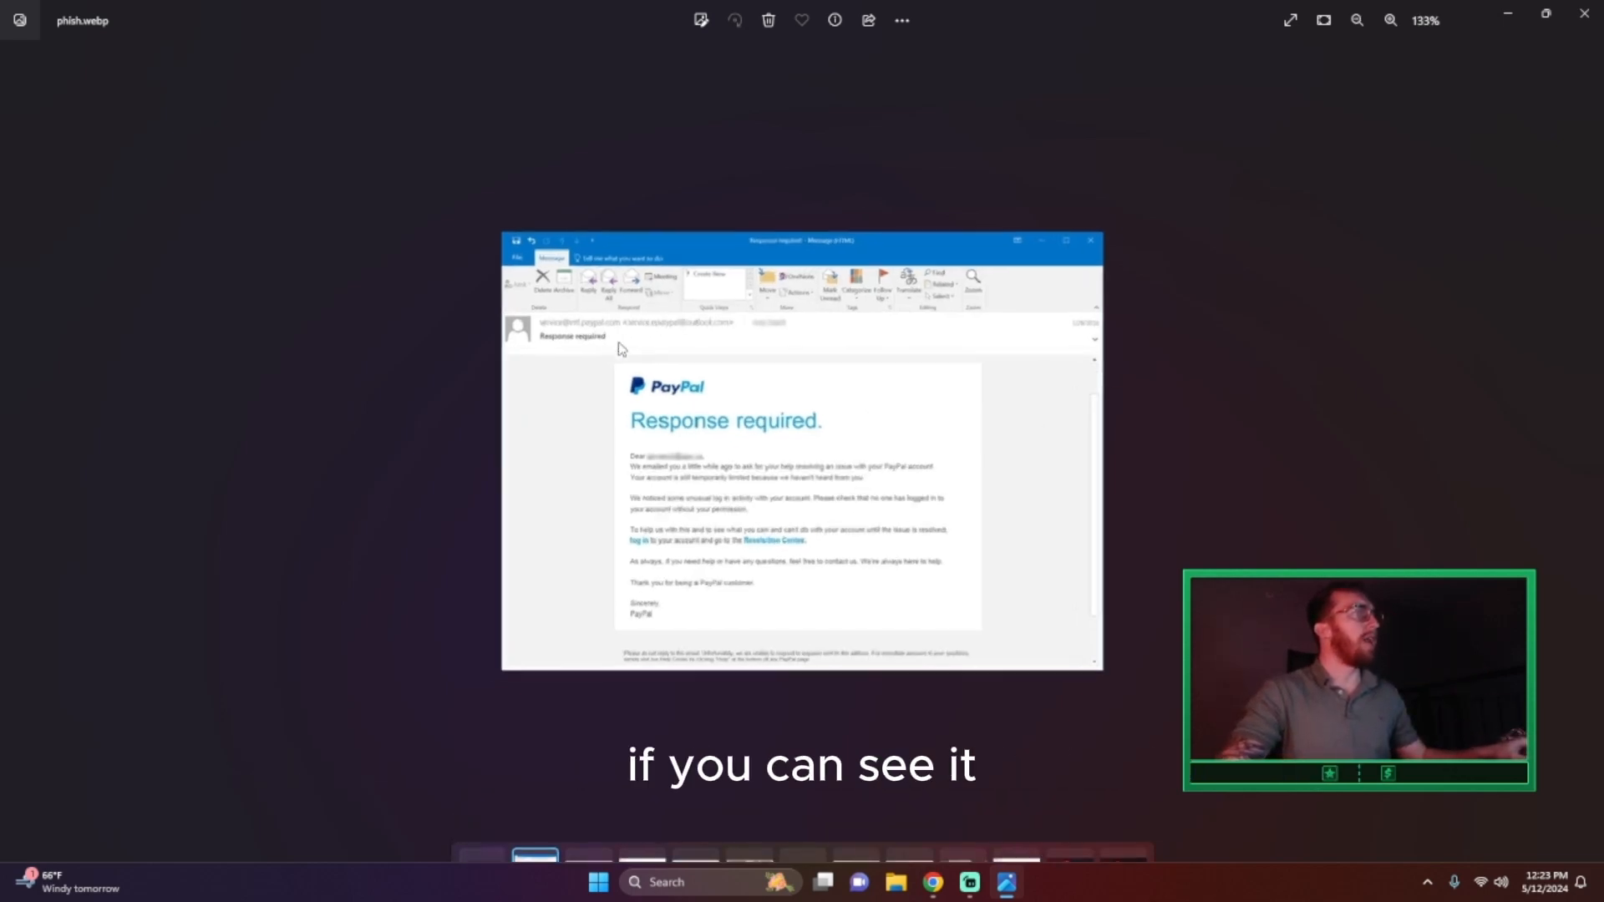
left_click(1390, 20)
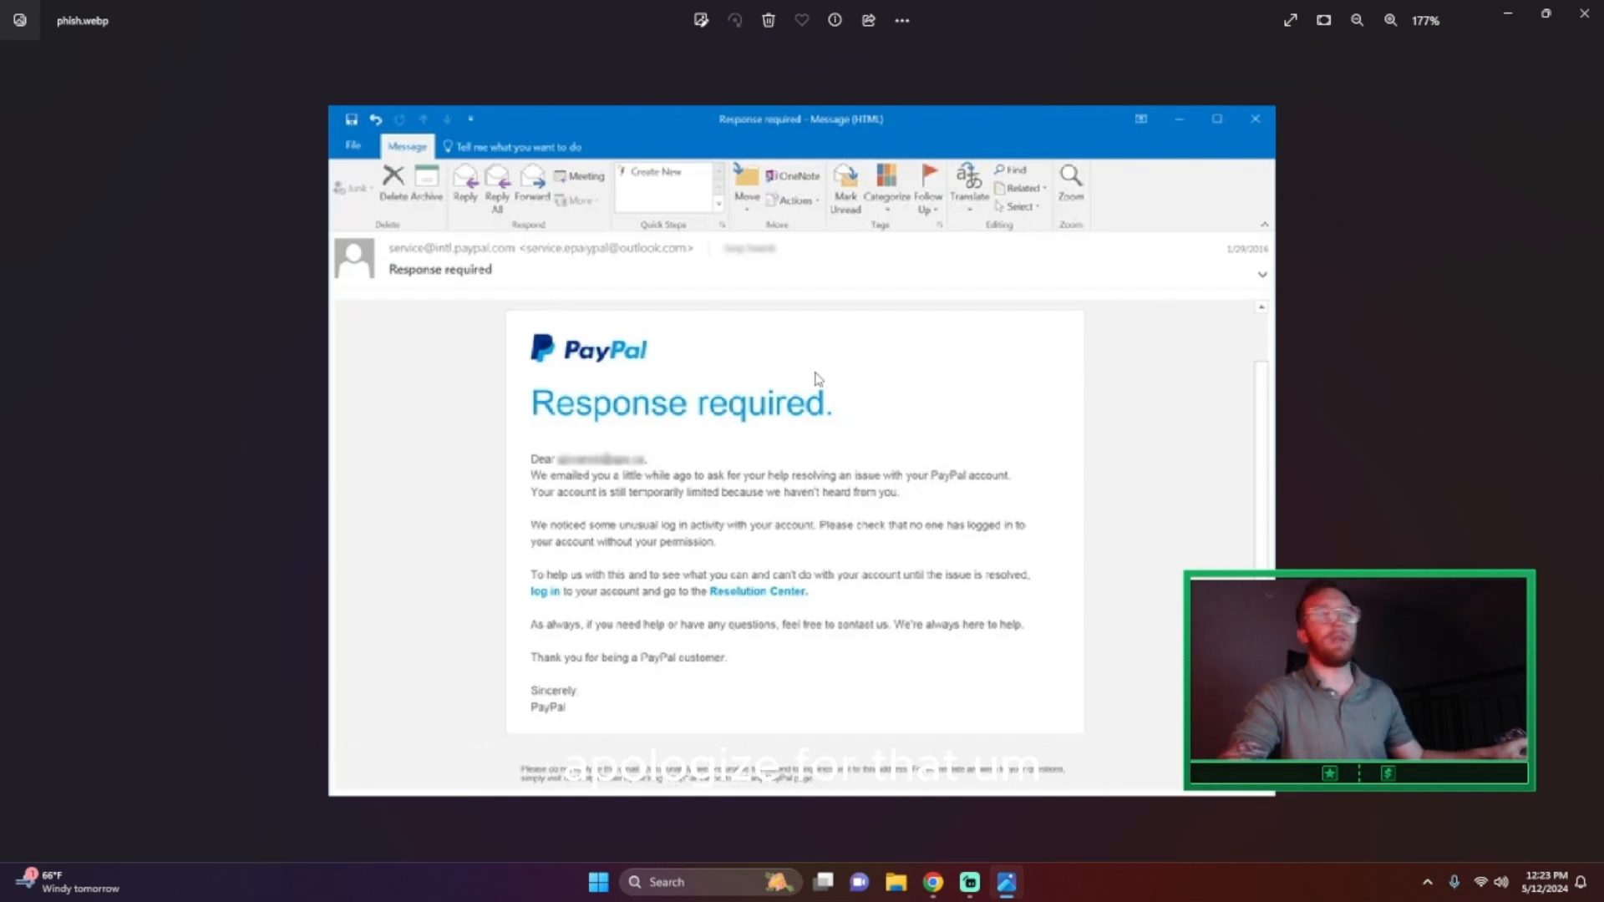
mouse_move(568, 269)
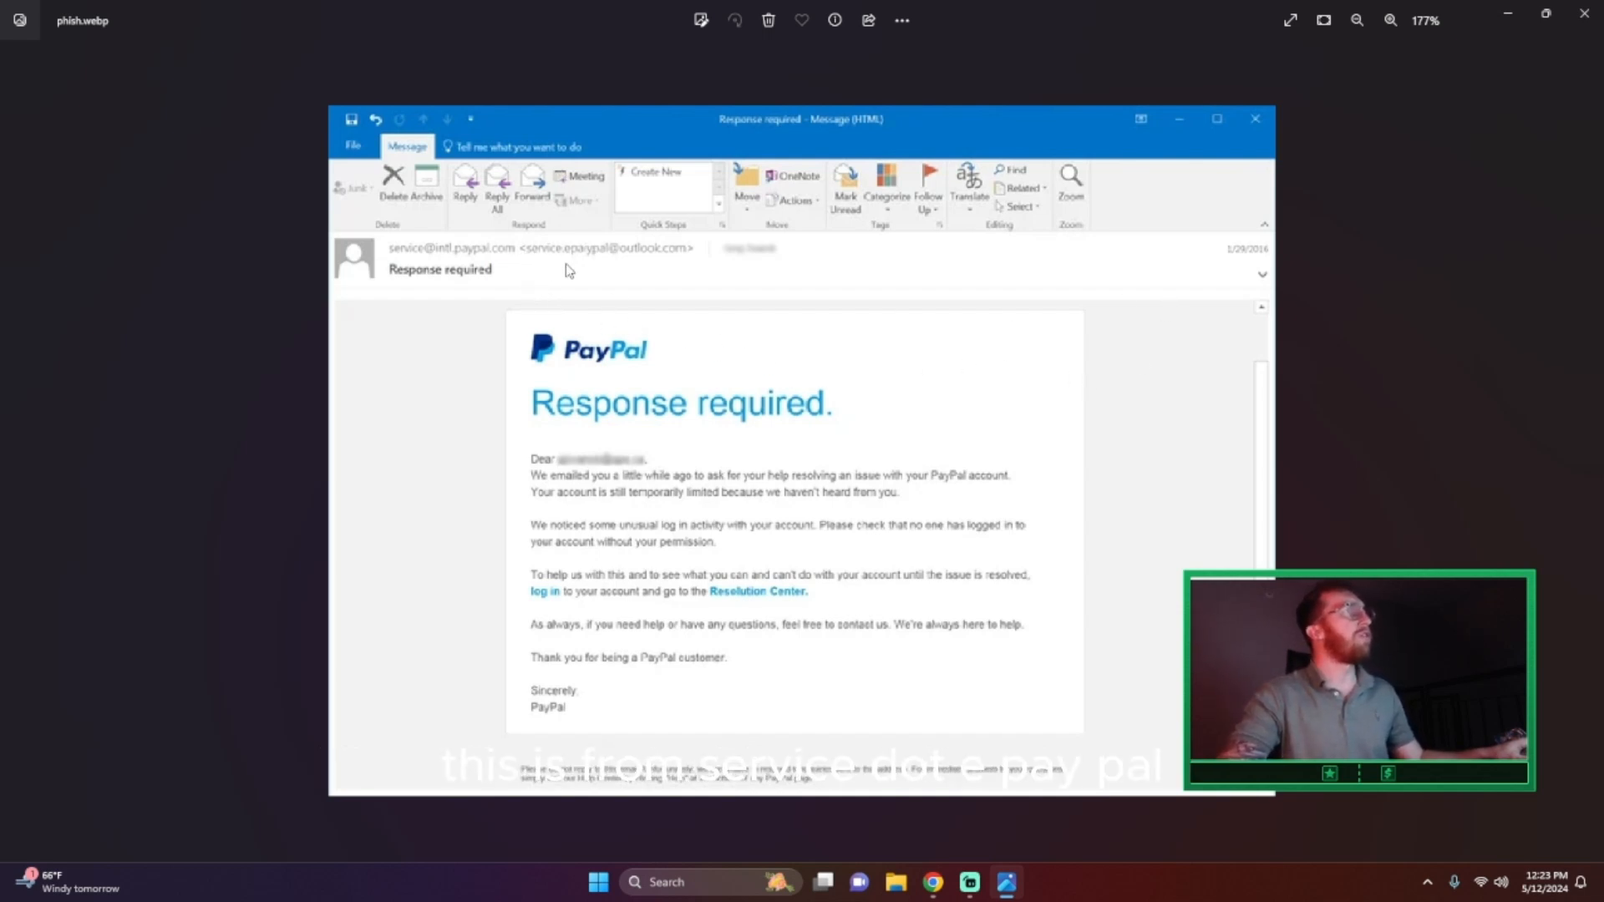
mouse_move(761, 362)
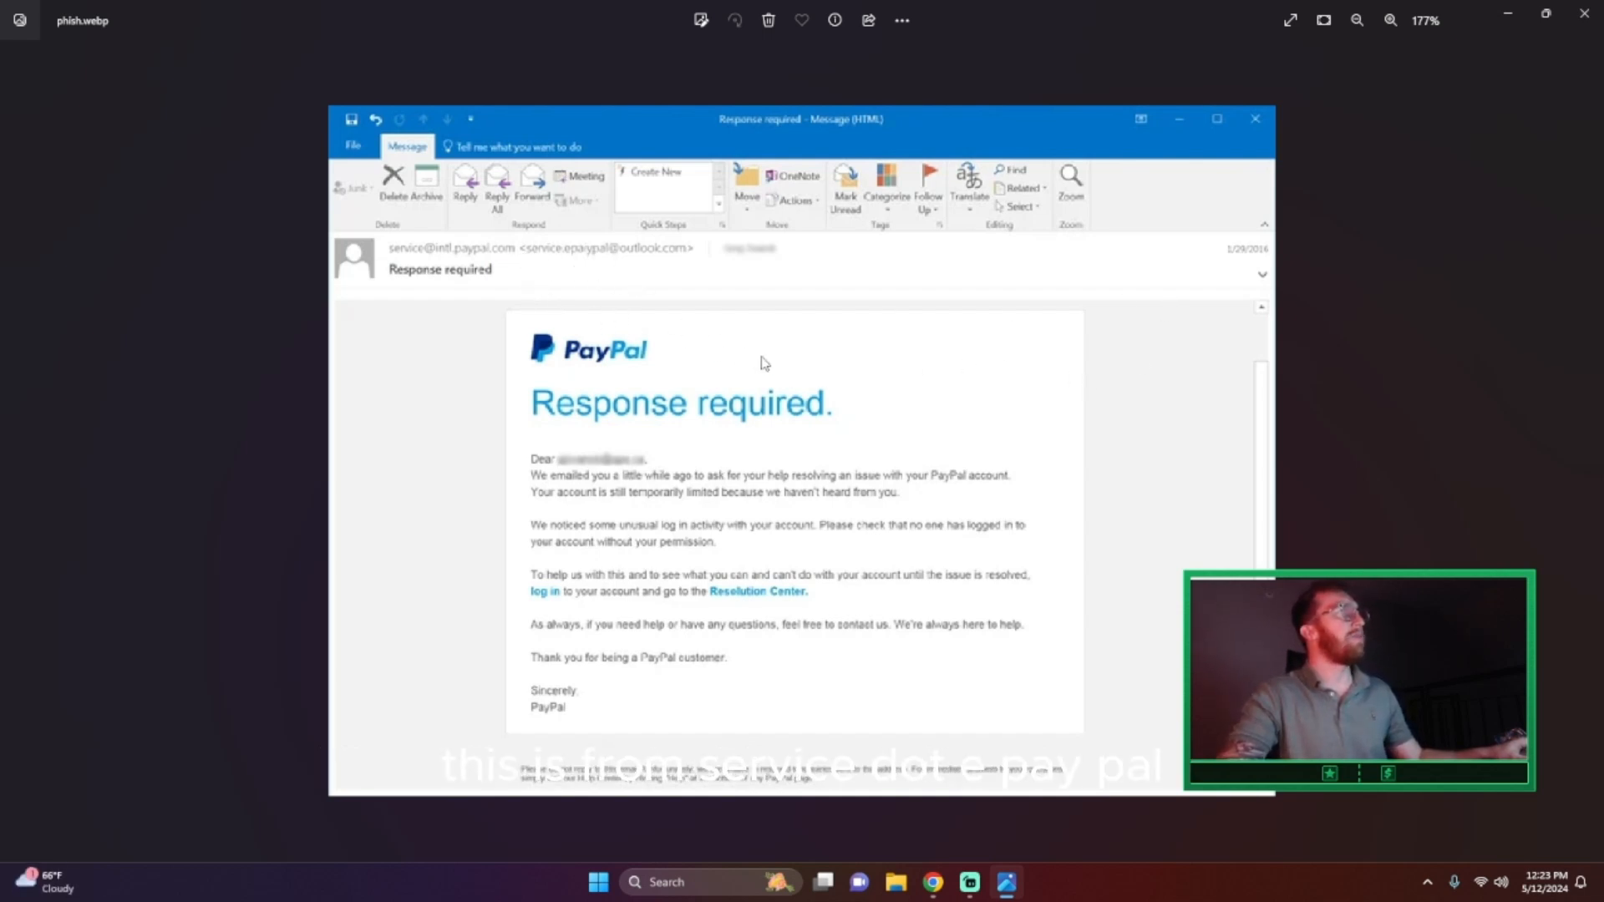
left_click(1357, 20)
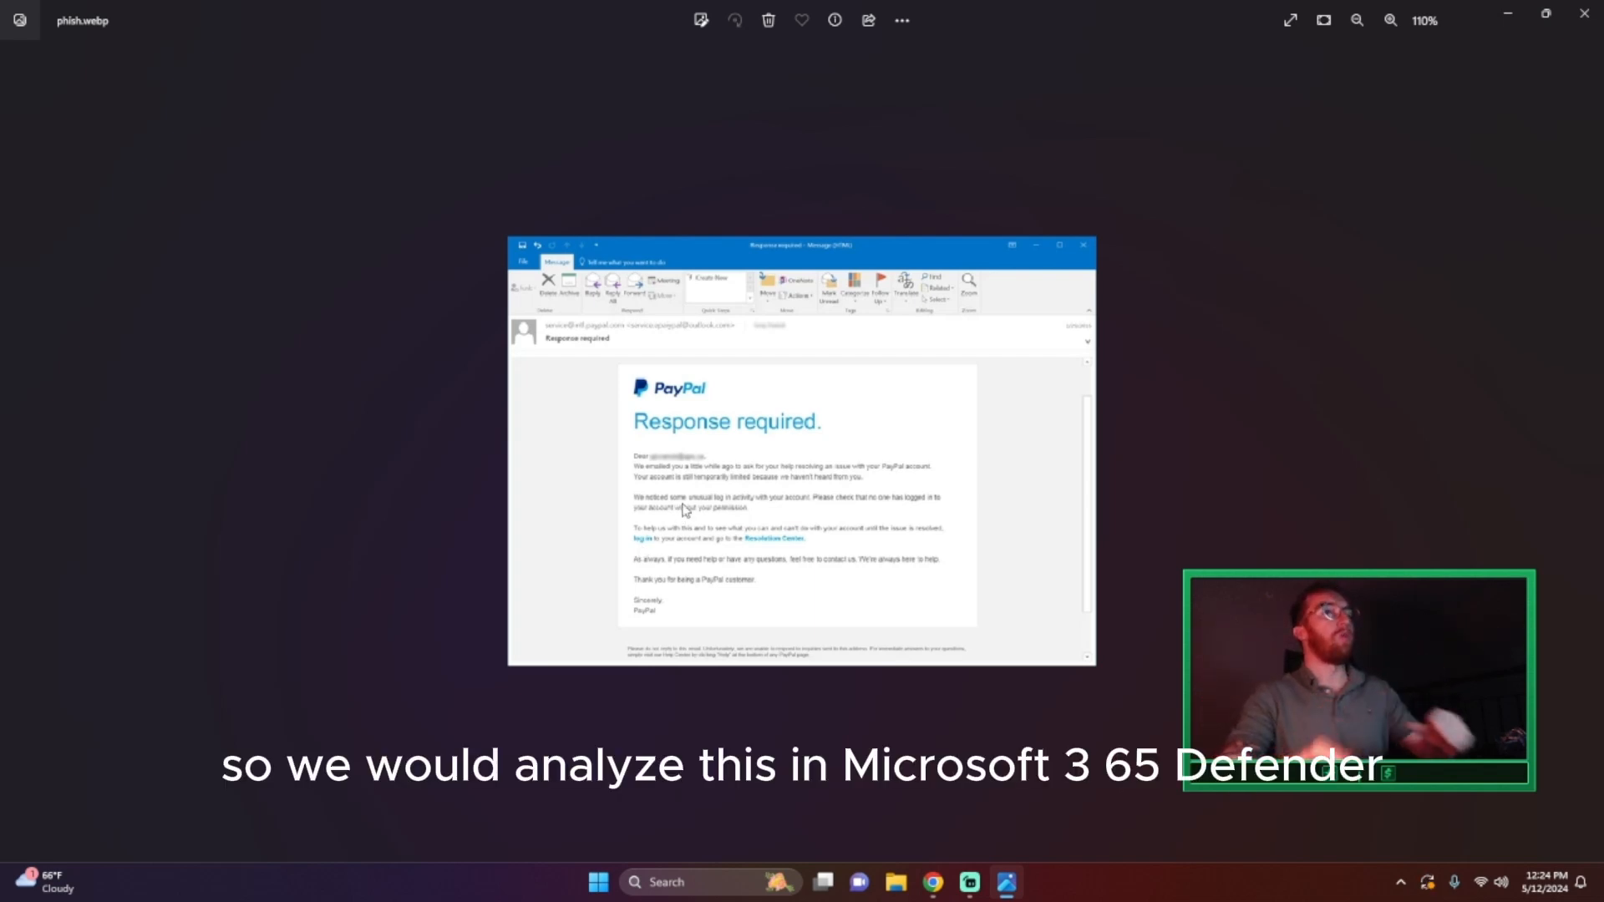
mouse_move(448, 536)
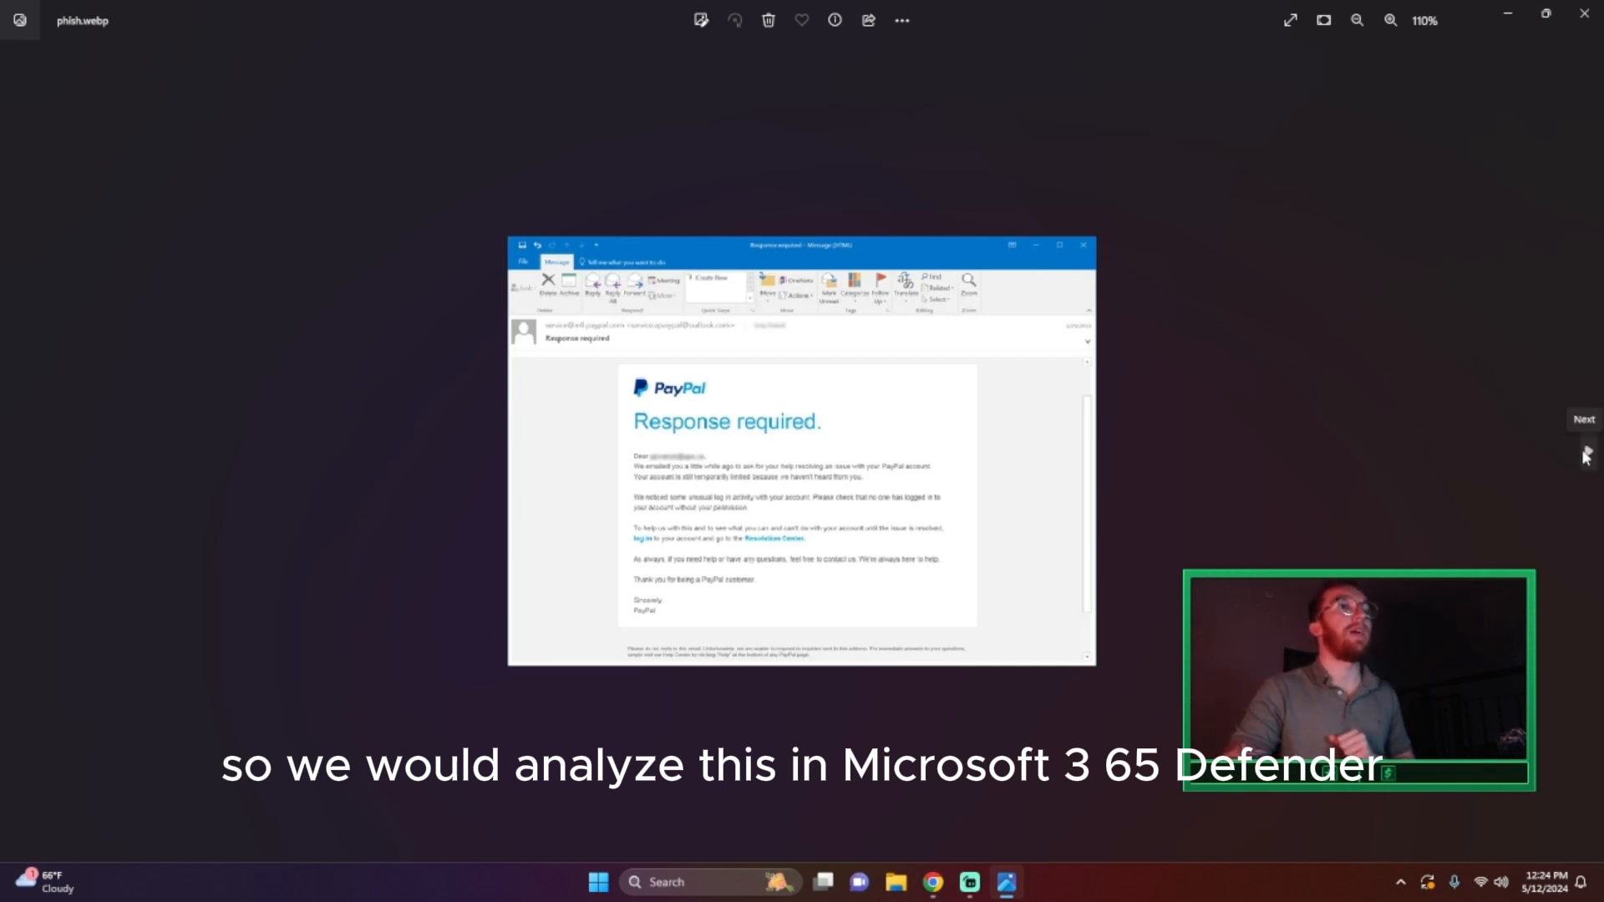
left_click(1587, 451)
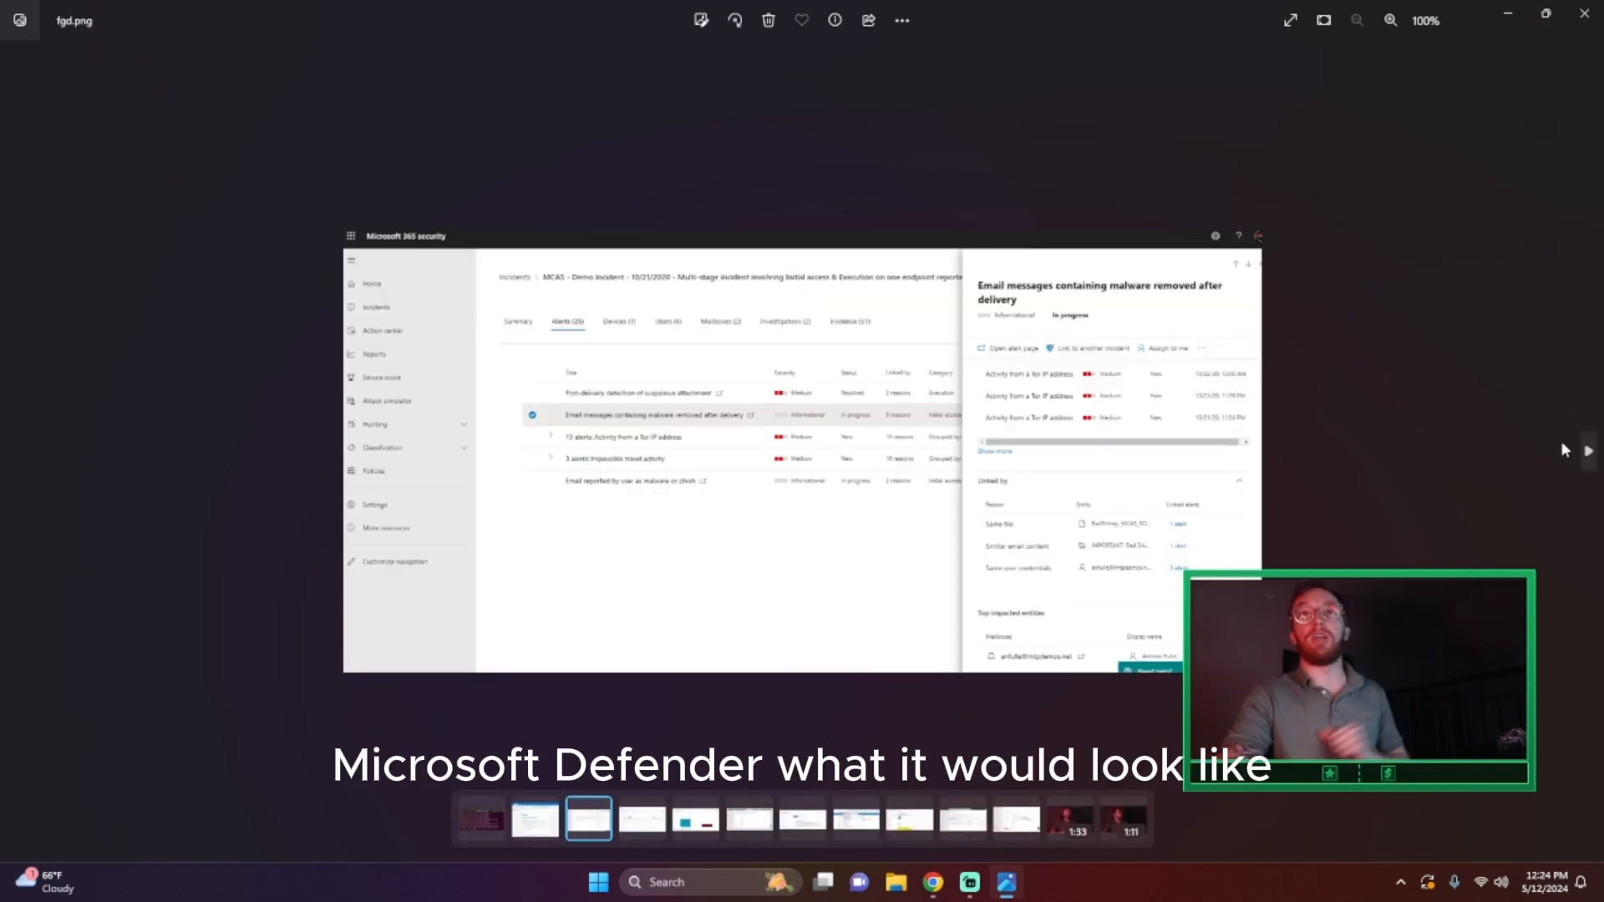
mouse_move(1430, 454)
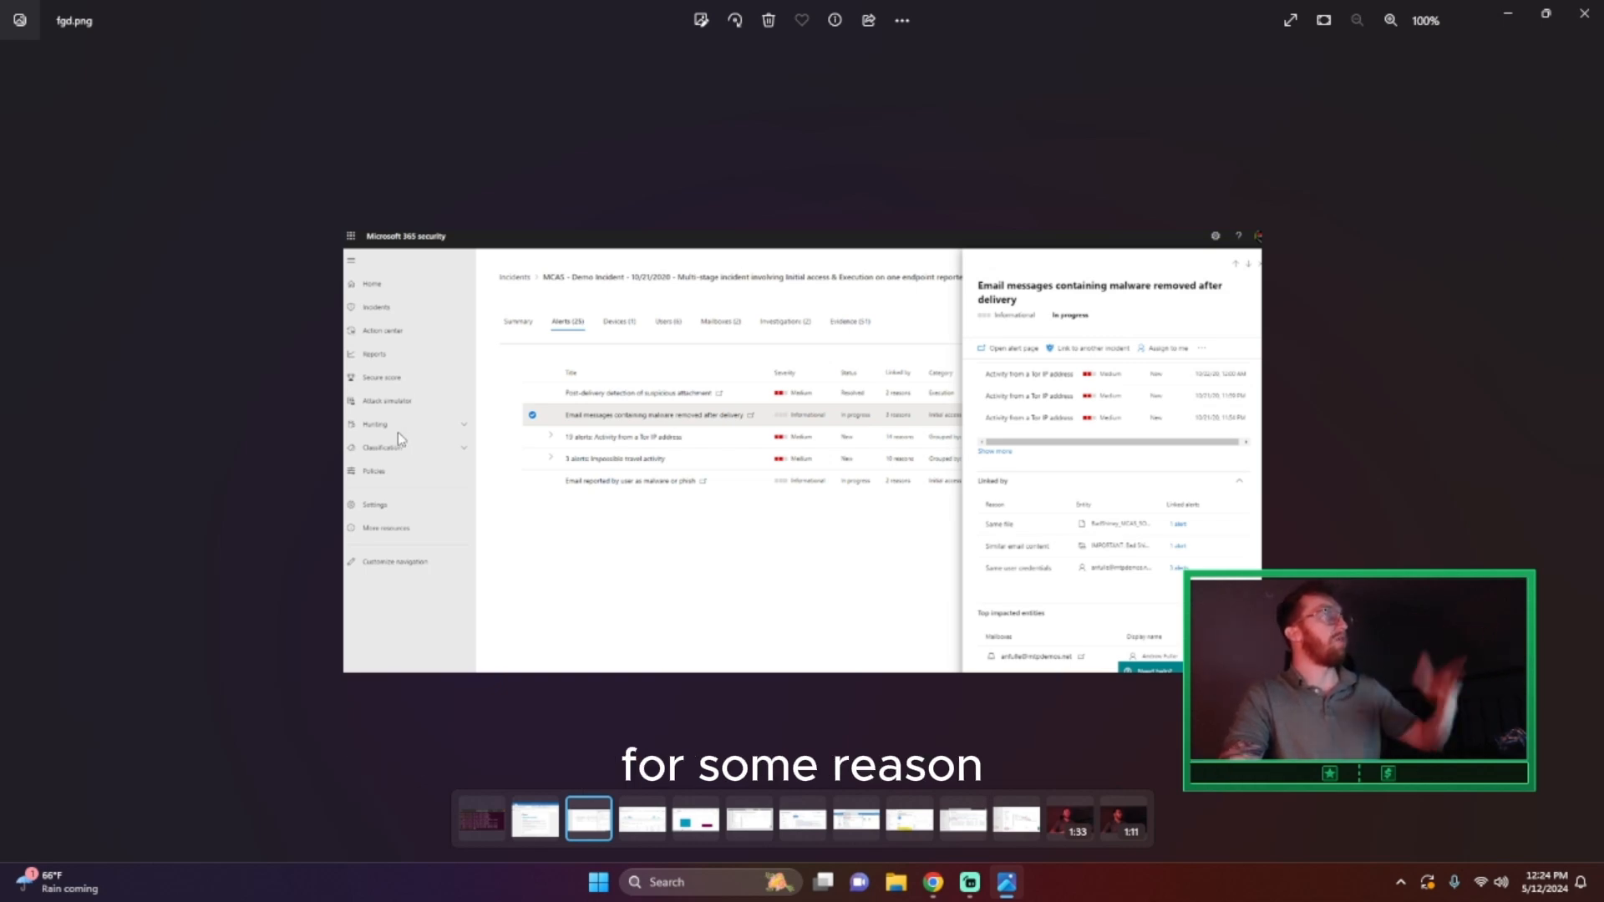
mouse_move(444, 381)
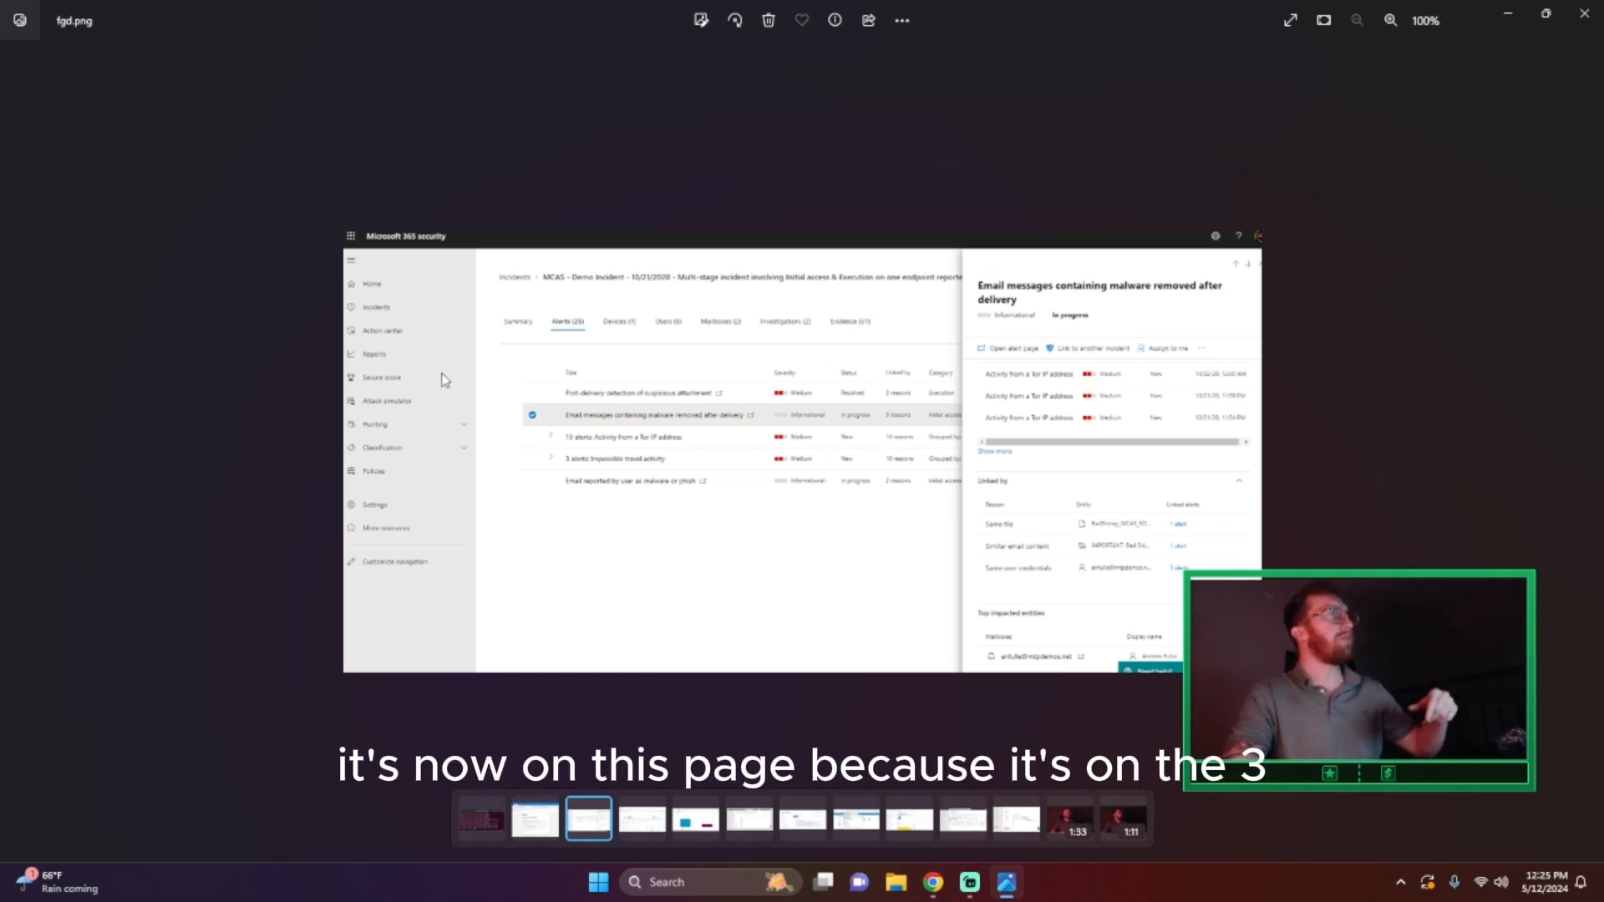
mouse_move(523, 236)
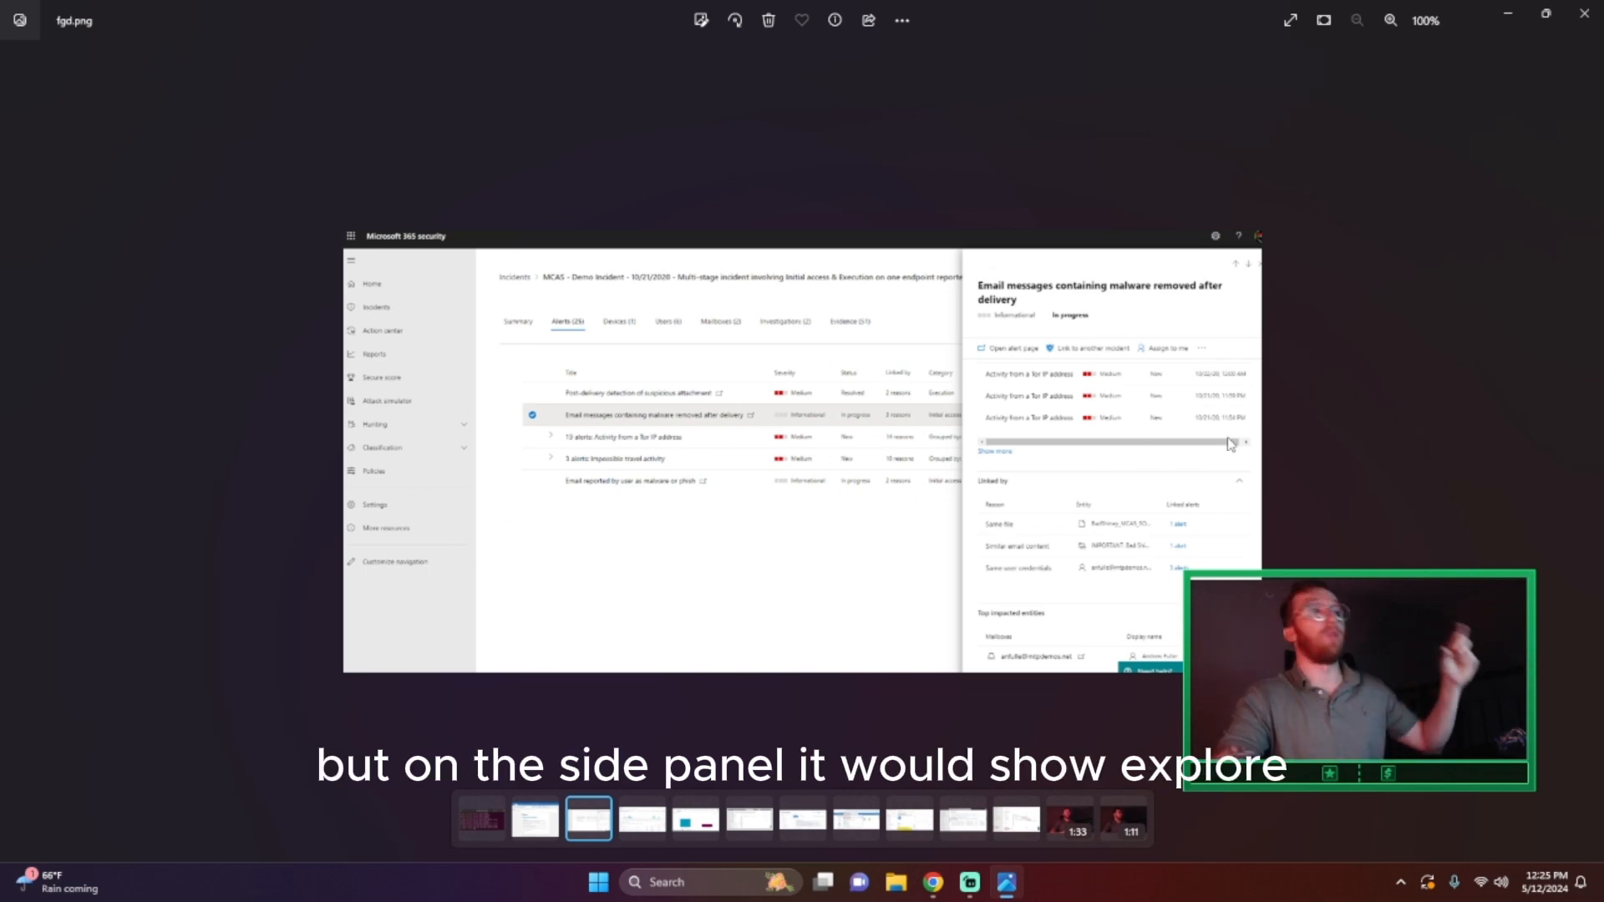
- Advance to the email Explorer screenshot and magnify its filter bar
left_click(639, 835)
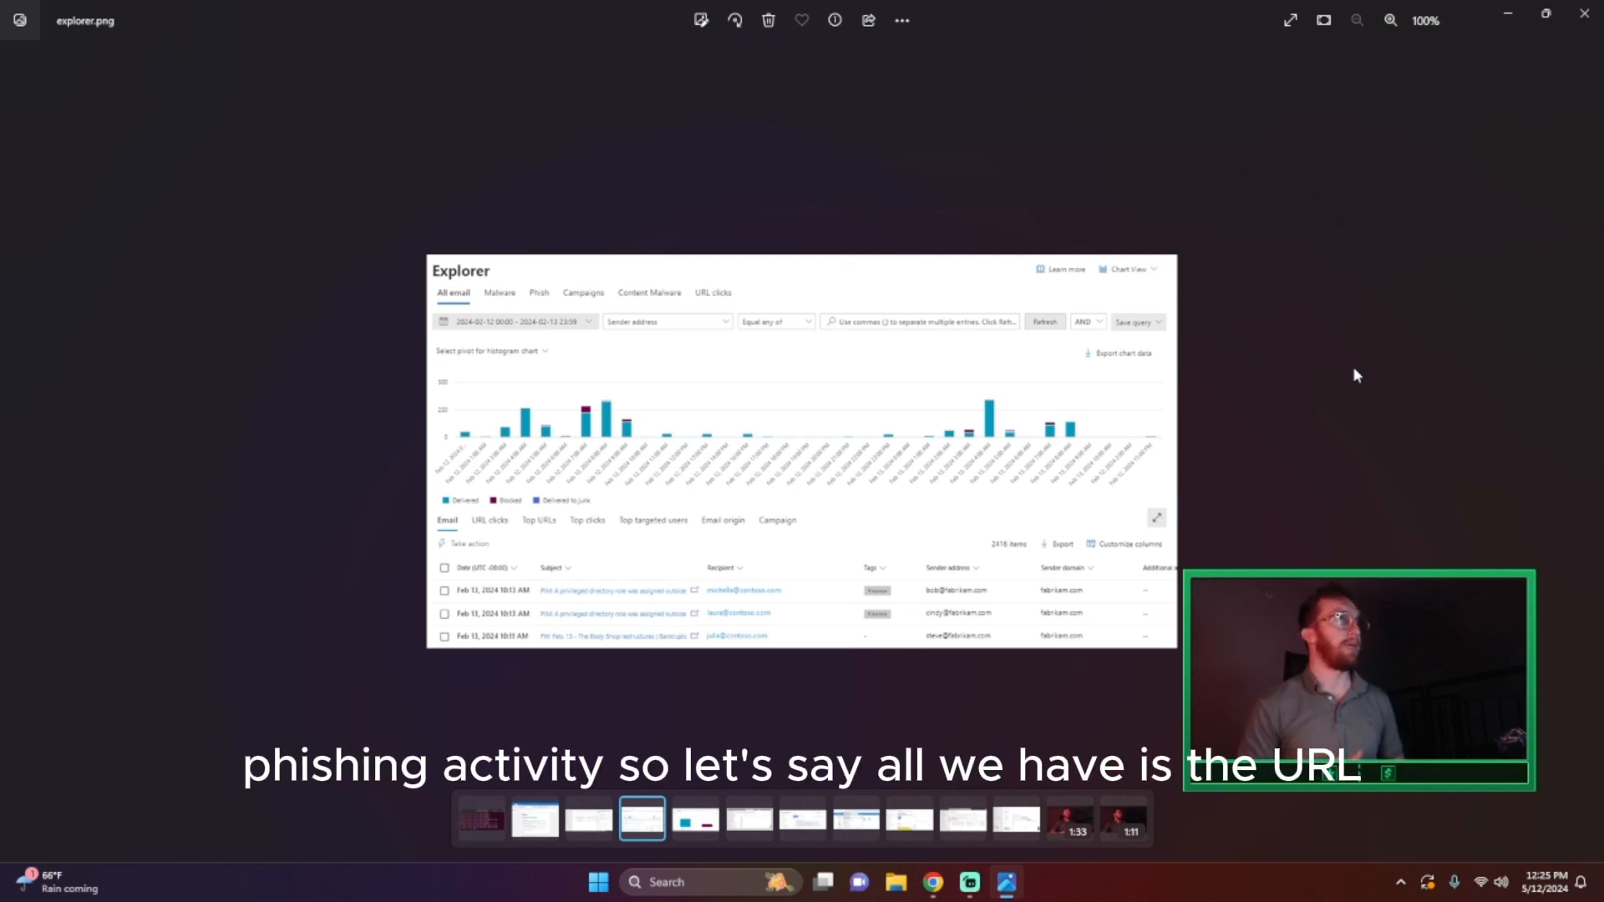
mouse_move(1286, 431)
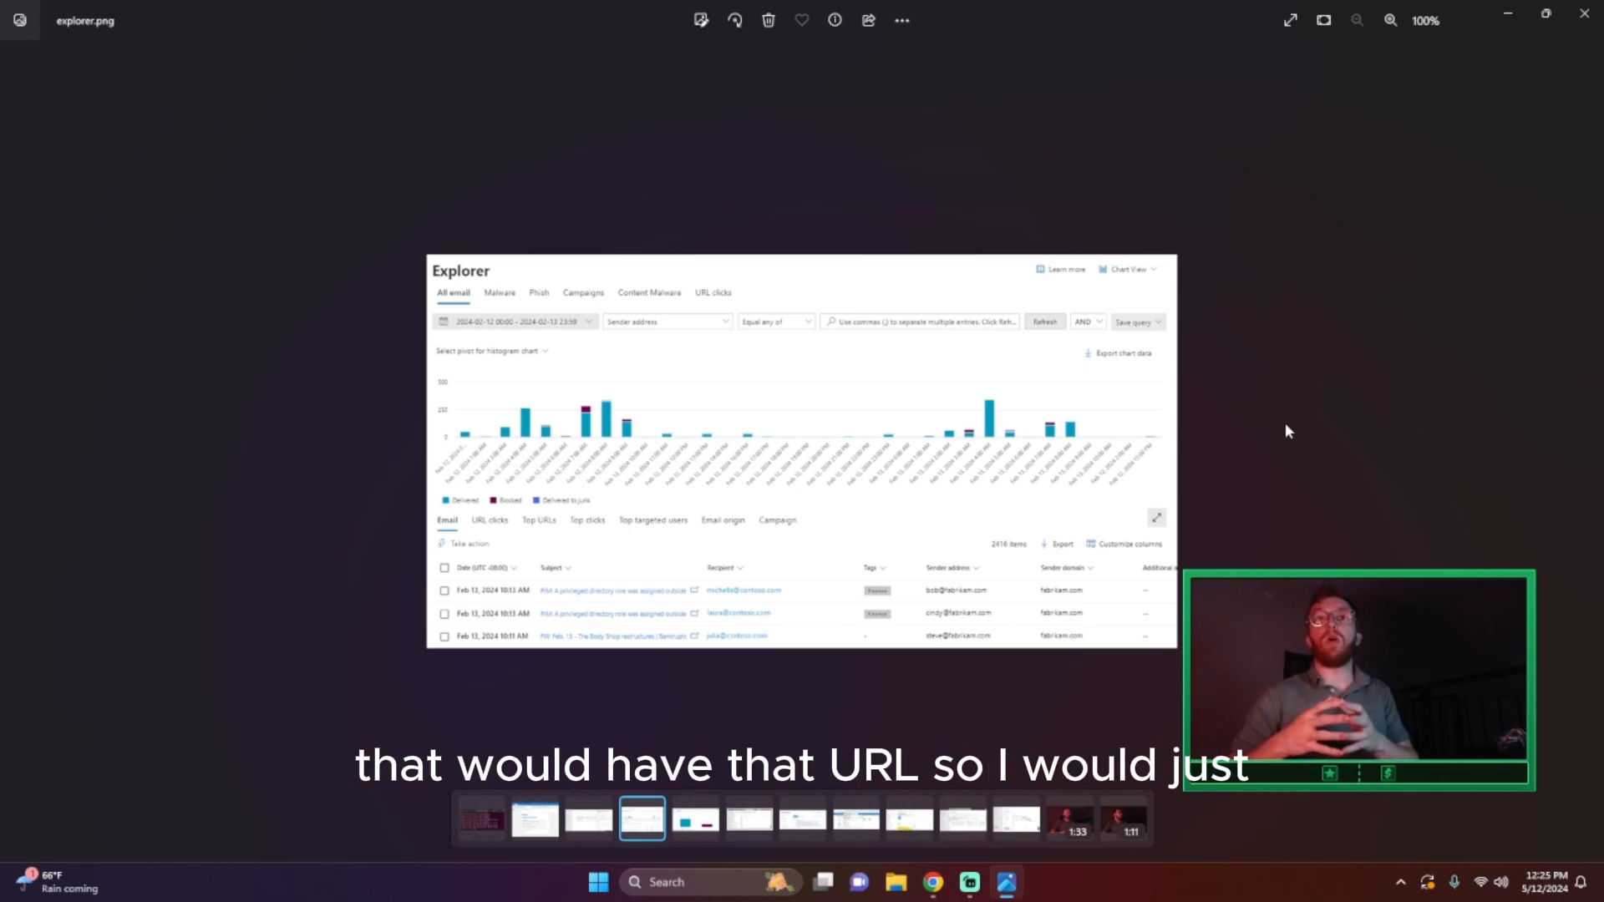
mouse_move(738, 364)
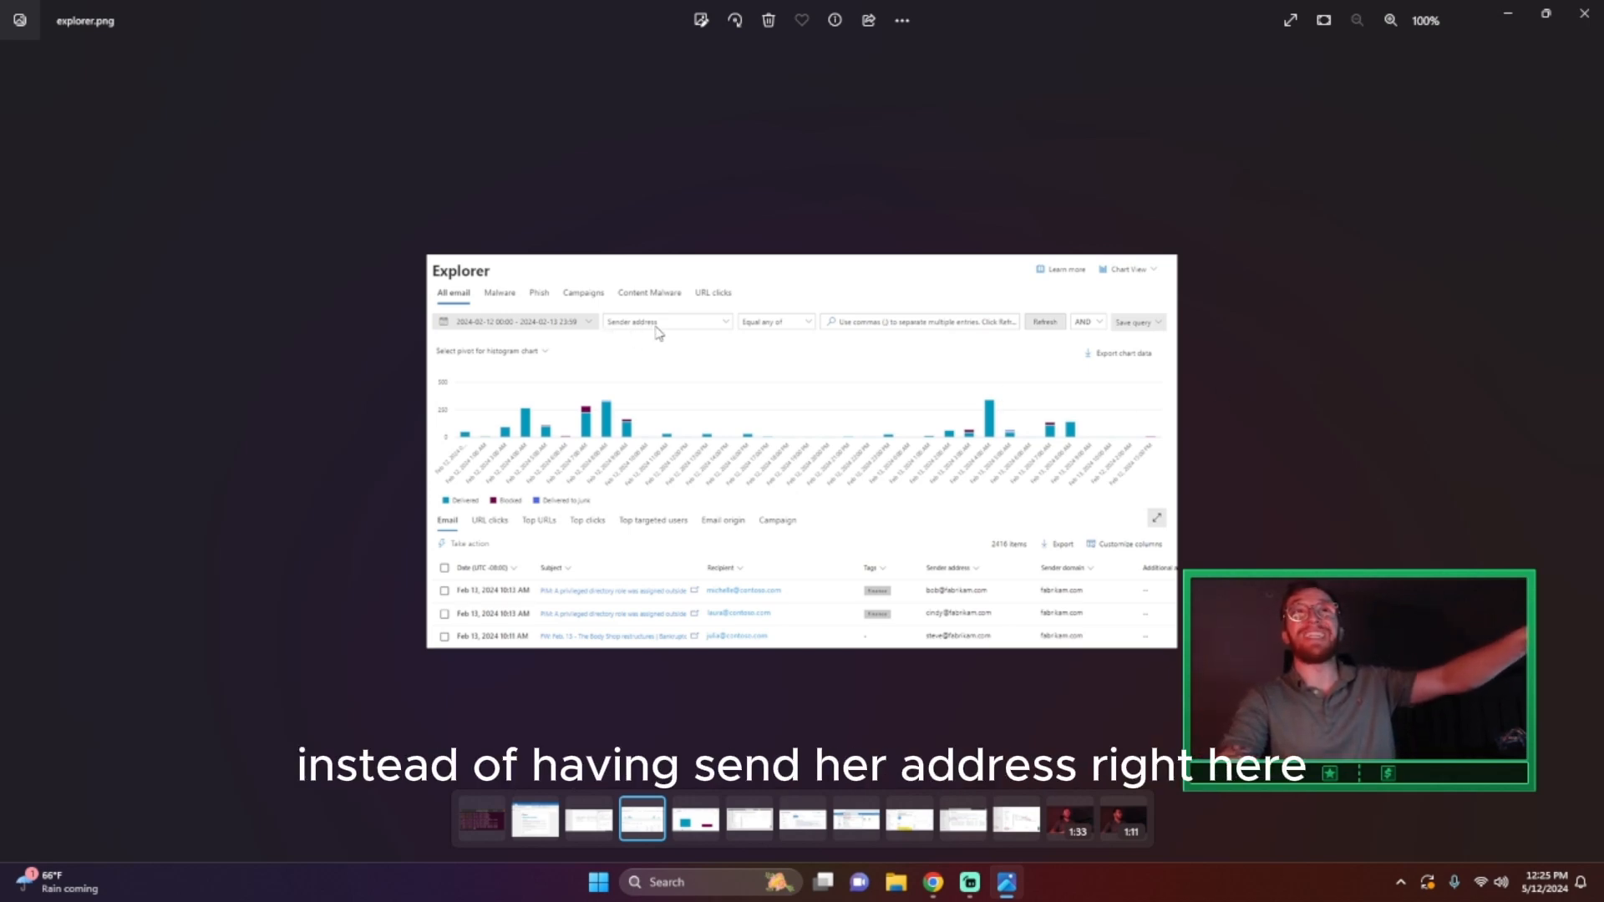
left_click(1389, 20)
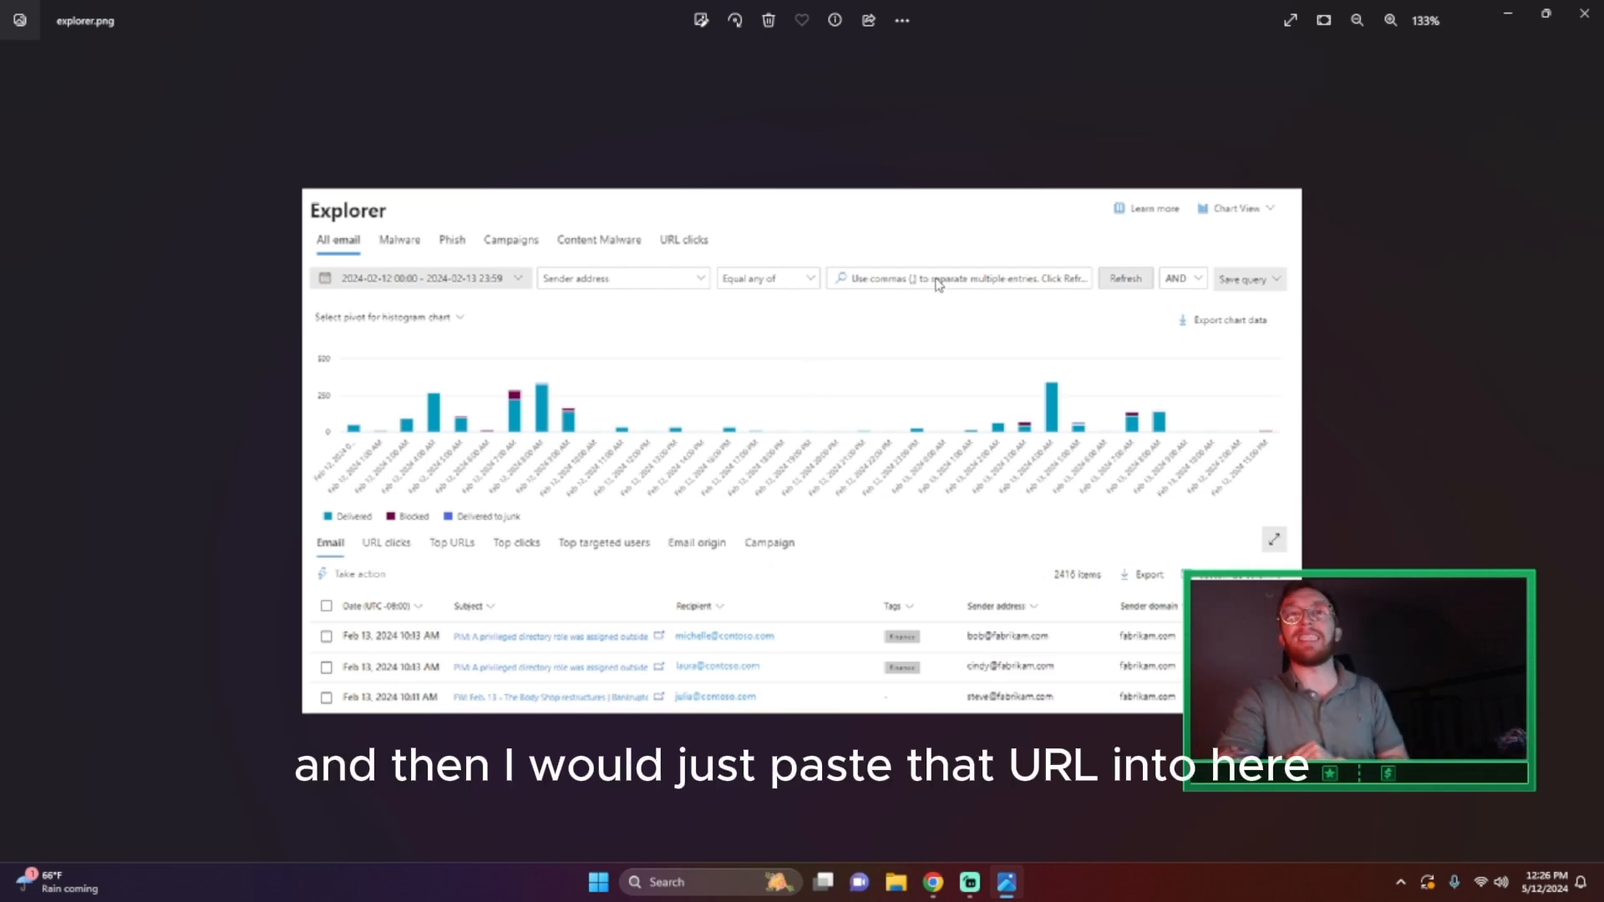
mouse_move(969, 391)
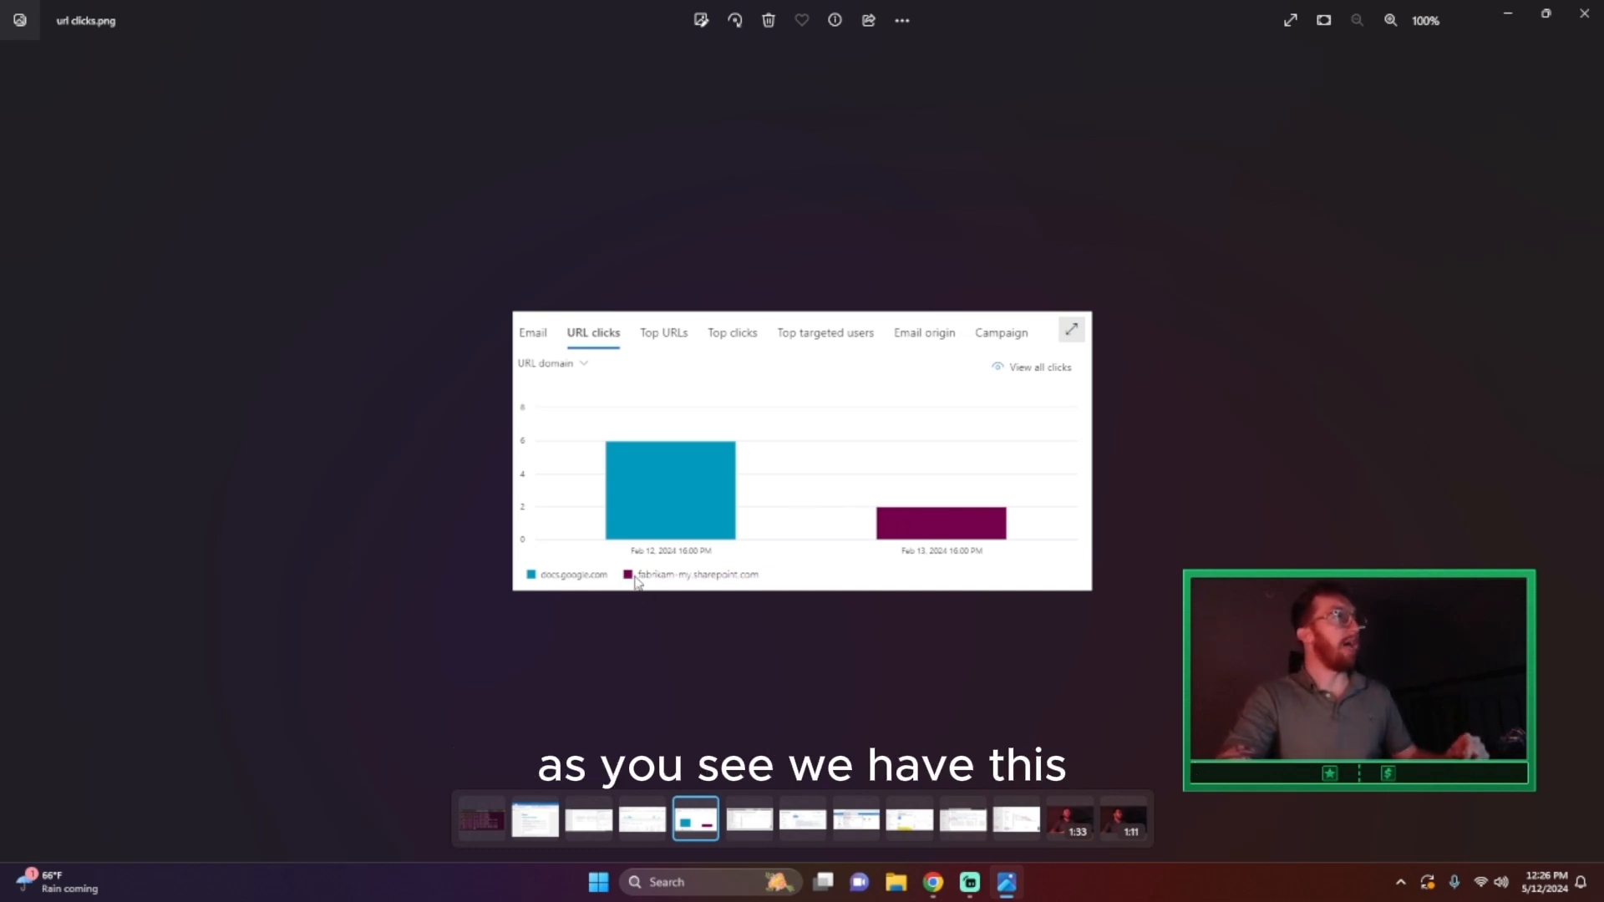
mouse_move(756, 581)
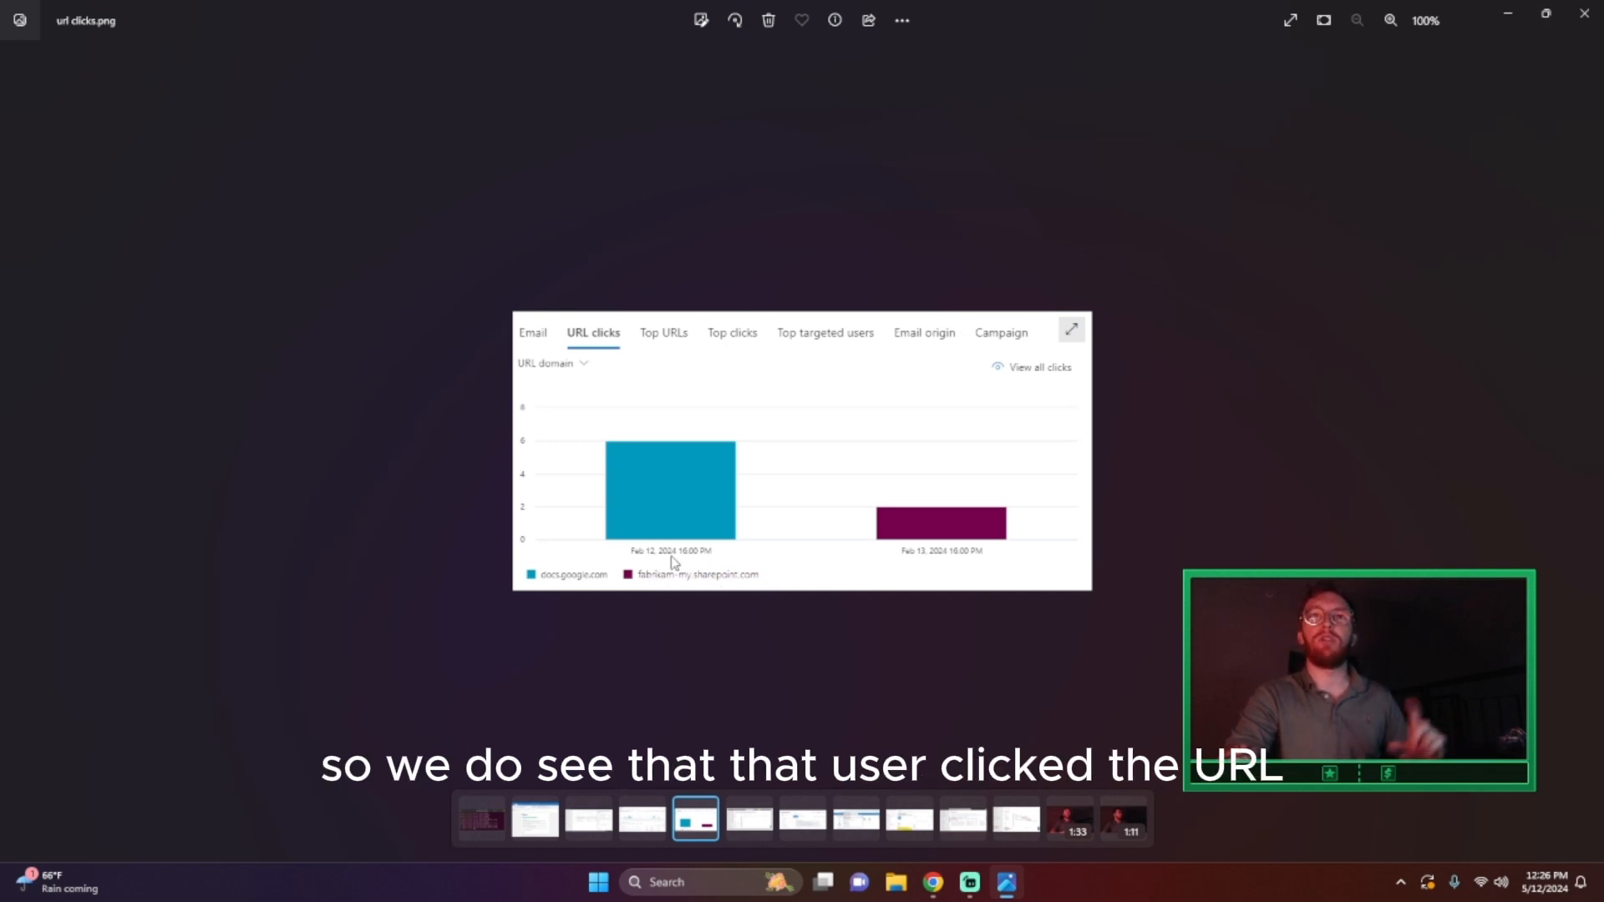
mouse_move(1577, 478)
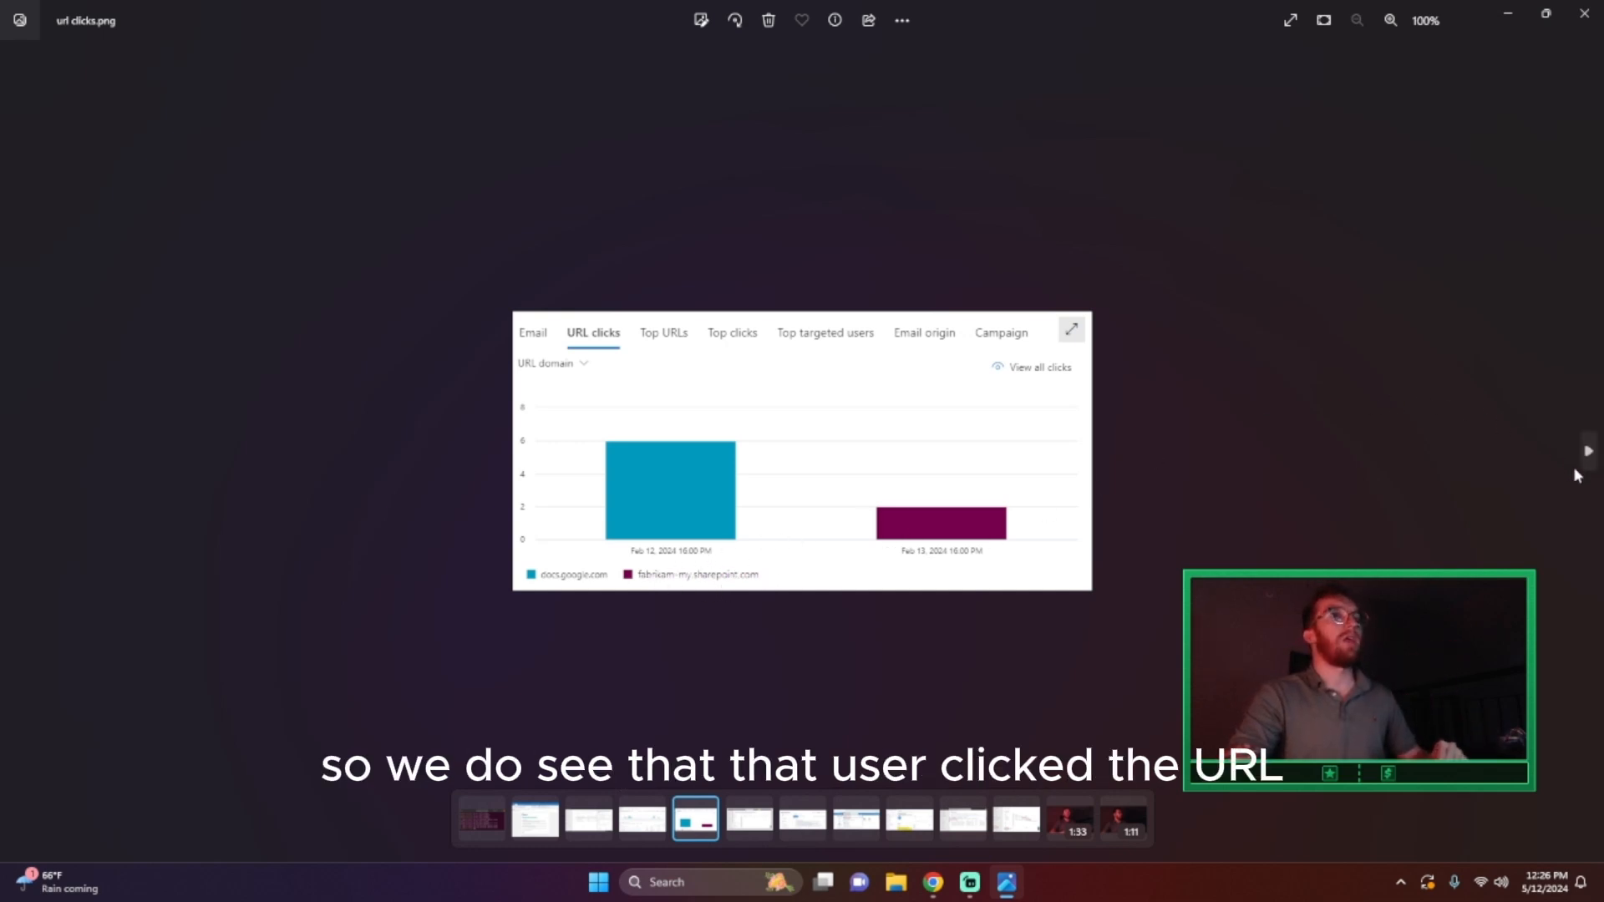
- Advance to the Defender malicious-URL alert analysis screenshot
left_click(748, 825)
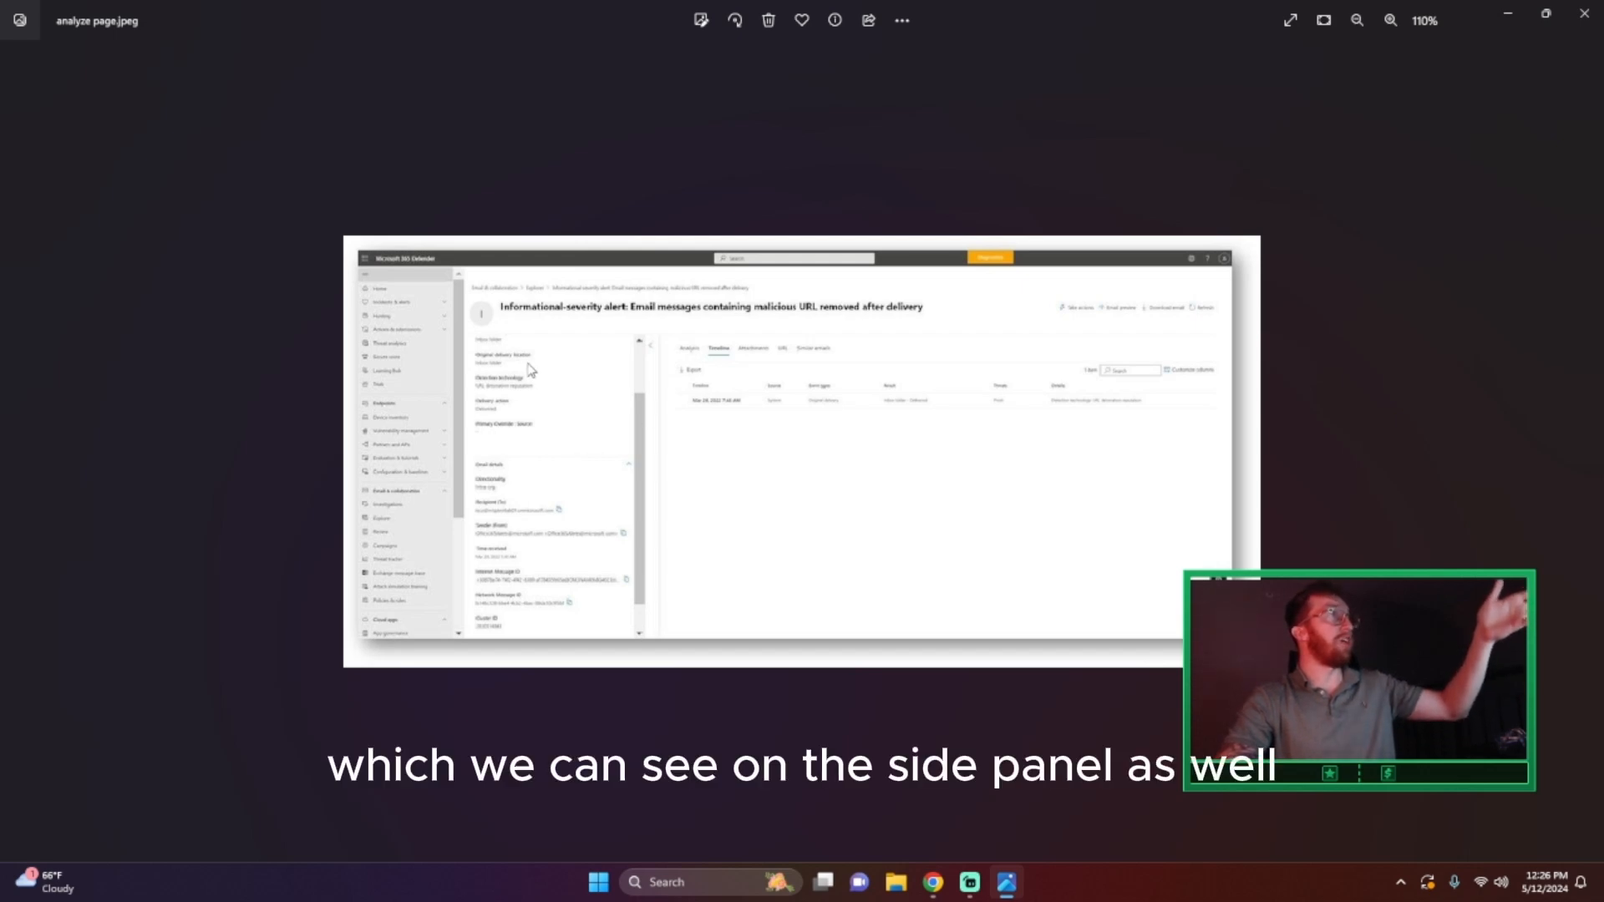
mouse_move(558, 618)
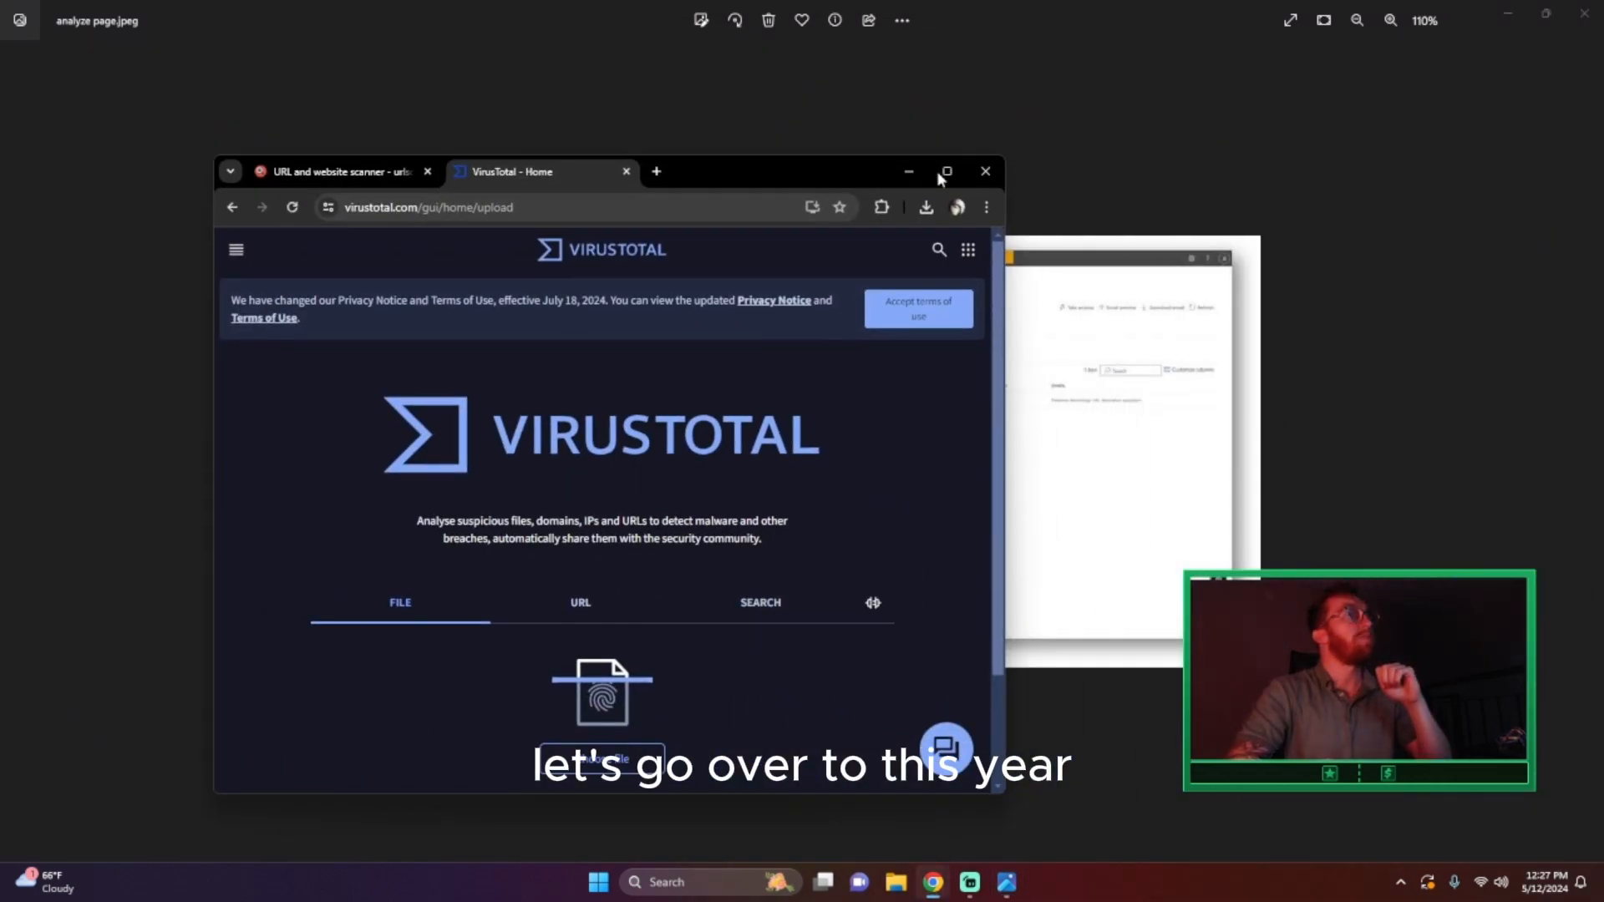
- Maximize the browser, search VirusTotal for 127.0.0.1 and scroll its Detection results
left_click(944, 170)
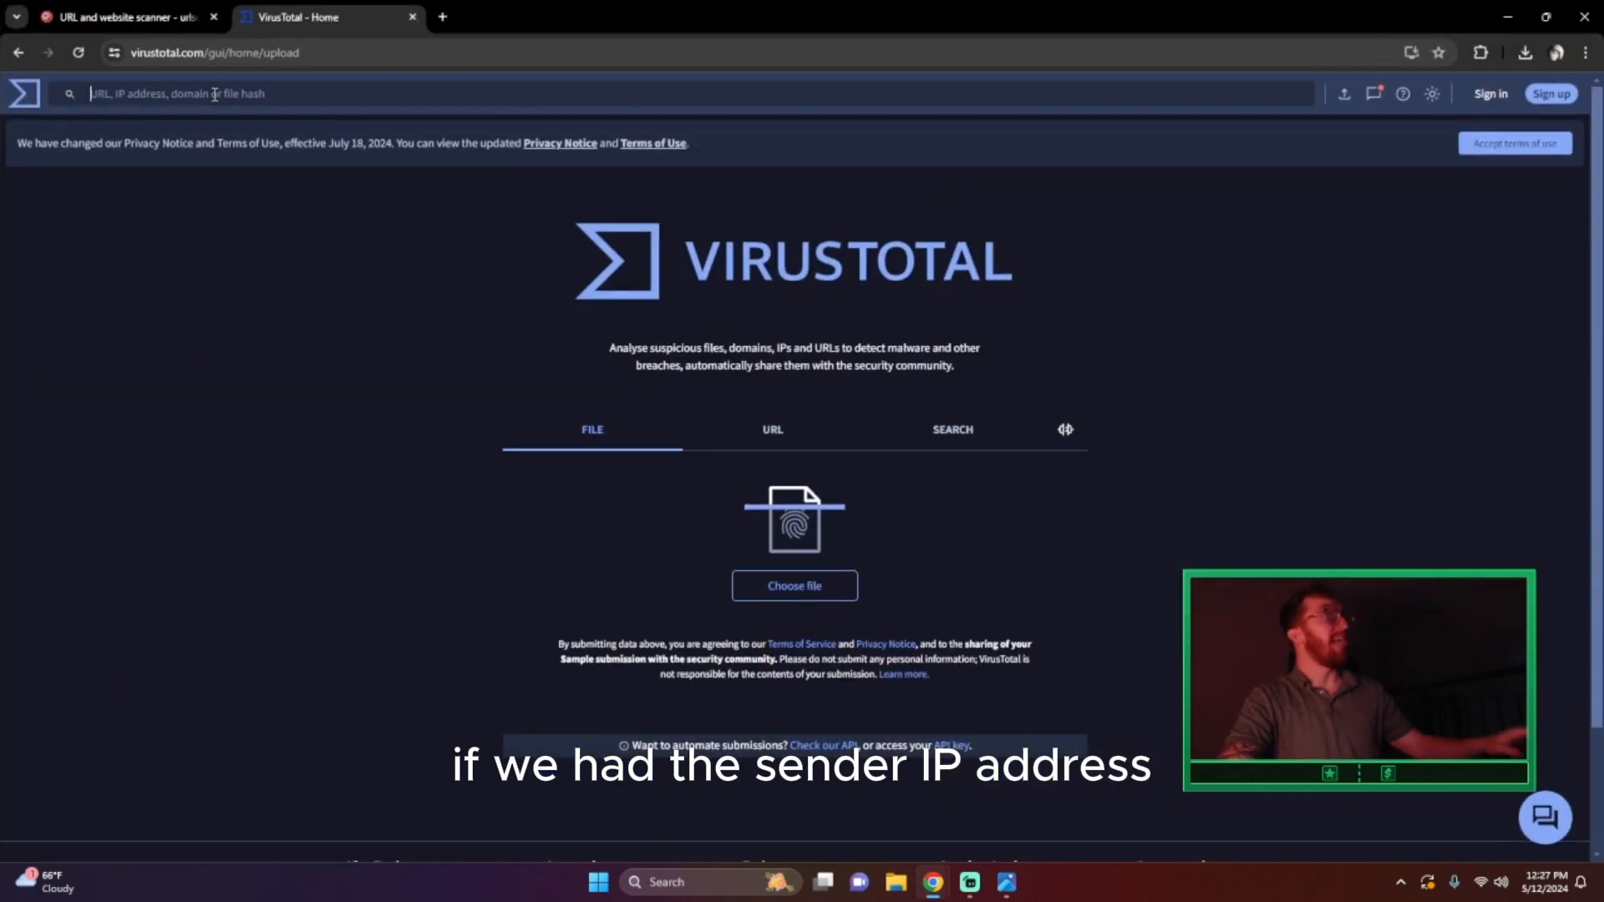
type("127.0.0.1")
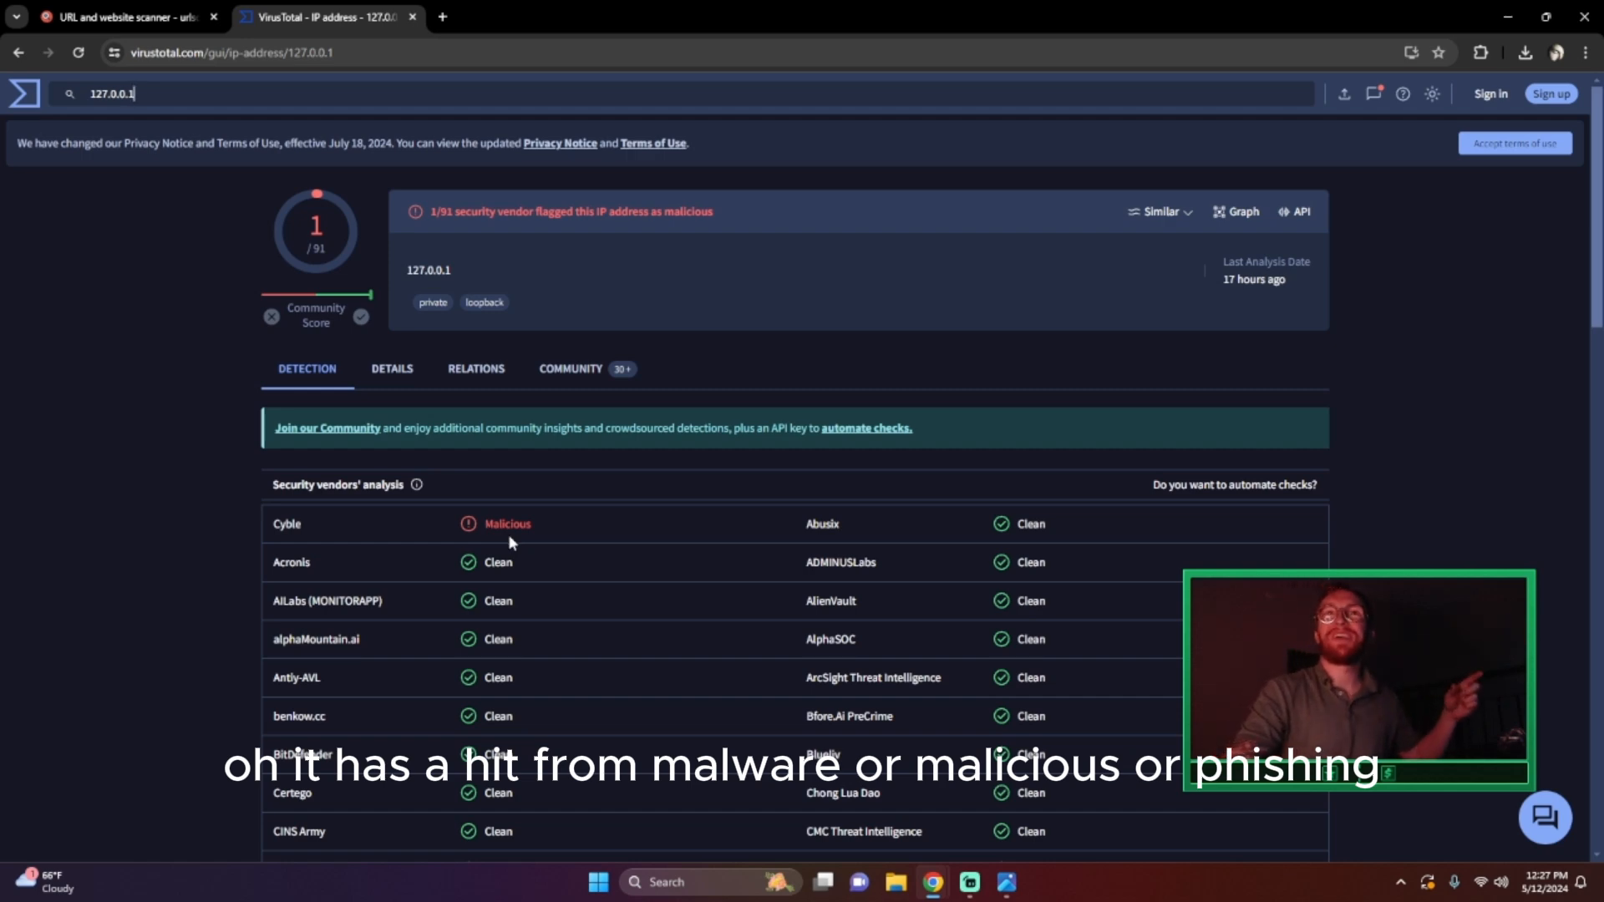
scroll("down", 3)
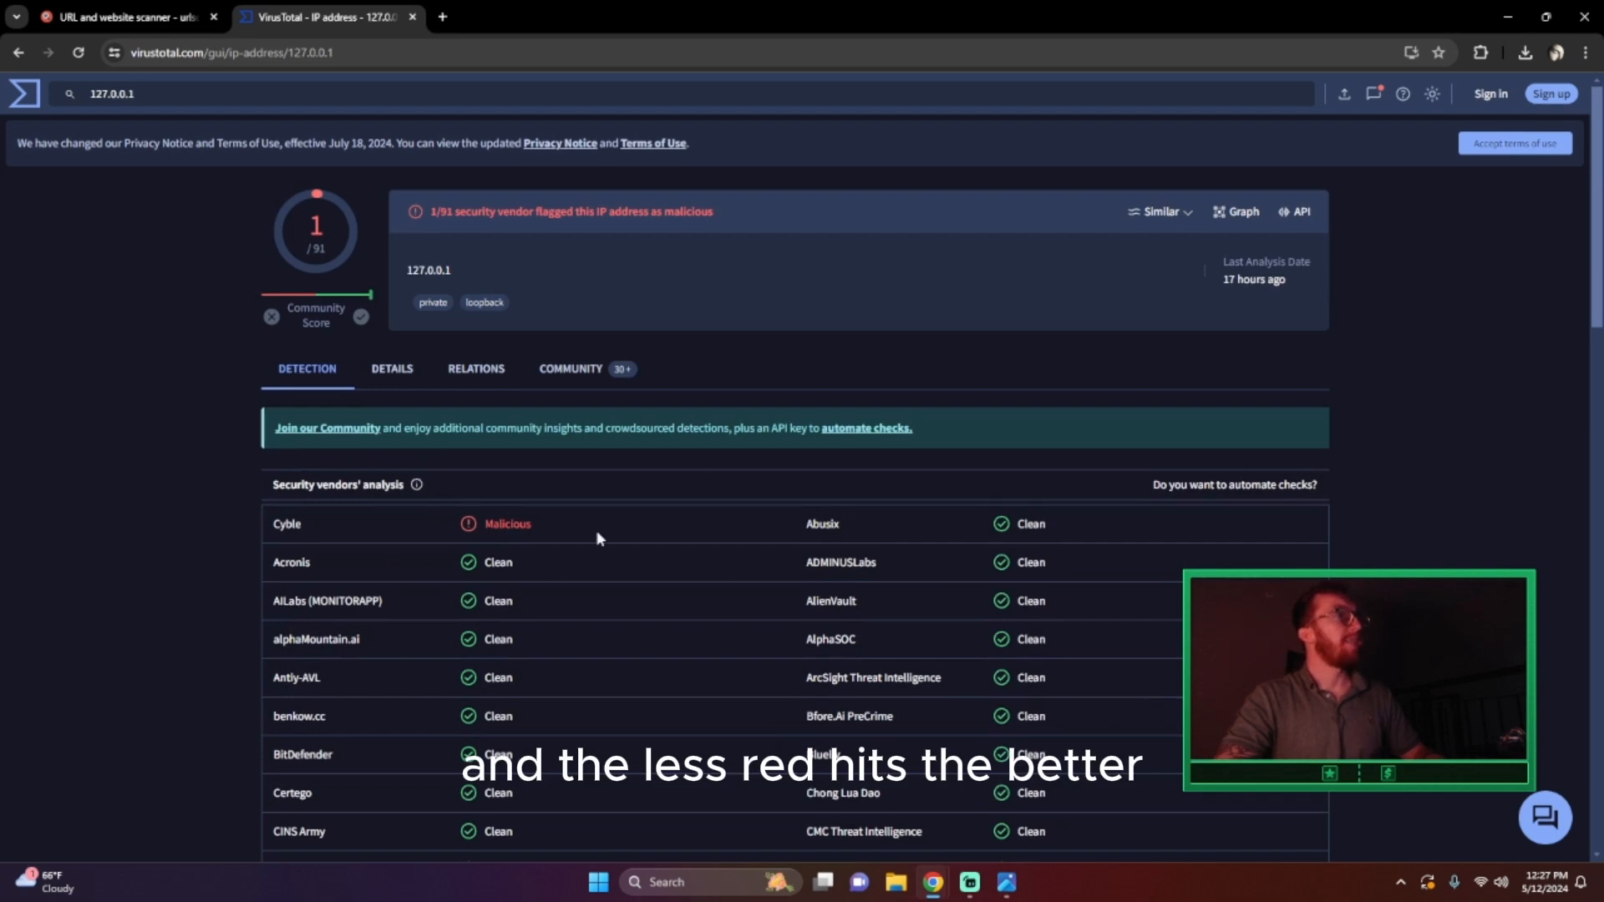
mouse_move(472, 585)
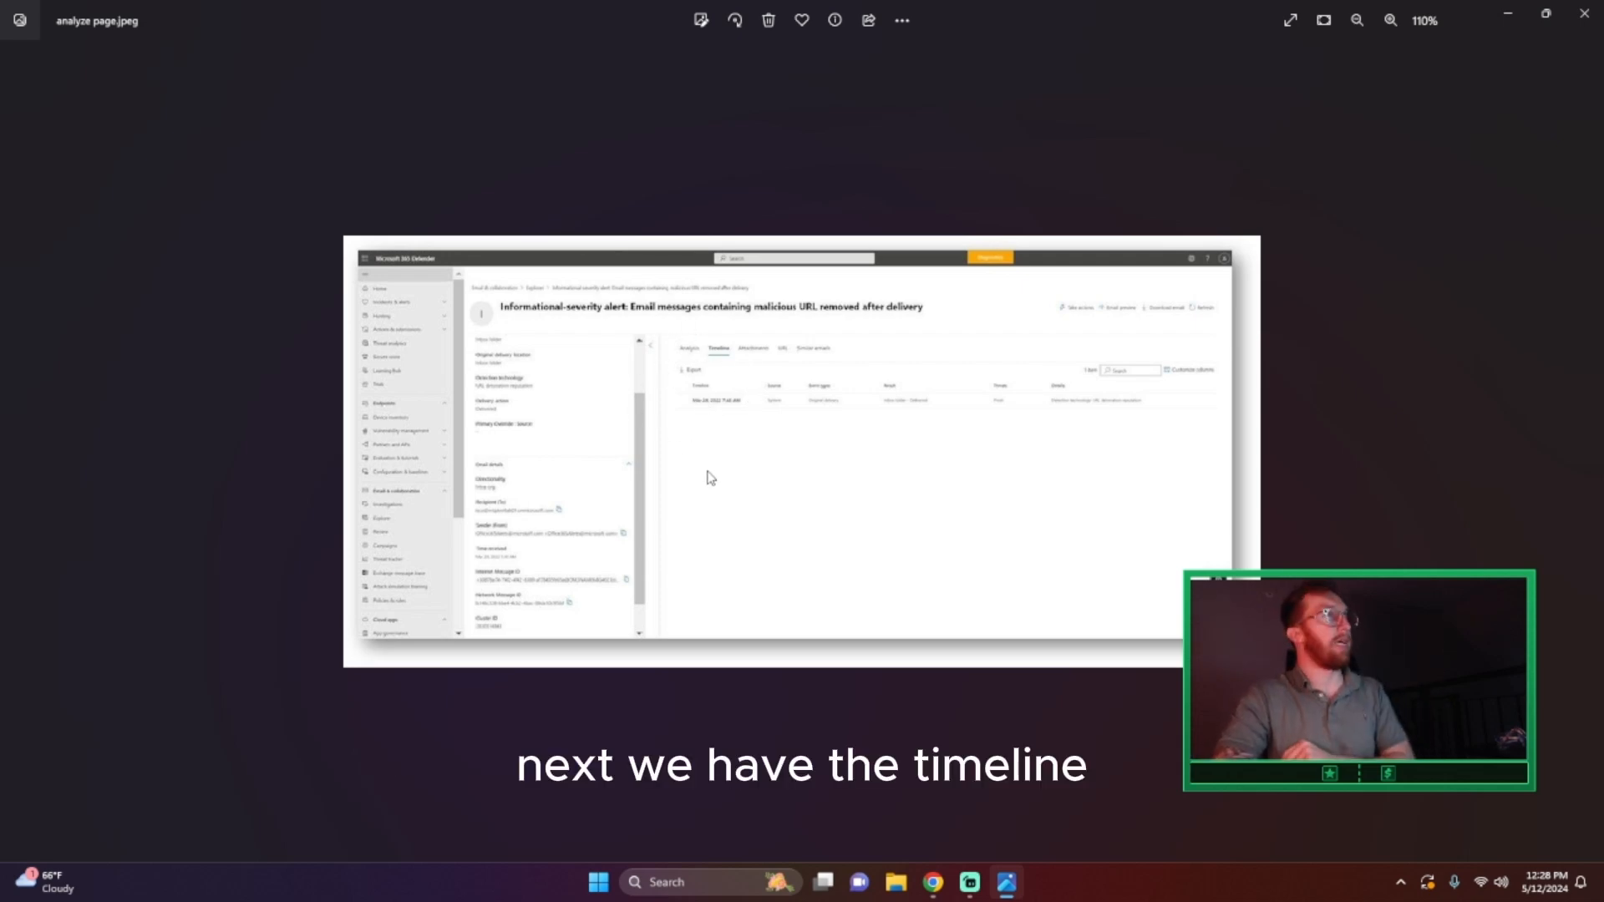
mouse_move(750, 469)
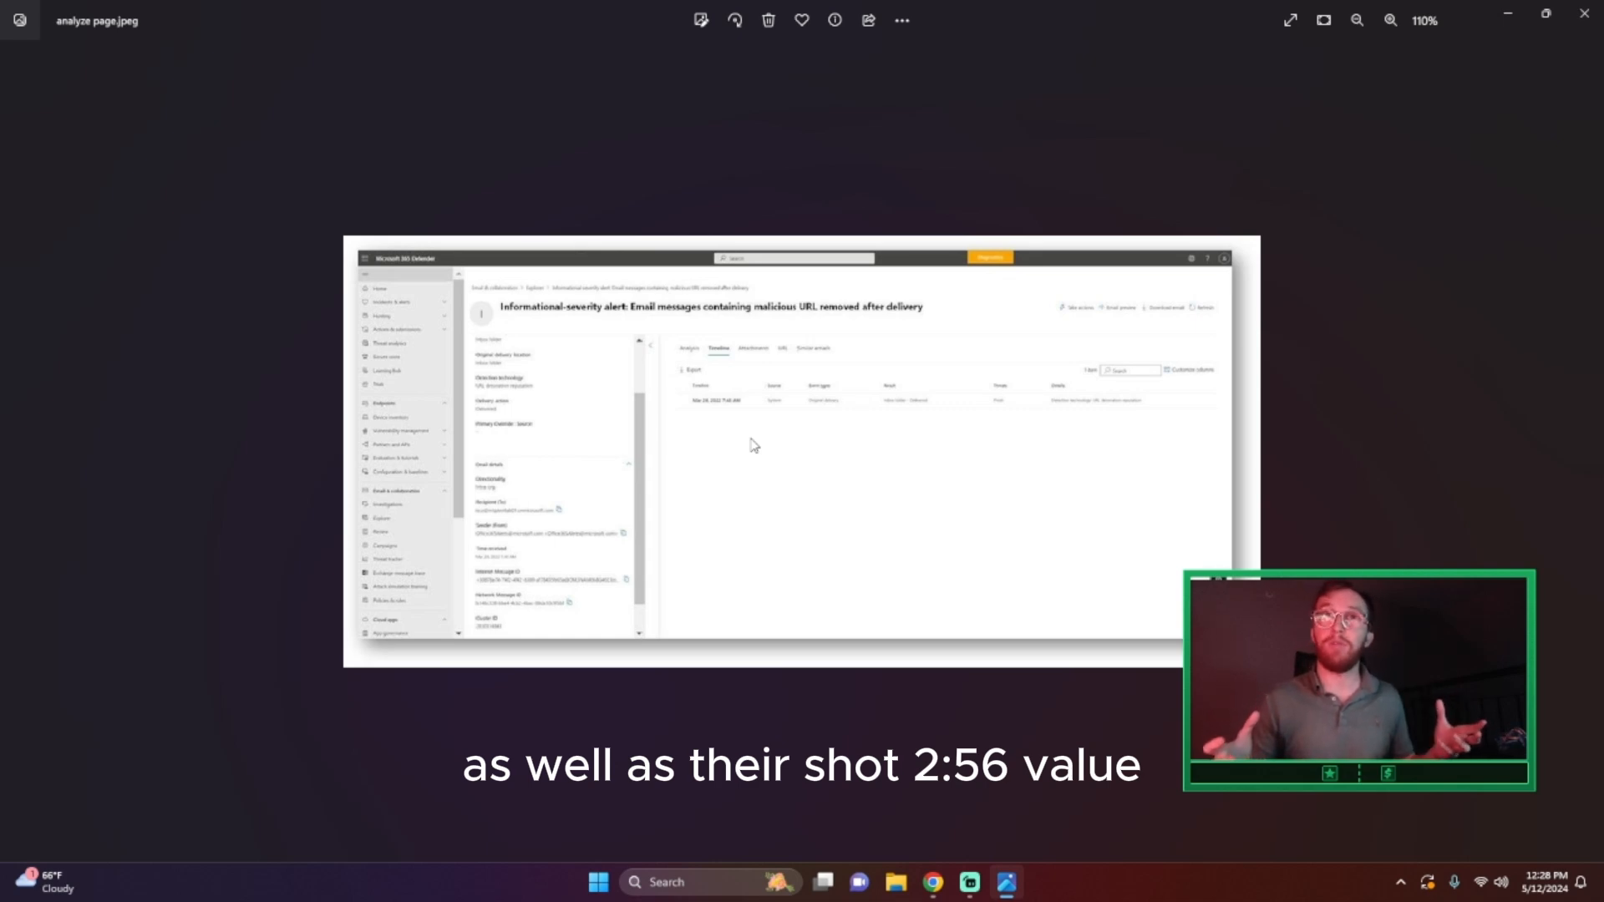
mouse_move(932, 882)
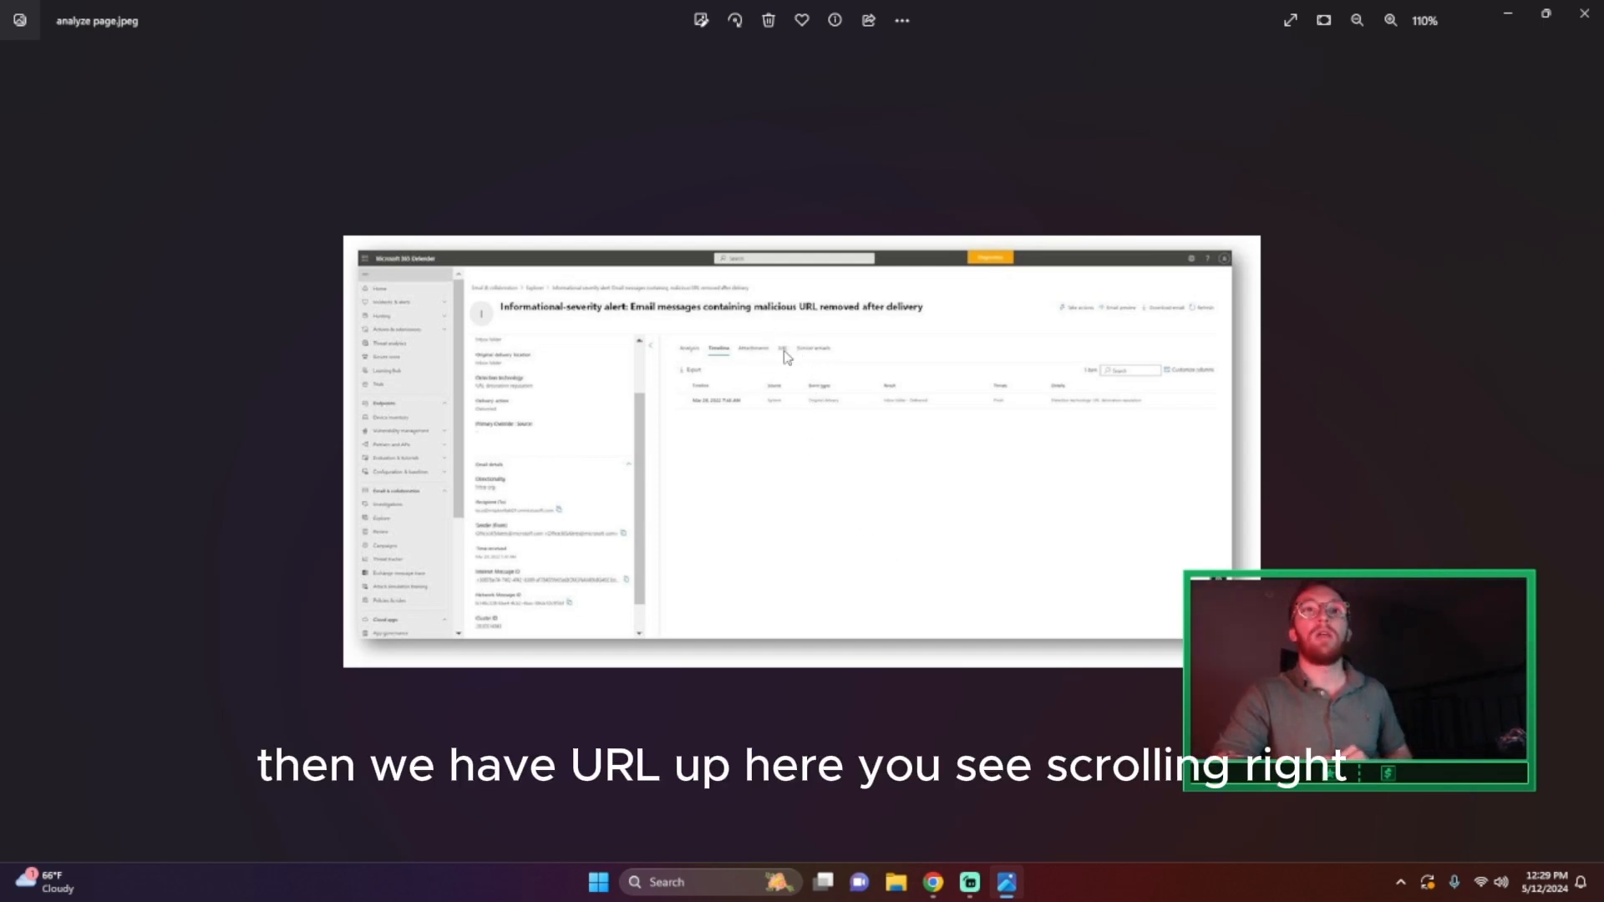
- Zoom in on the alert's email details and timeline, then back out partway
left_click(1386, 20)
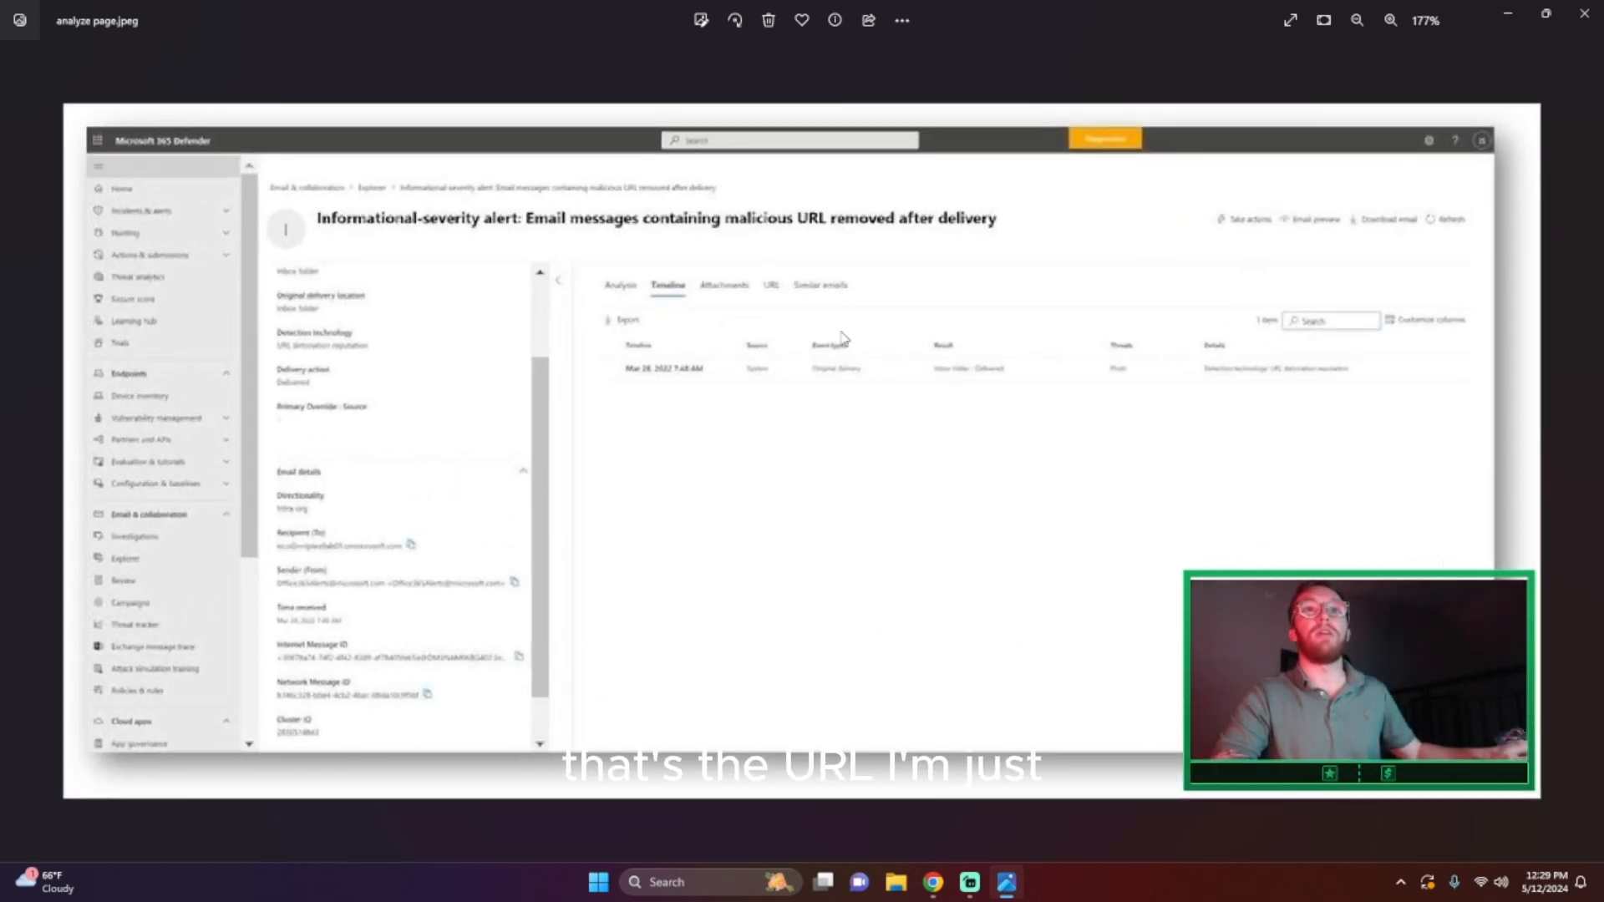
left_click(1353, 20)
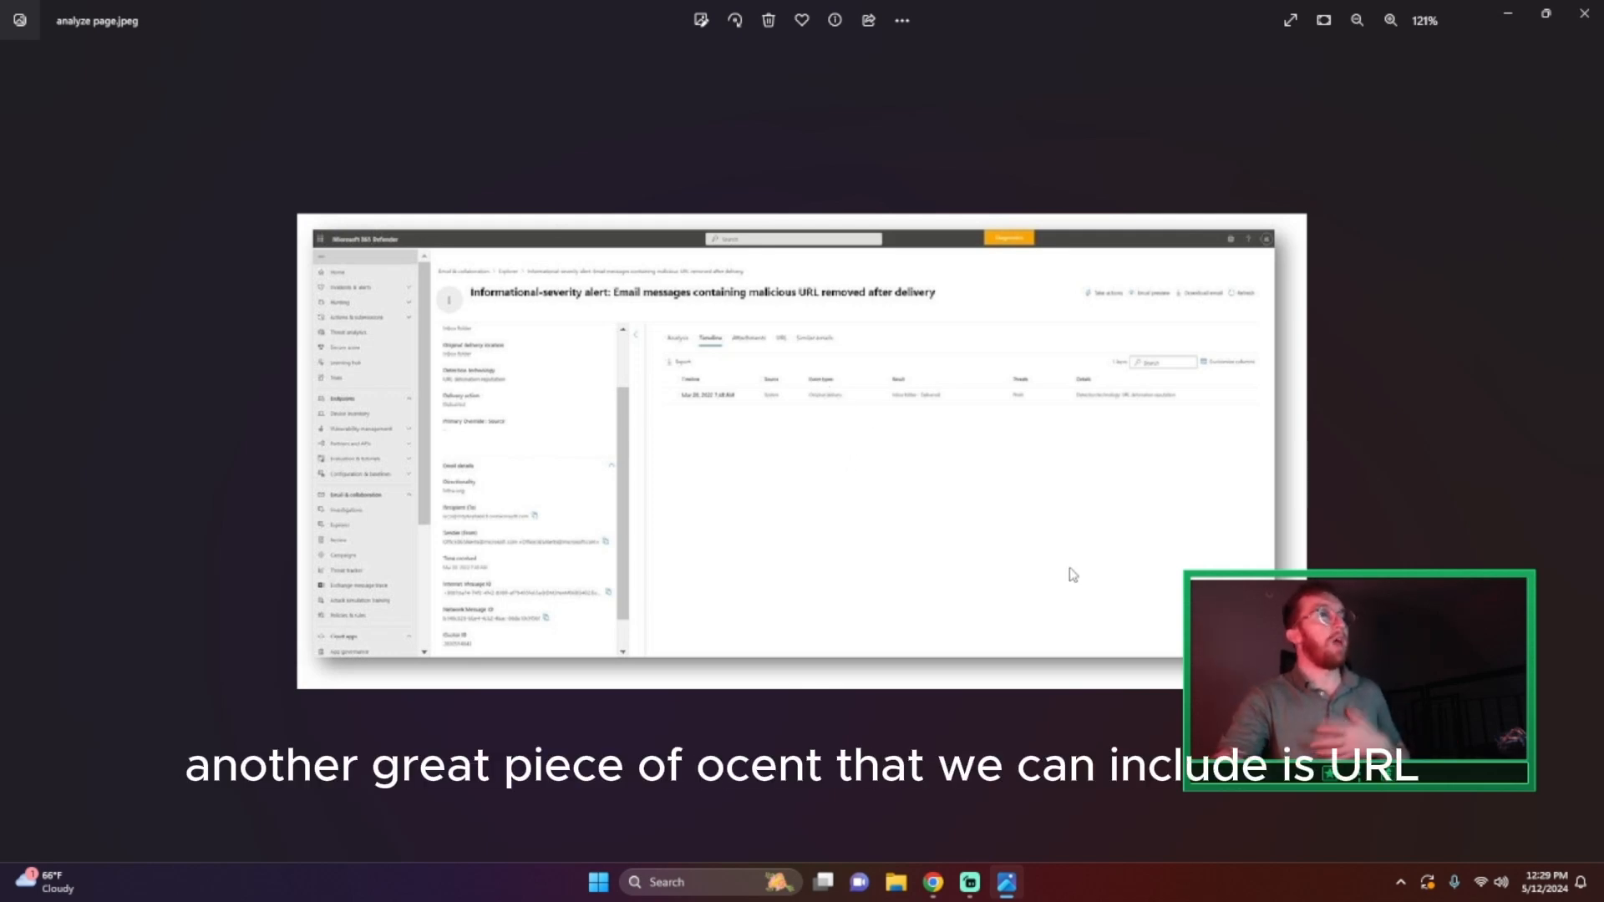
mouse_move(966, 882)
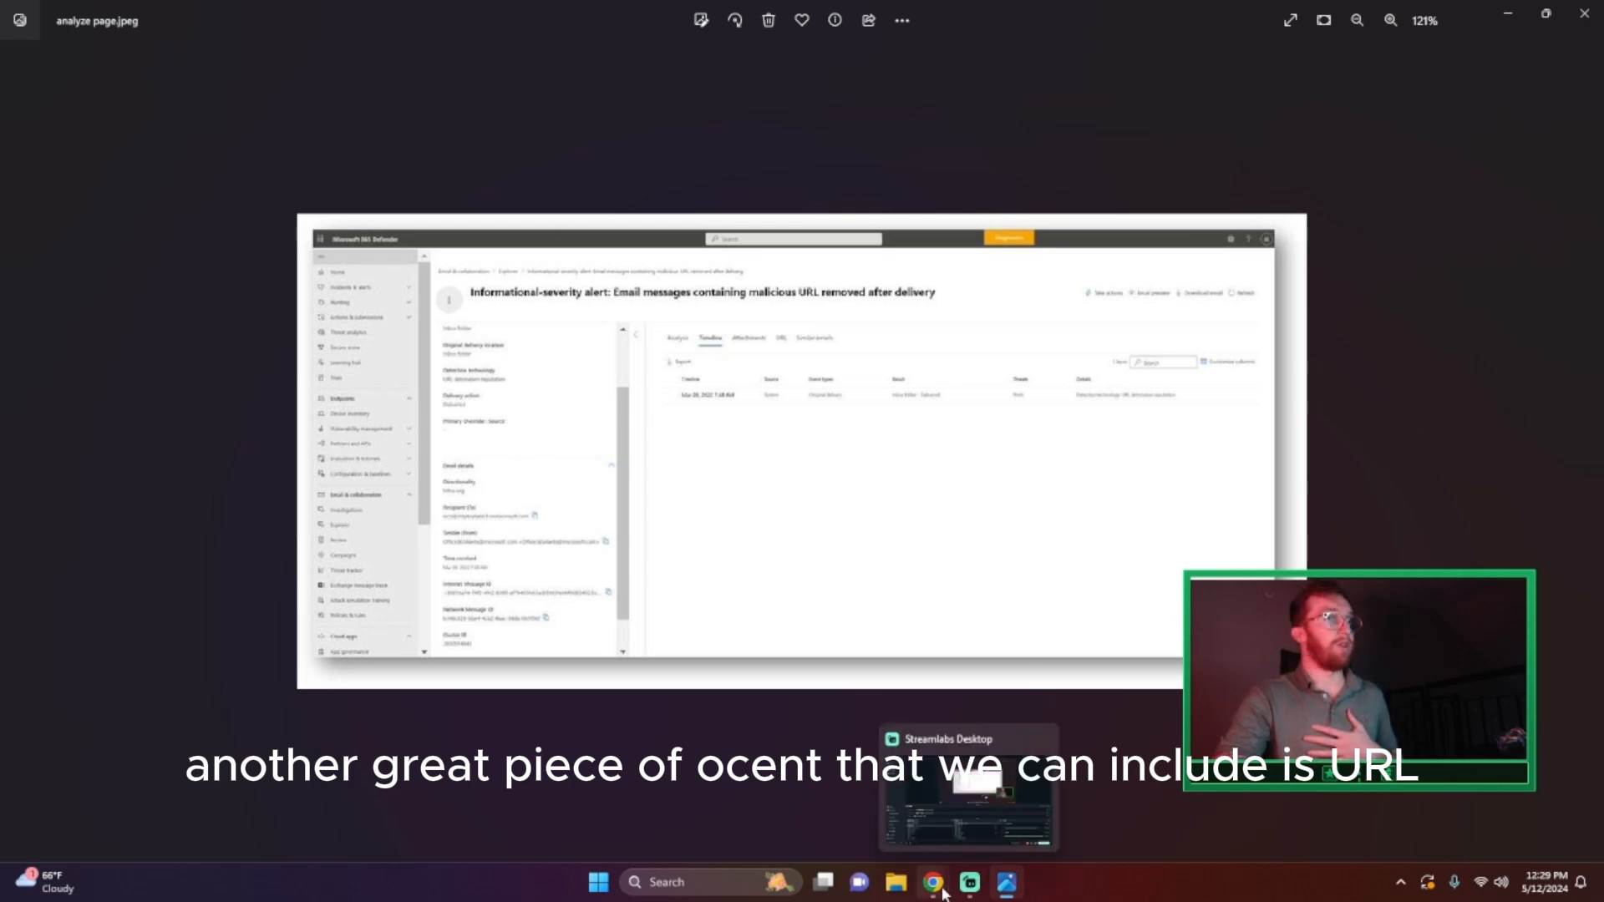
- Bring the urlscan.io window forward, focus the URL box and expand the scan Options
left_click(937, 882)
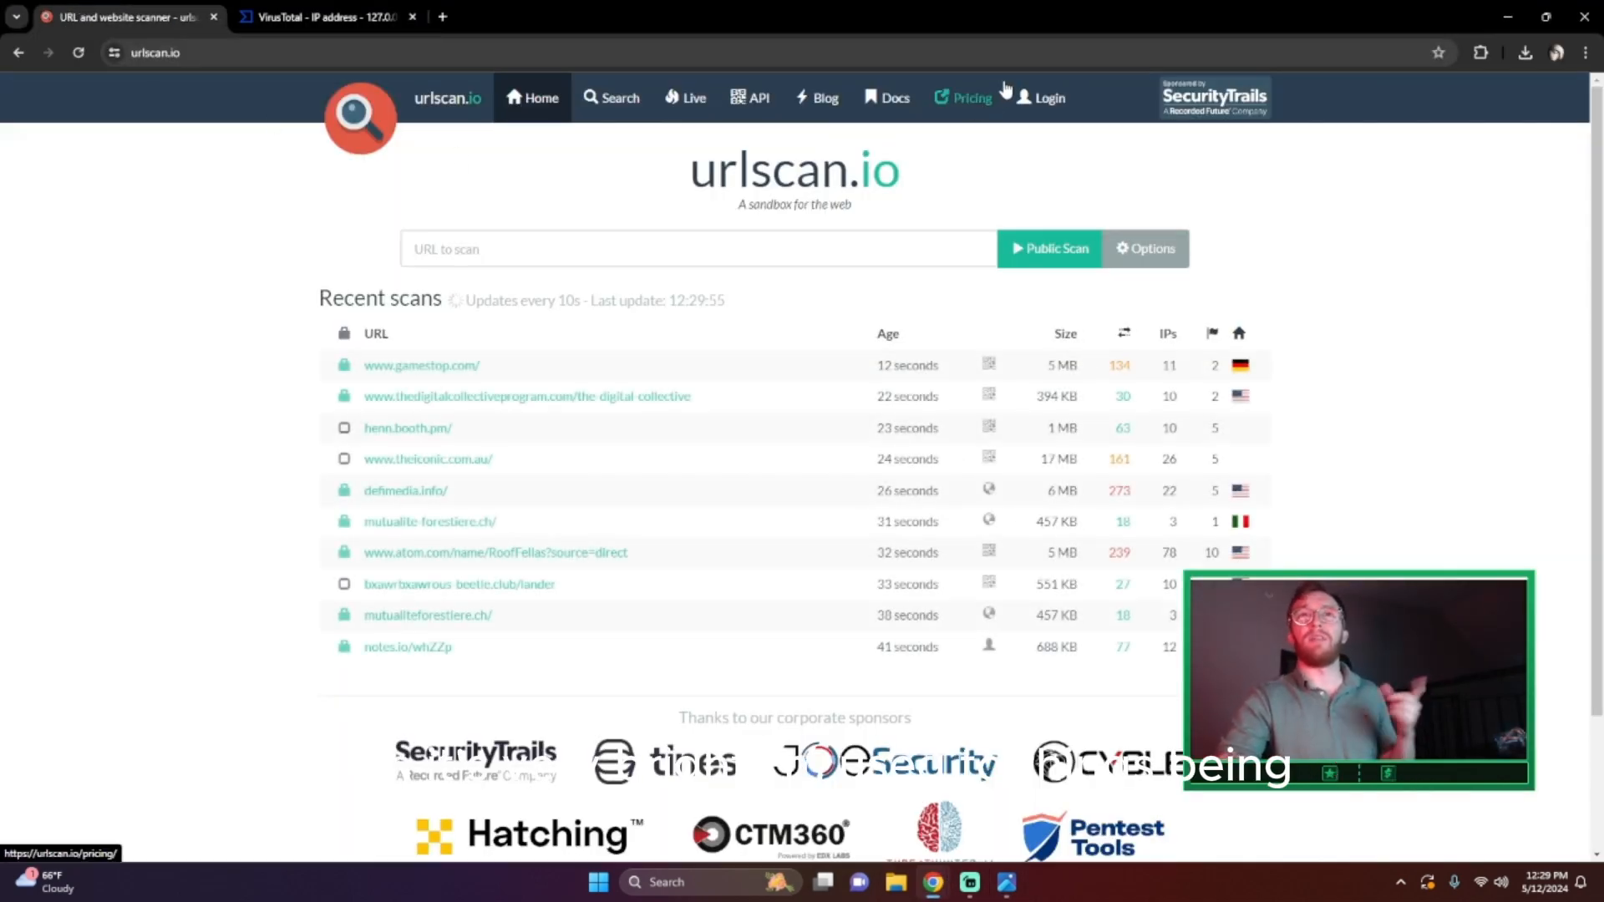
left_click(1477, 52)
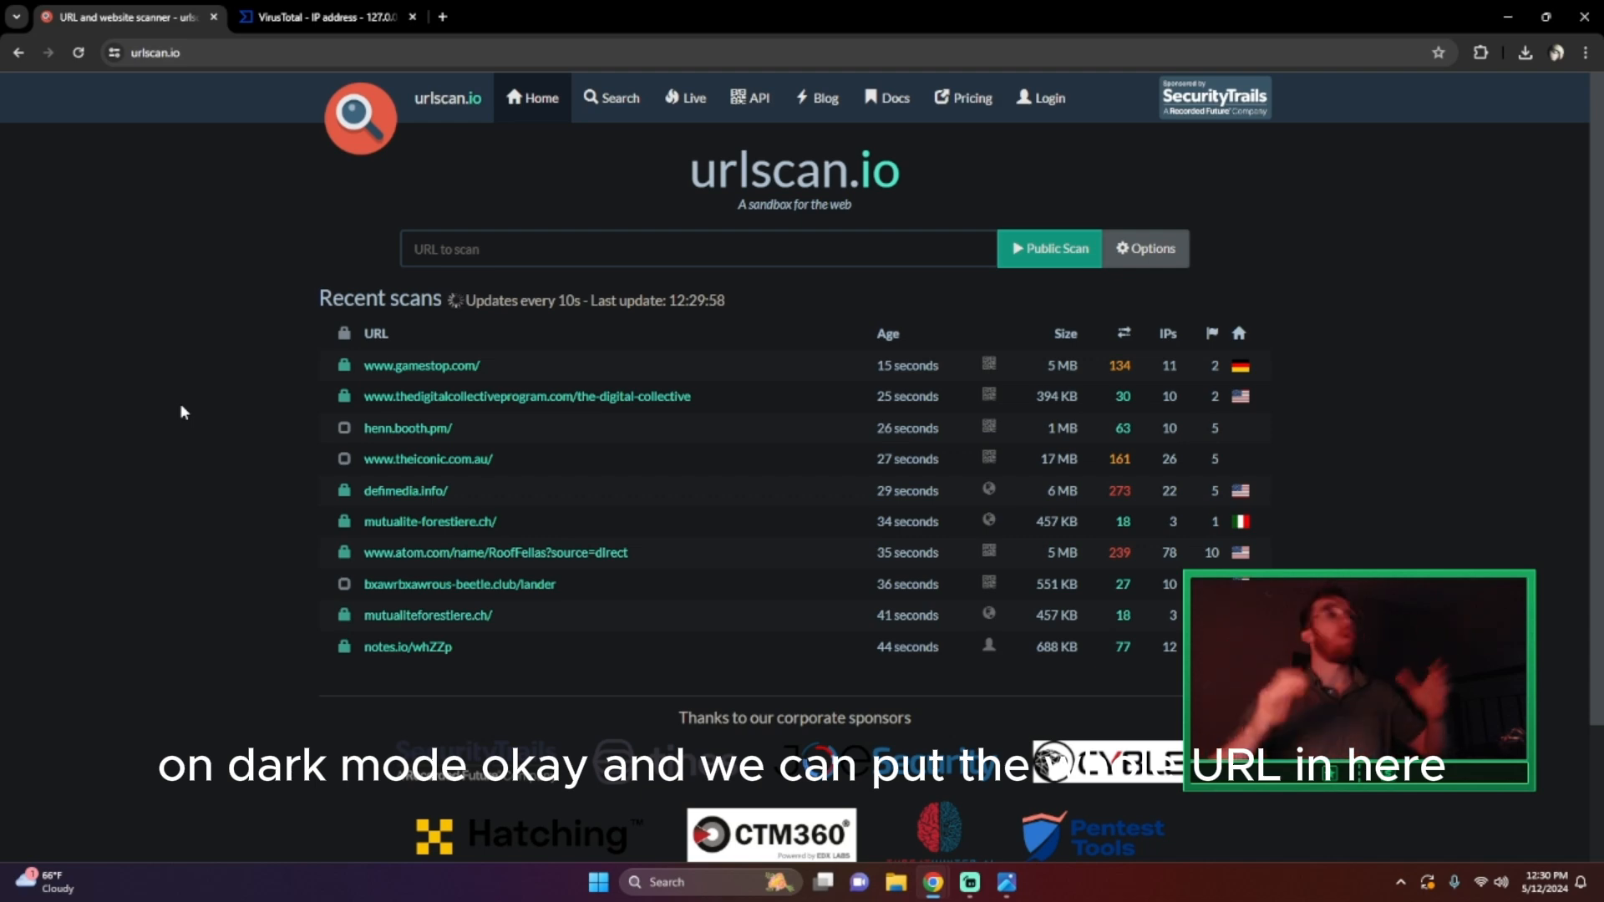
left_click(576, 247)
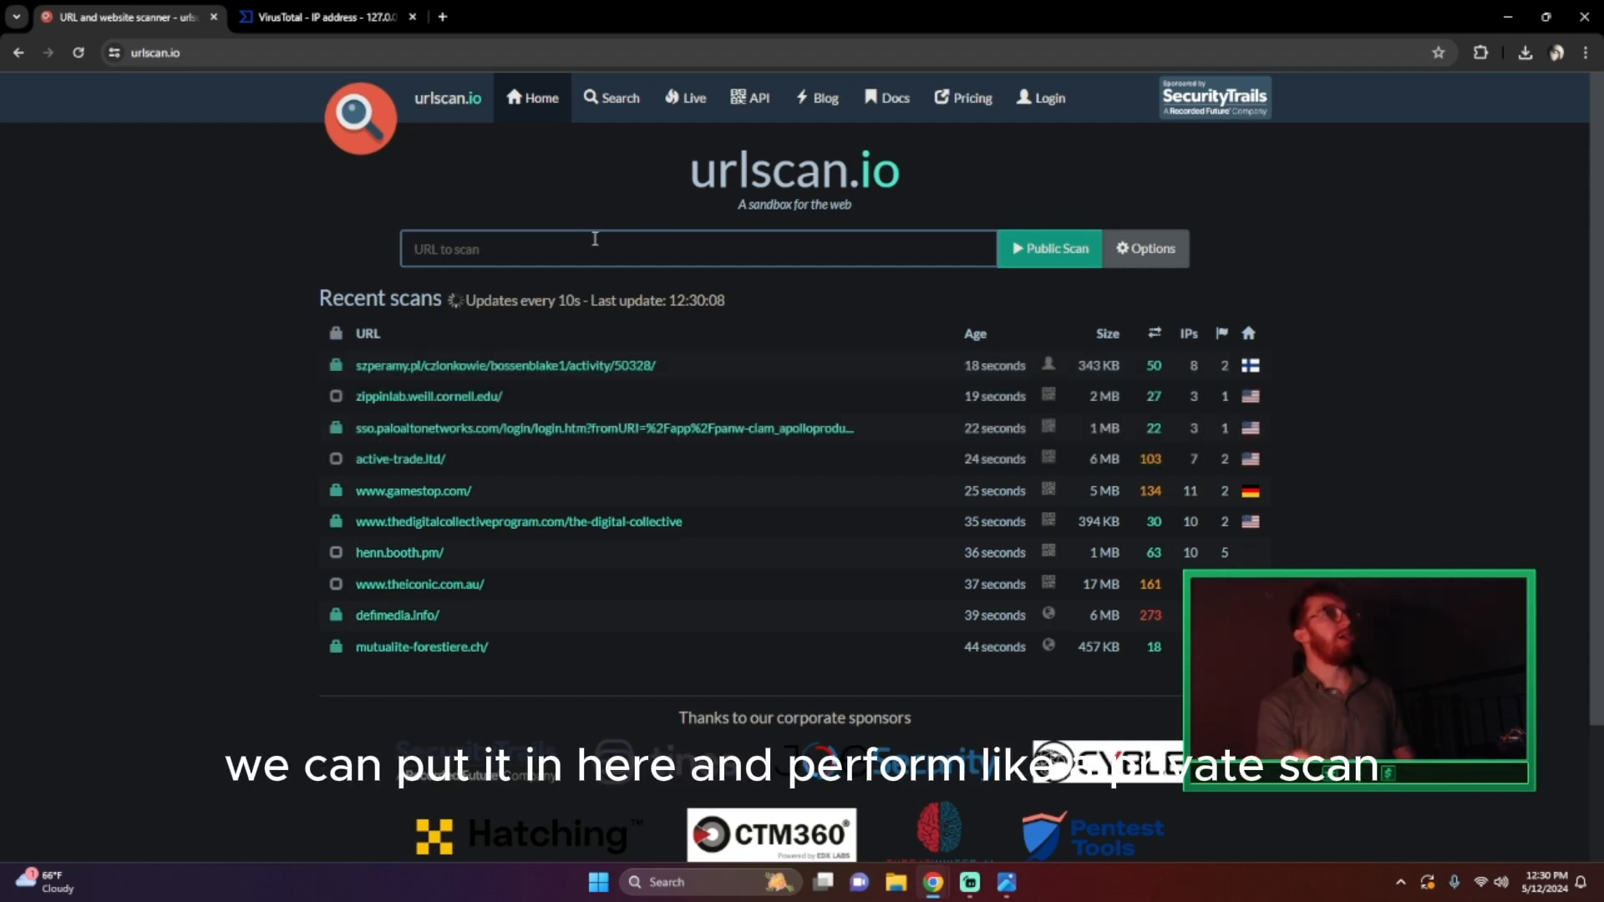
mouse_move(1148, 251)
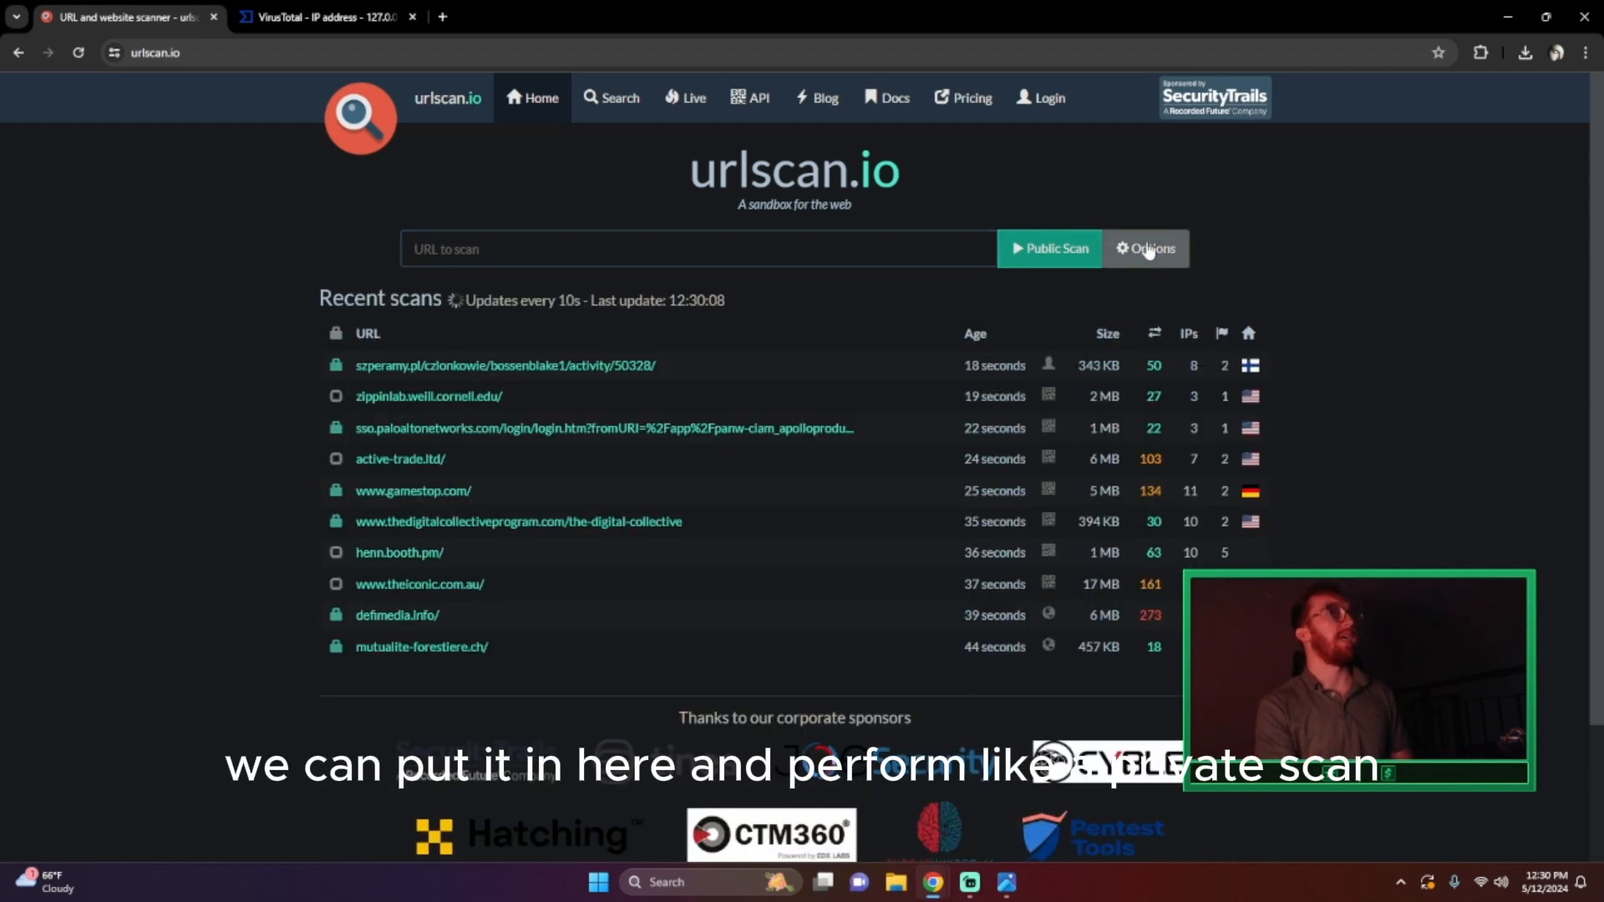
left_click(1146, 247)
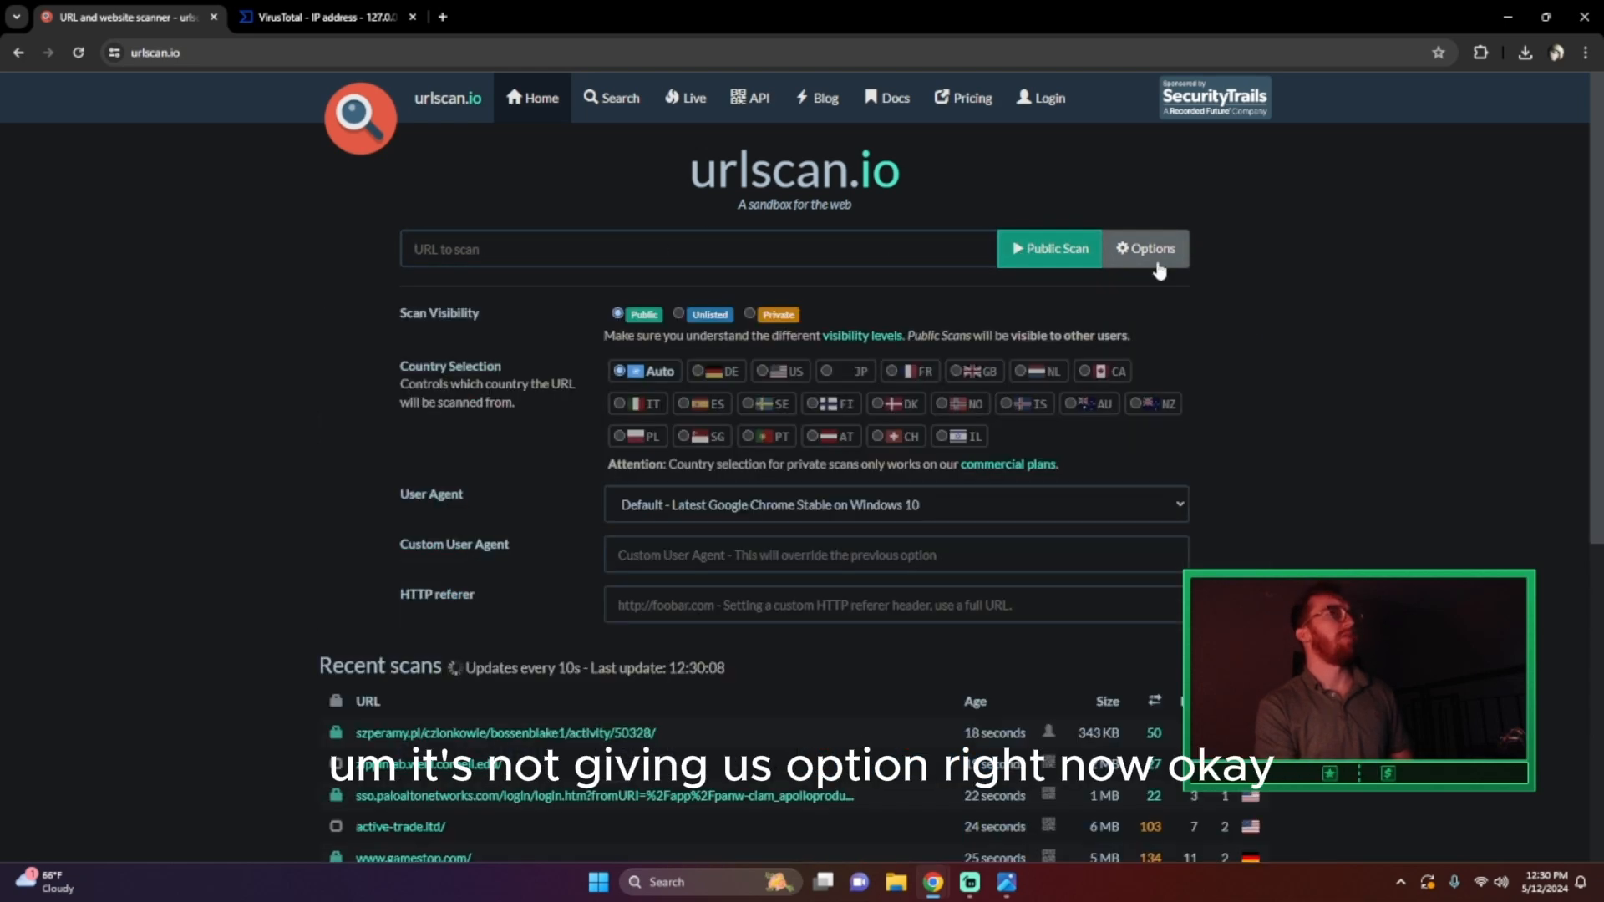
- Set Scan Visibility to Private and return to the URL field
left_click(749, 314)
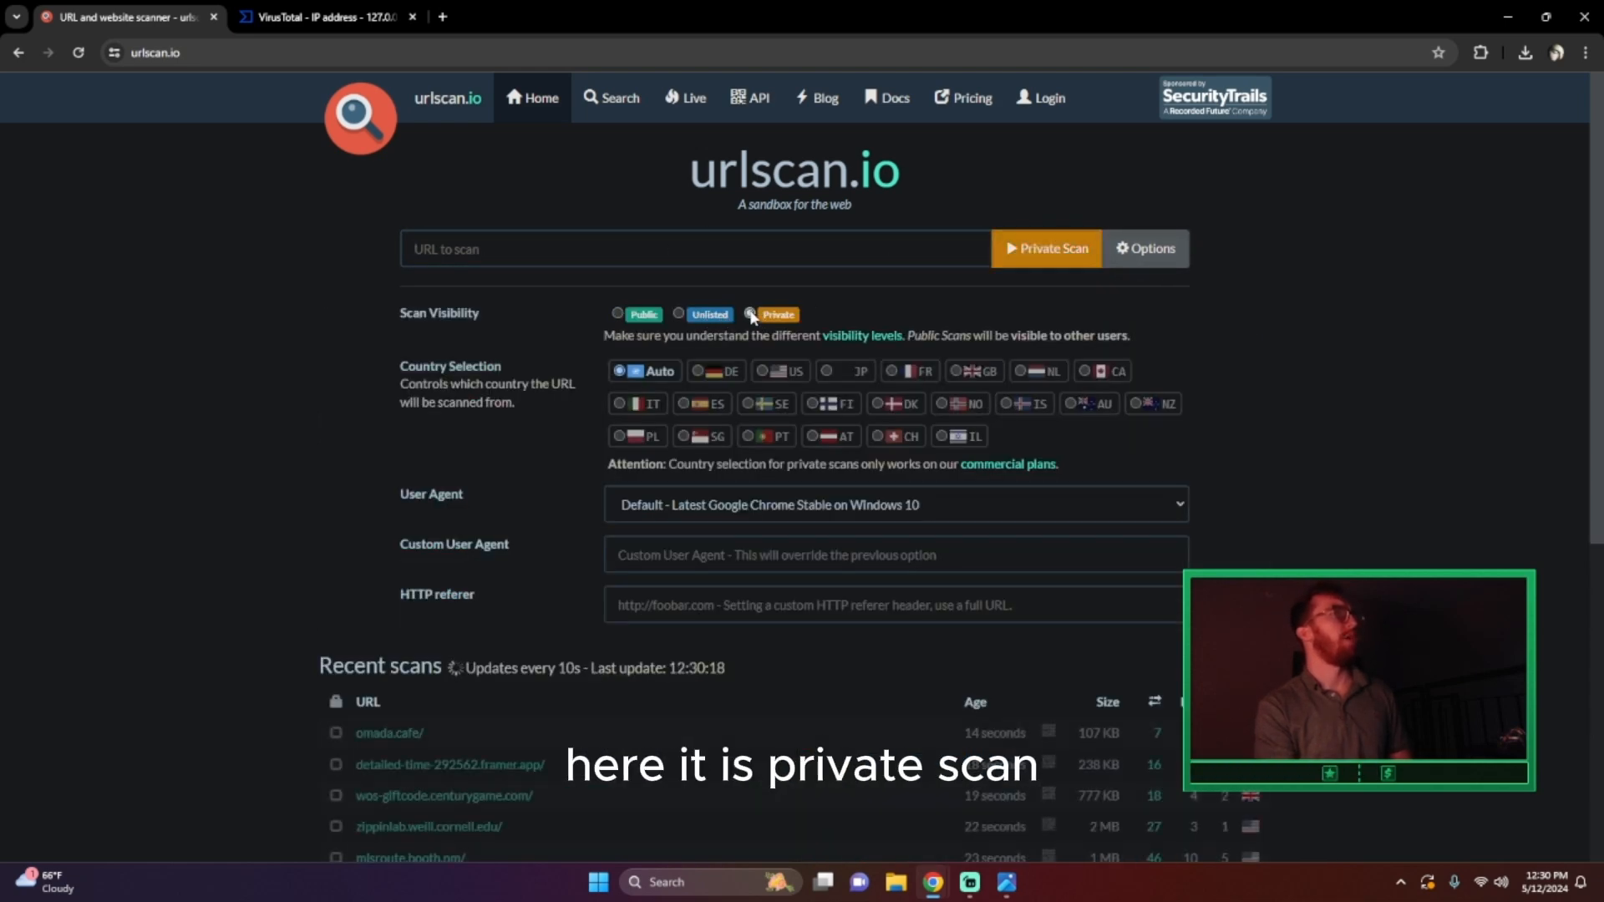
left_click(649, 249)
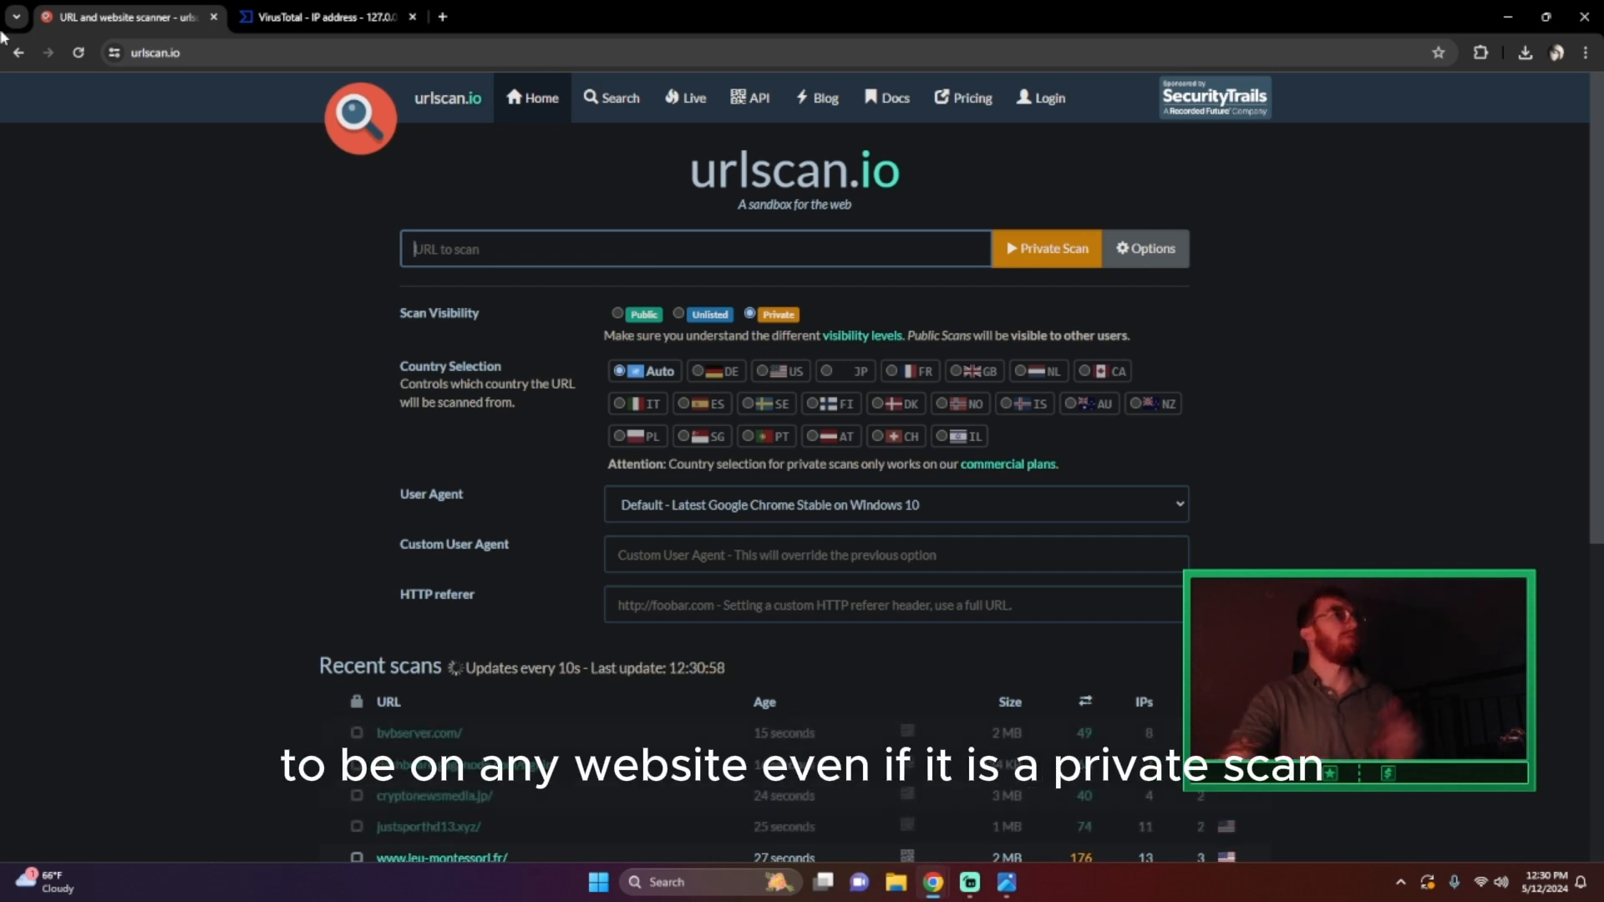
mouse_move(496, 822)
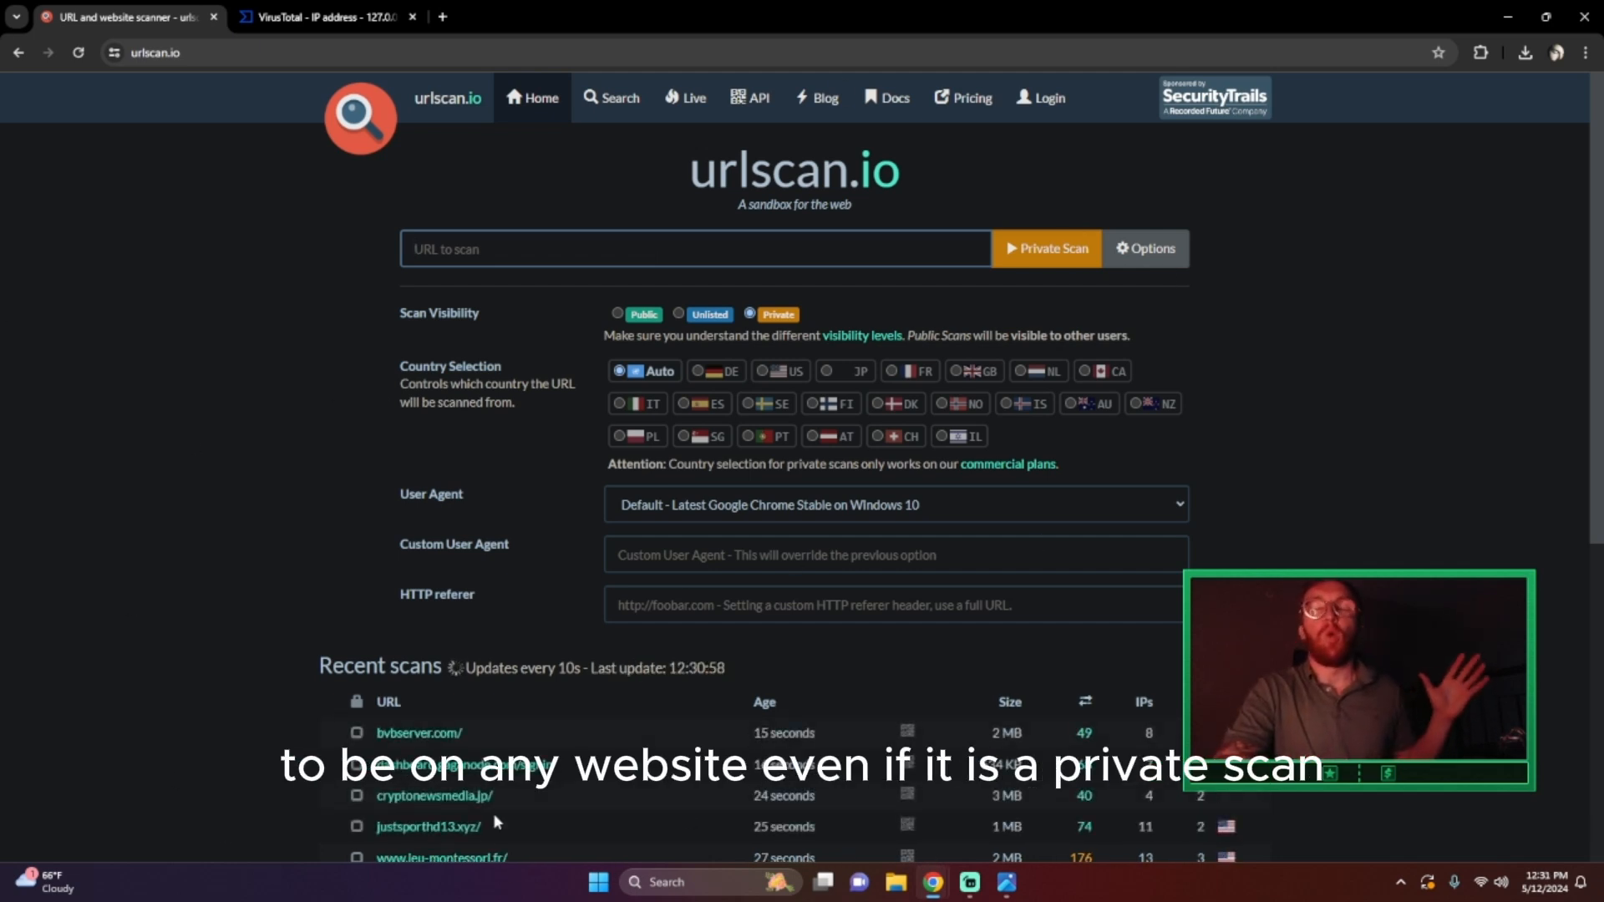
mouse_move(1069, 276)
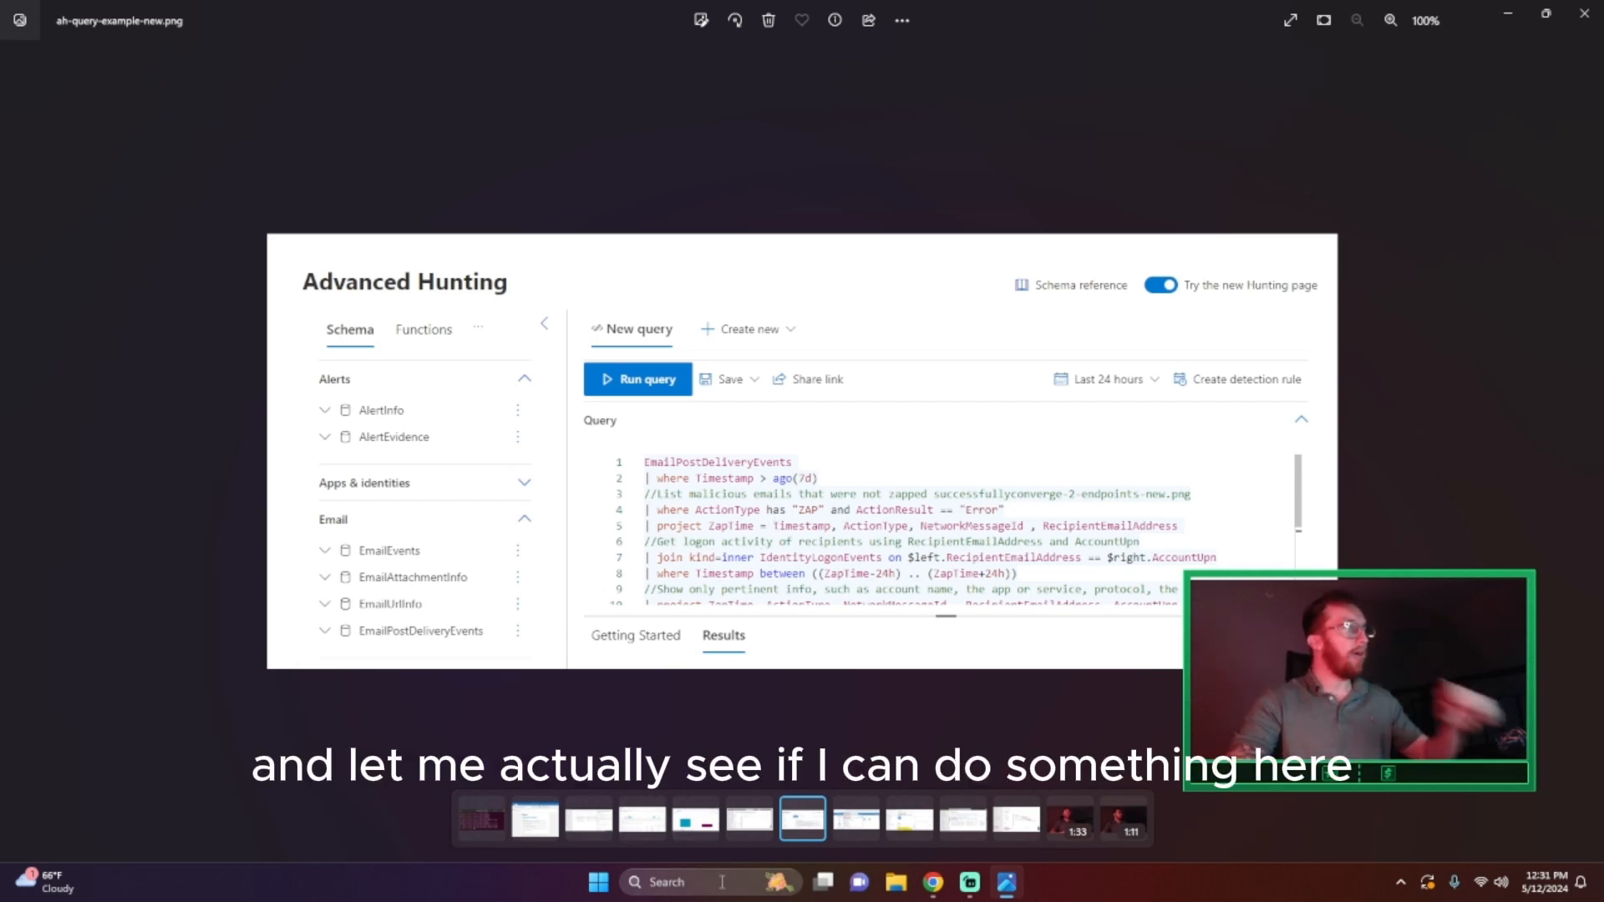
- Start the query in Notepad with UrlClickEvents on its own line
type("notes")
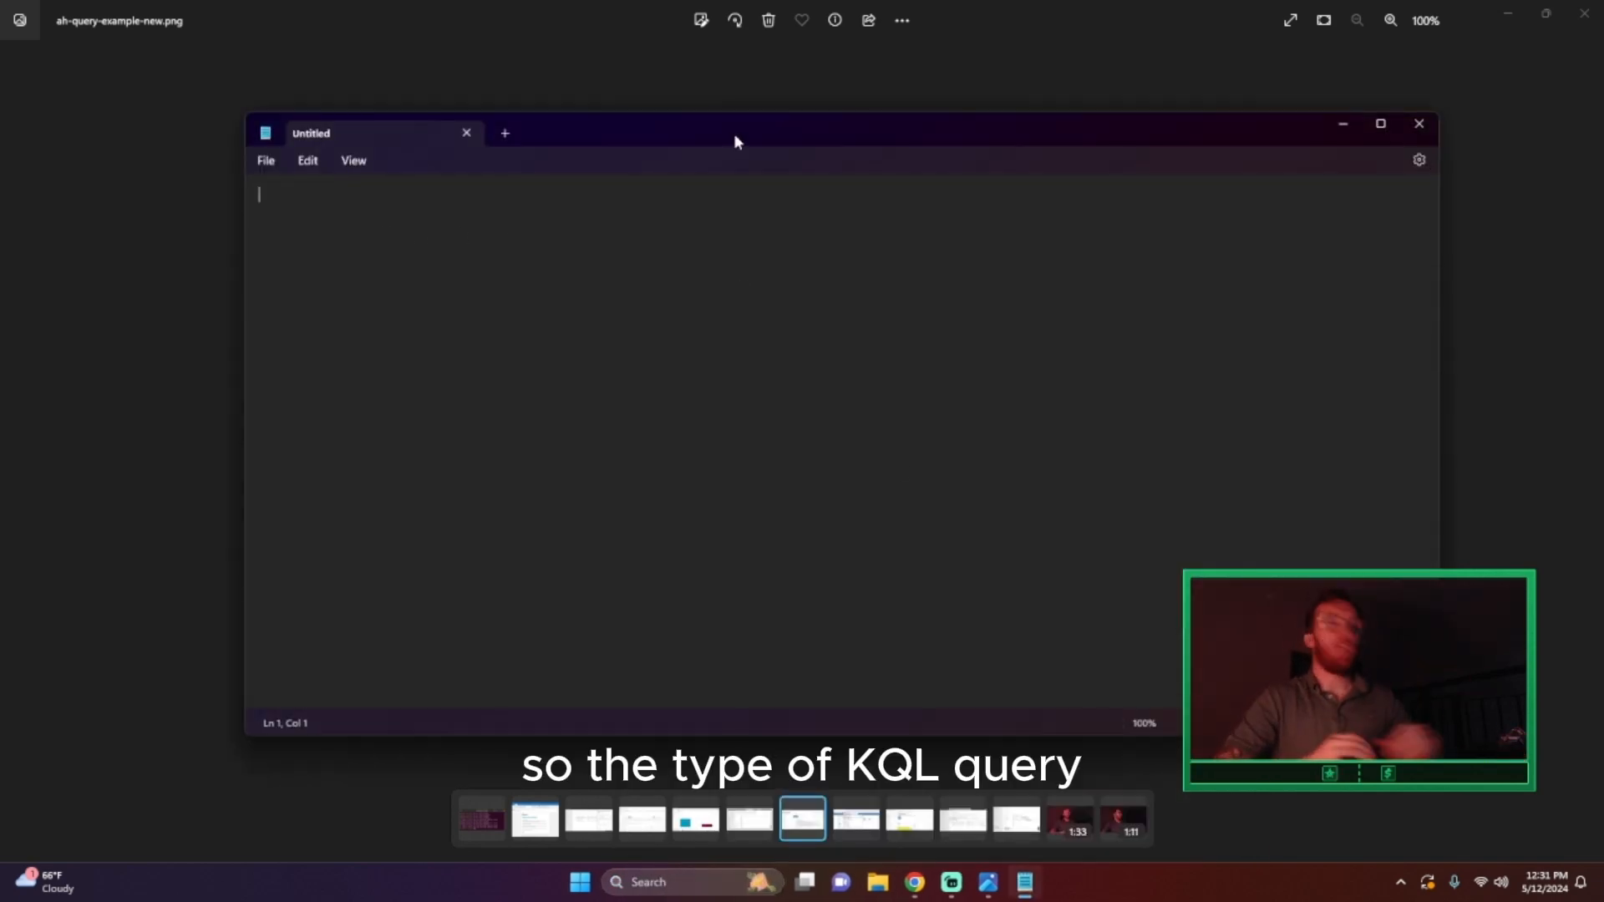
type("UR")
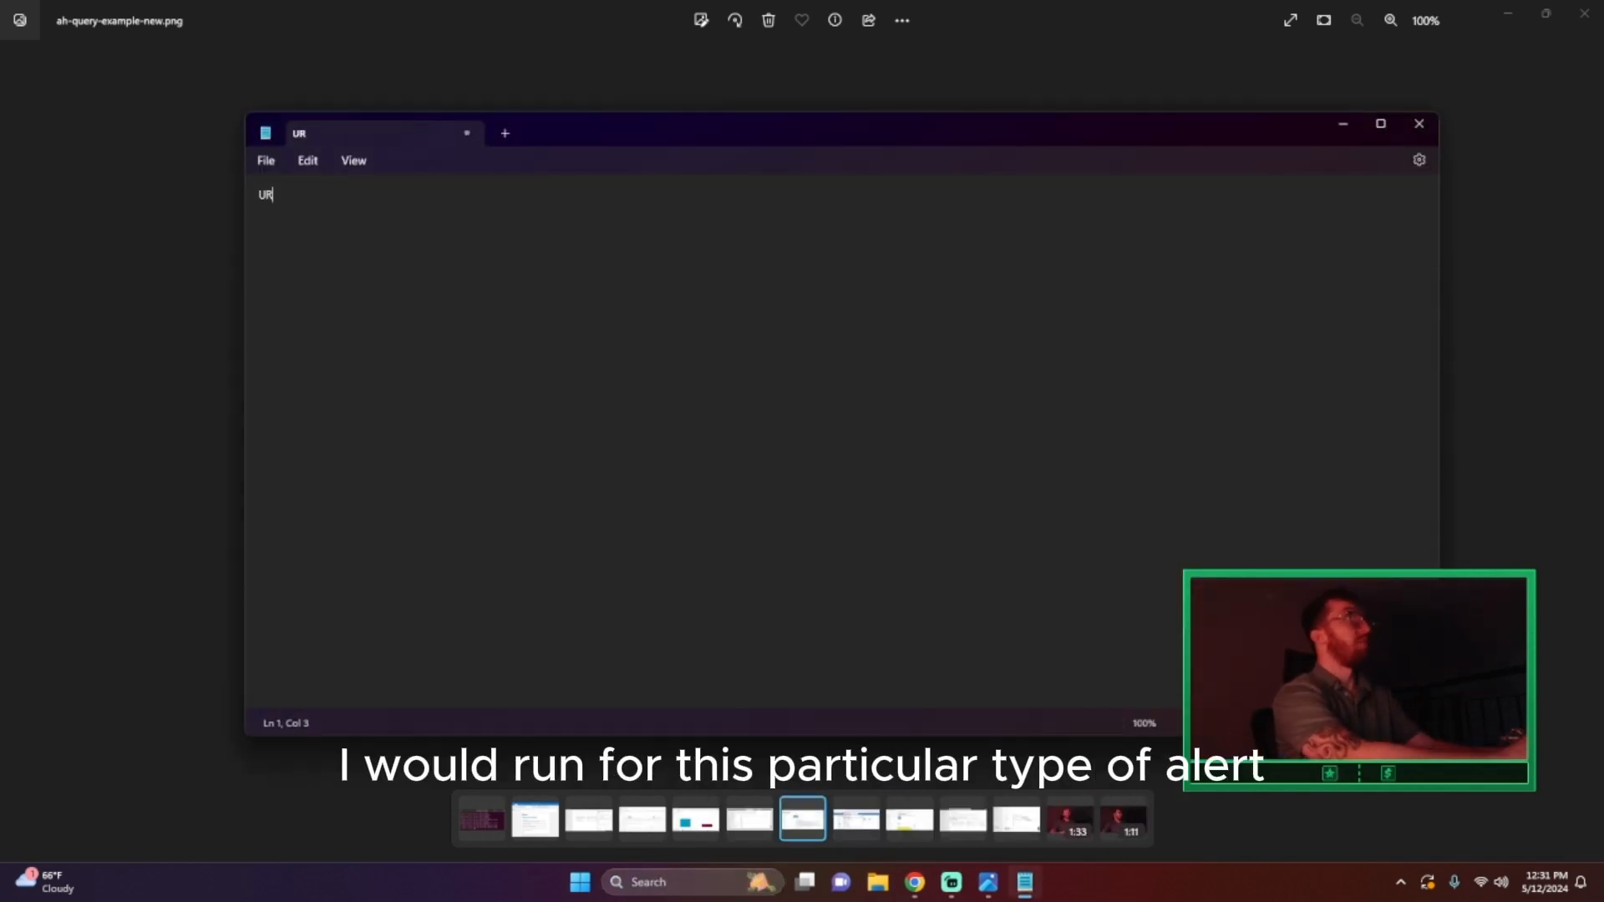
type("lClick")
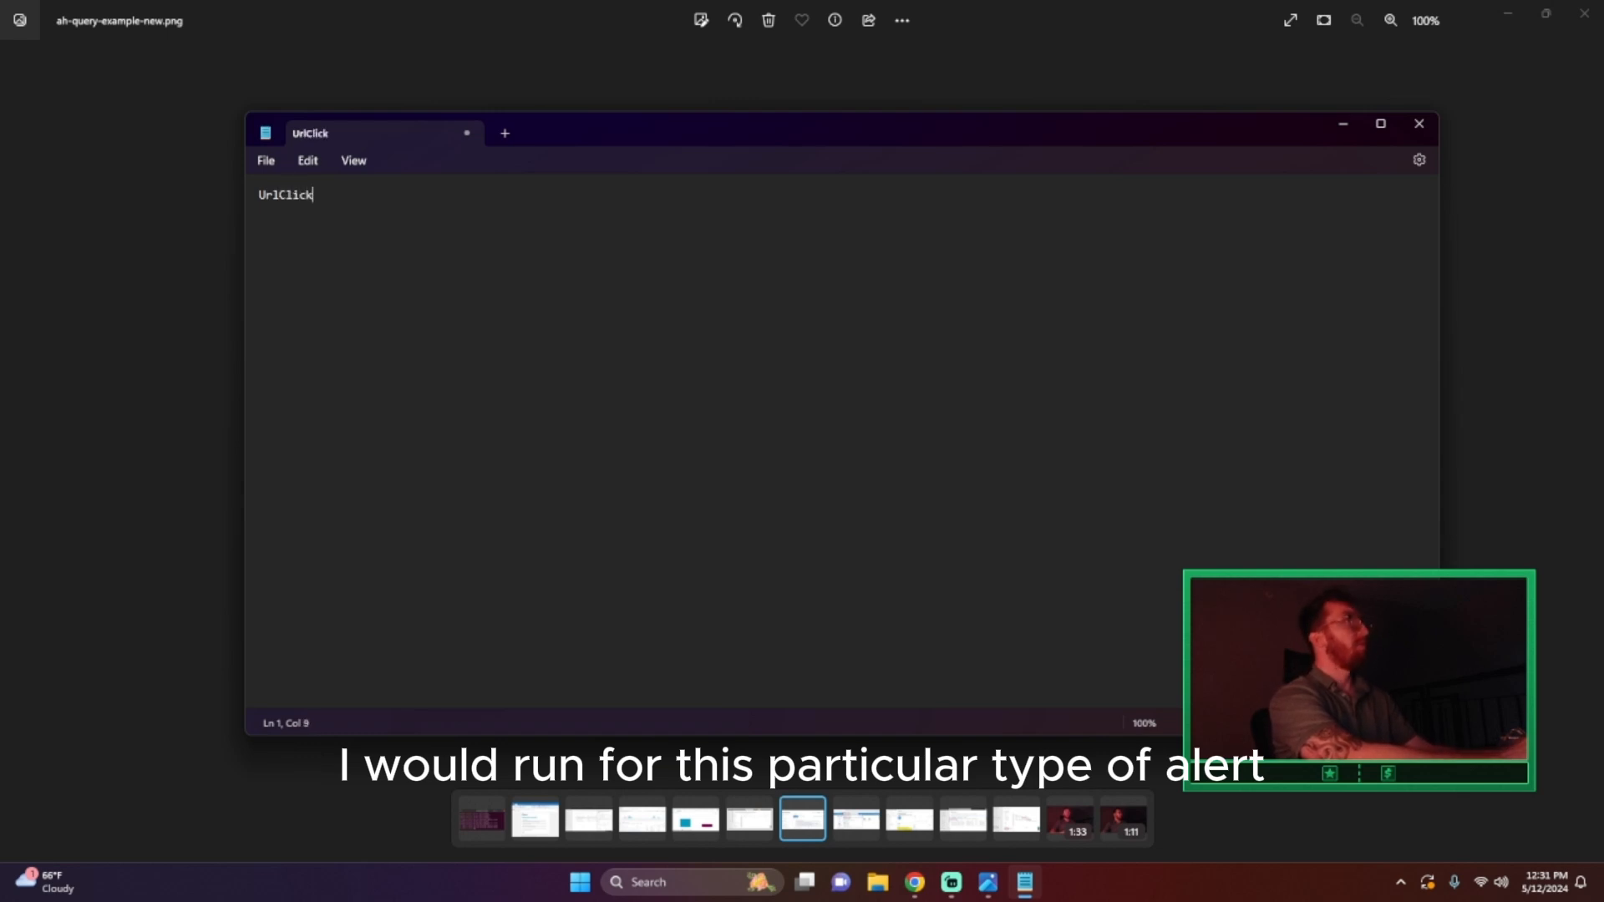
type("Events")
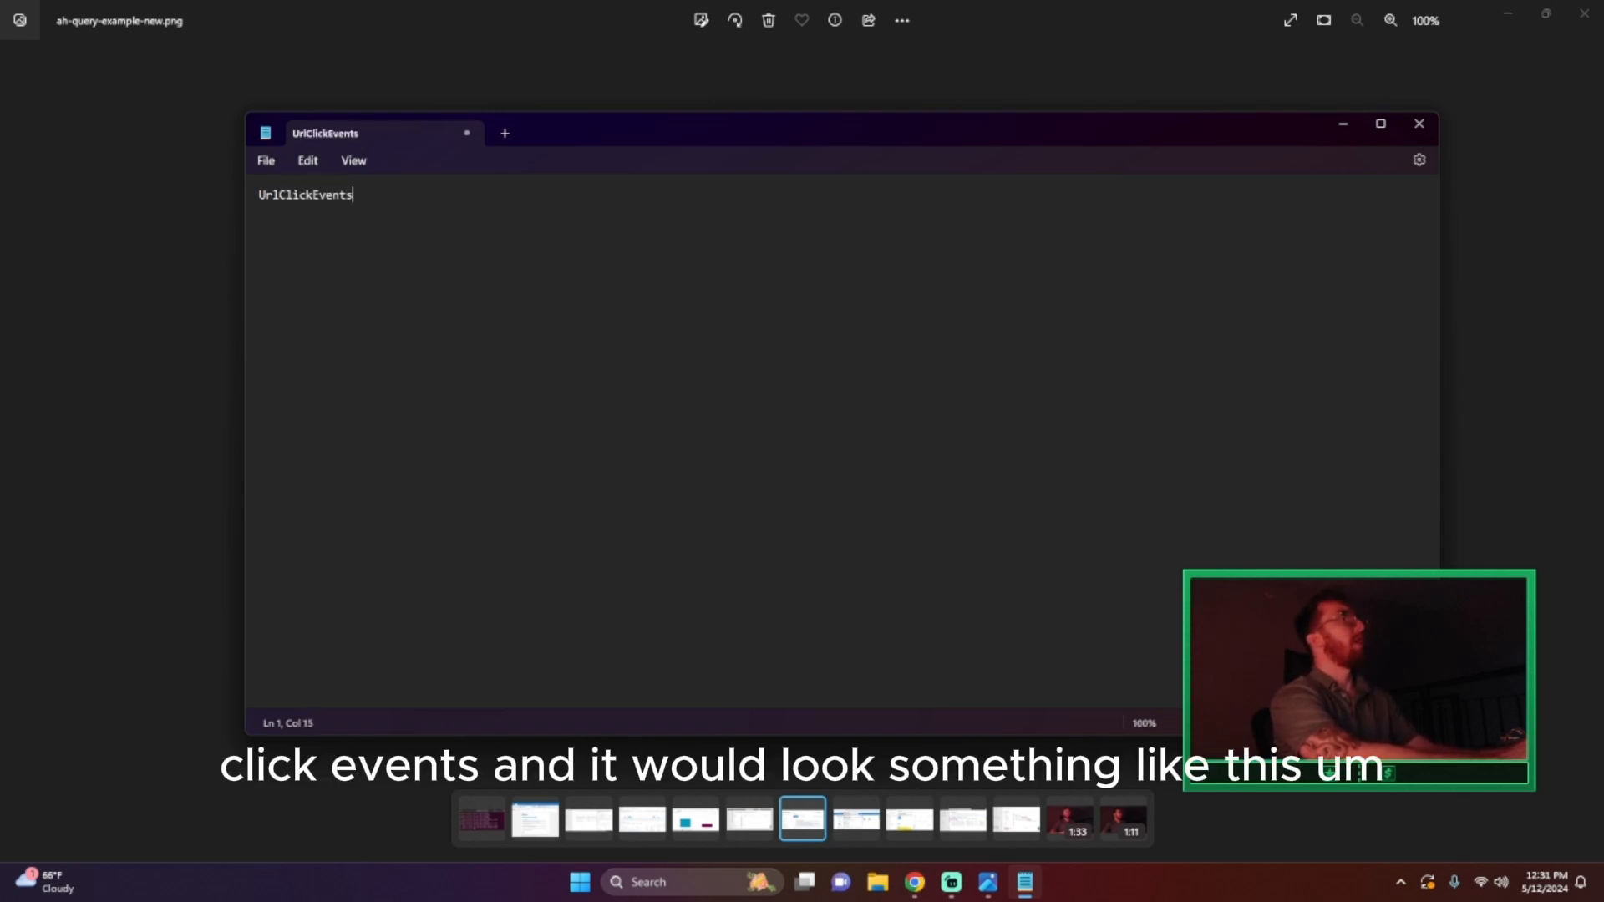
key("Enter")
type("| Where")
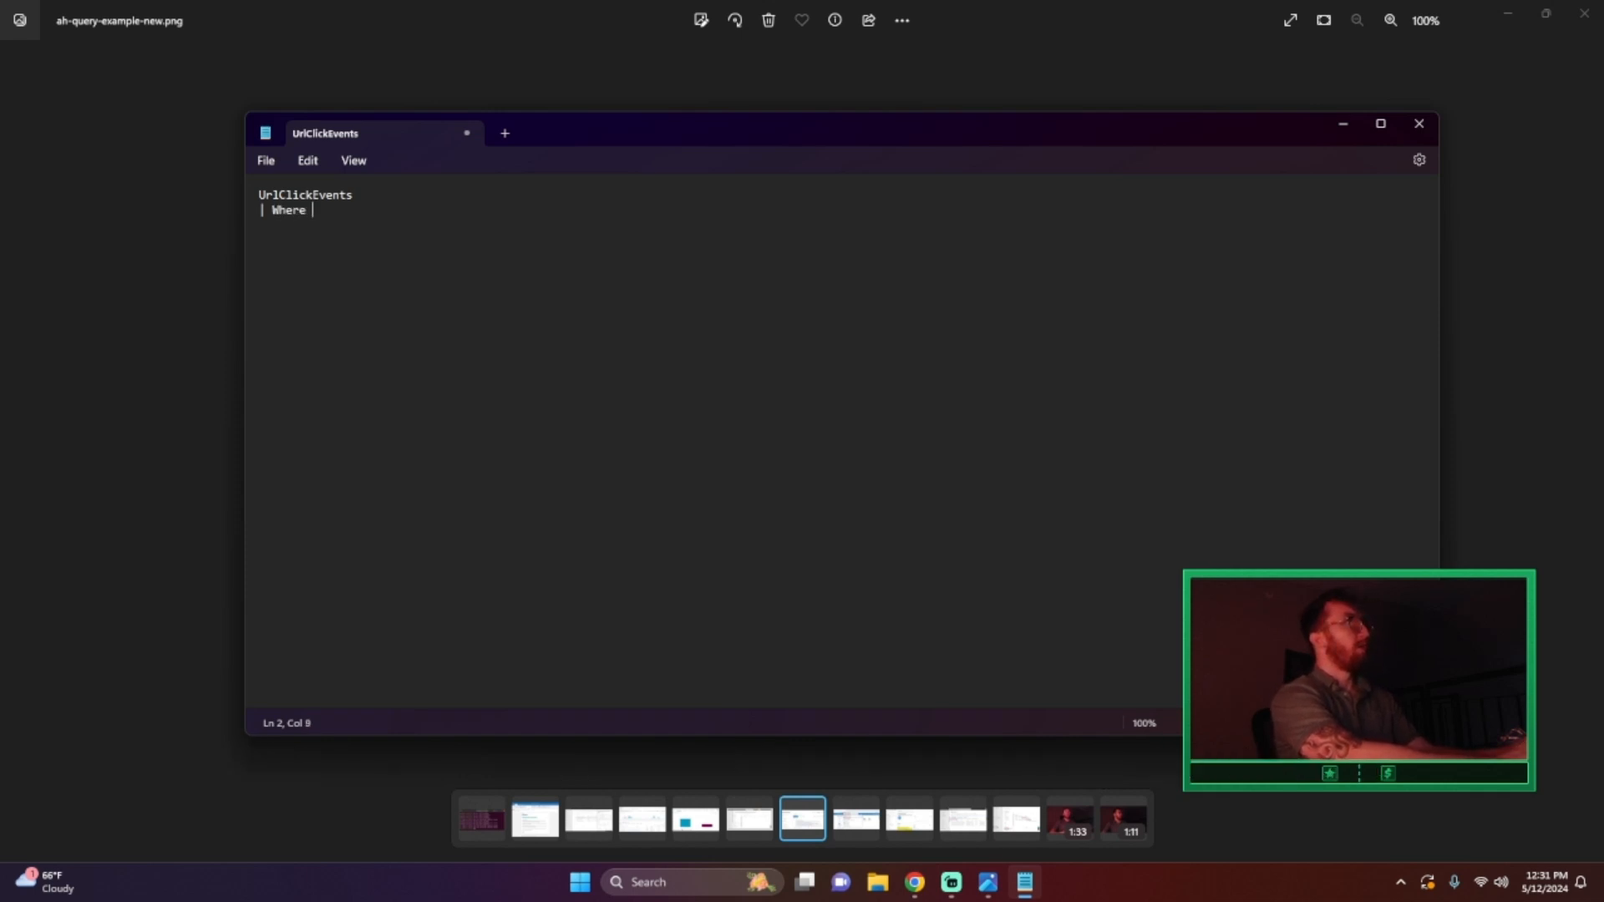
- Add the filter line RemoteURL contains == "…" with the start of the bad URL
type("RemoteUR")
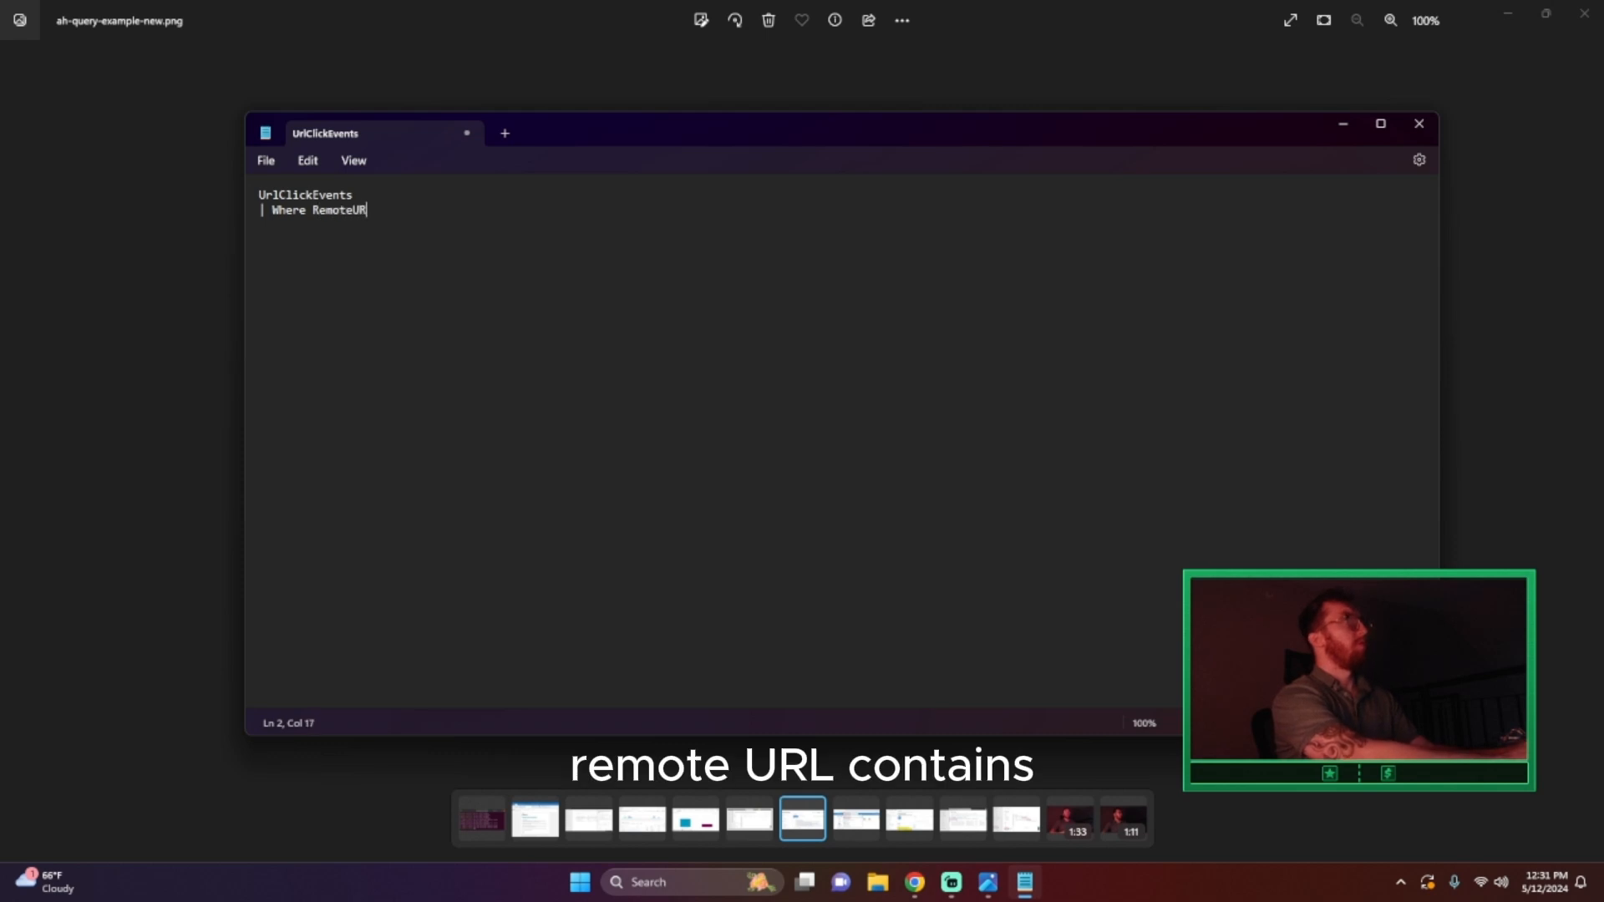
type("contia")
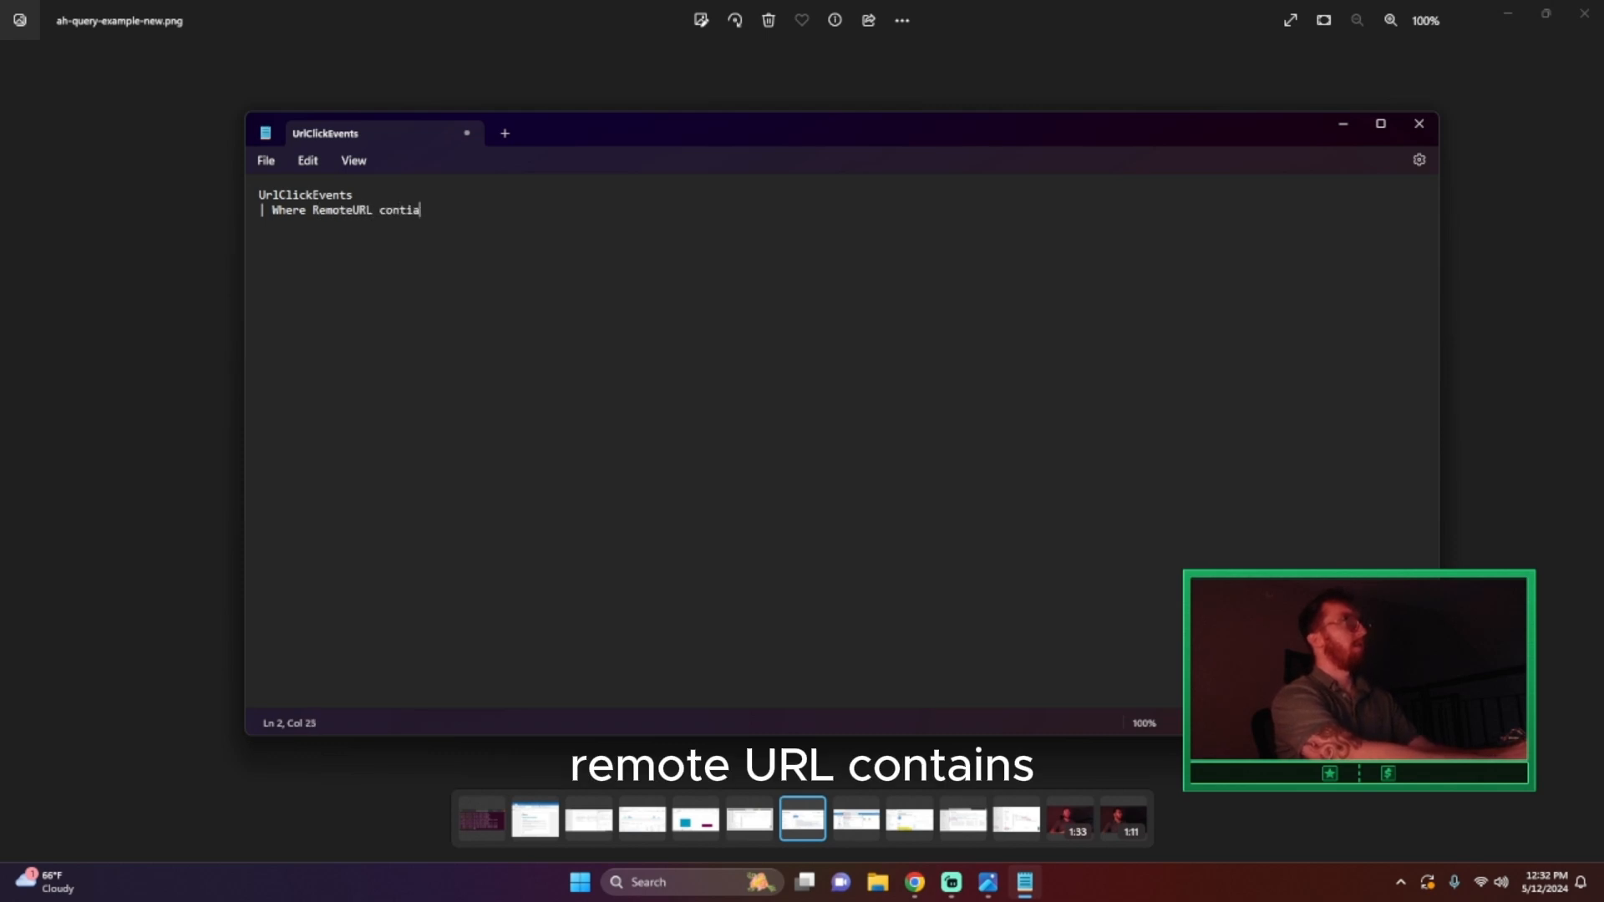
type("ns")
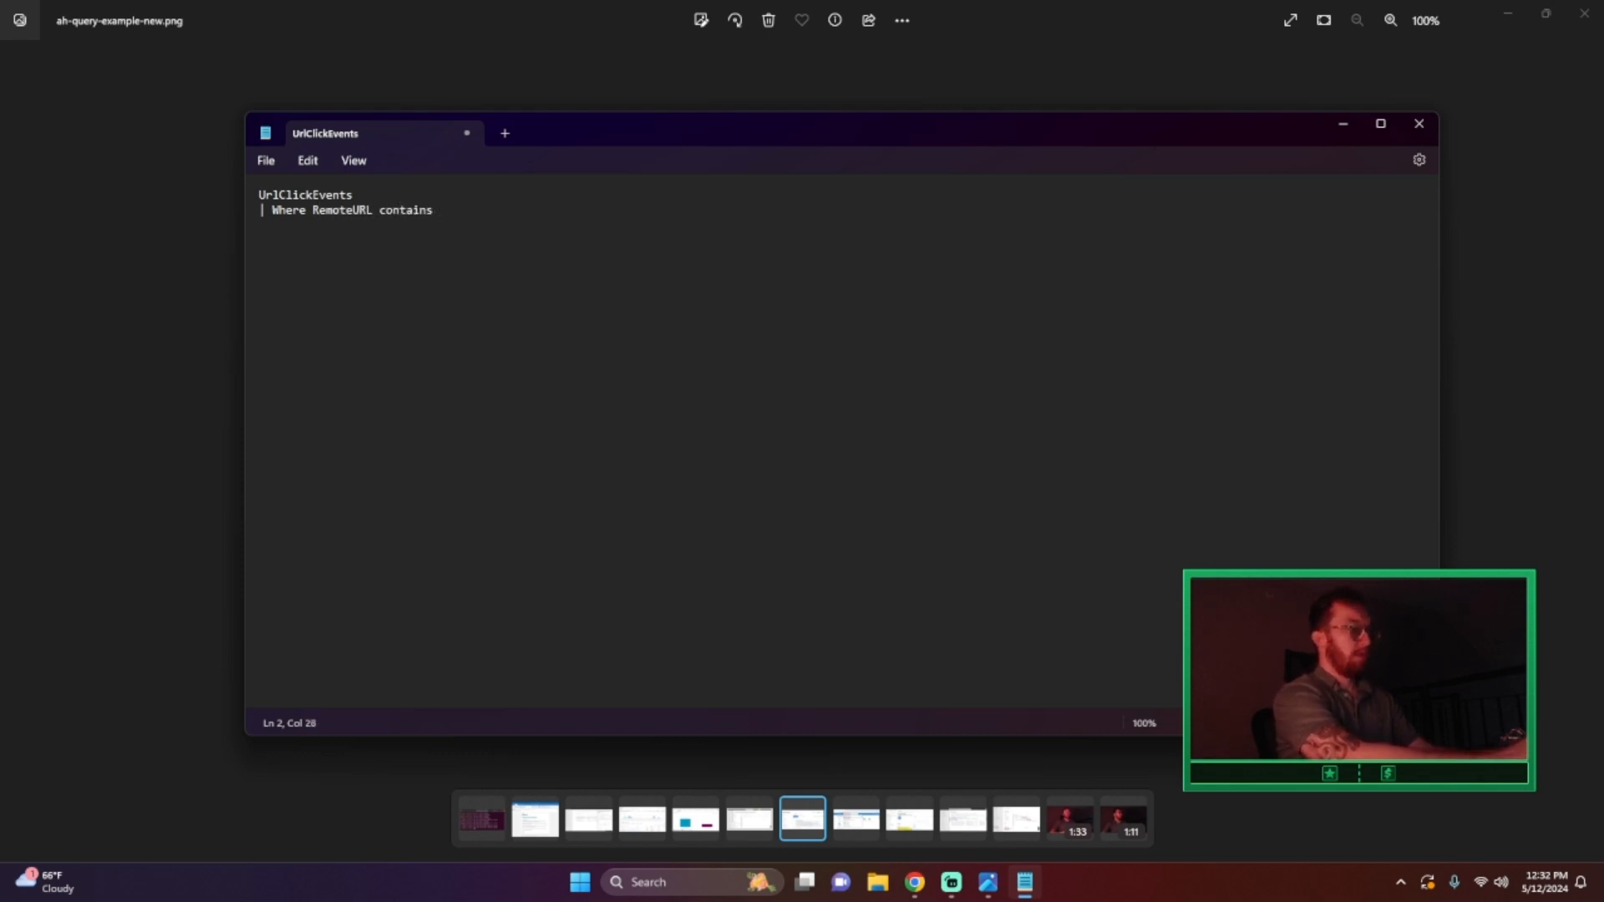
type("== \"\"")
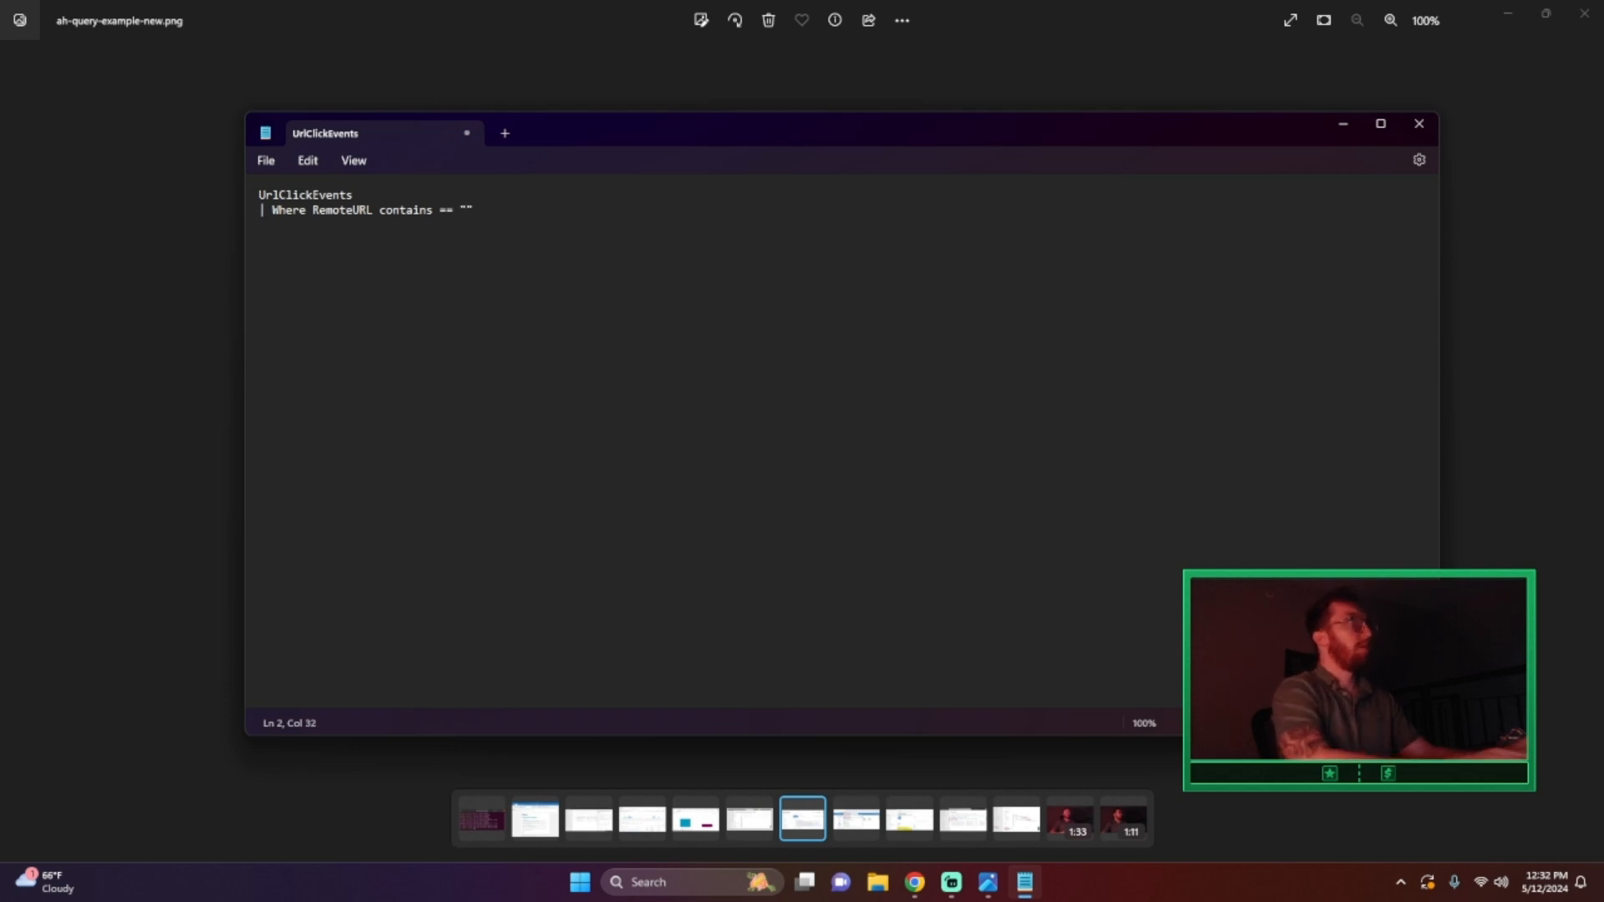
type("V")
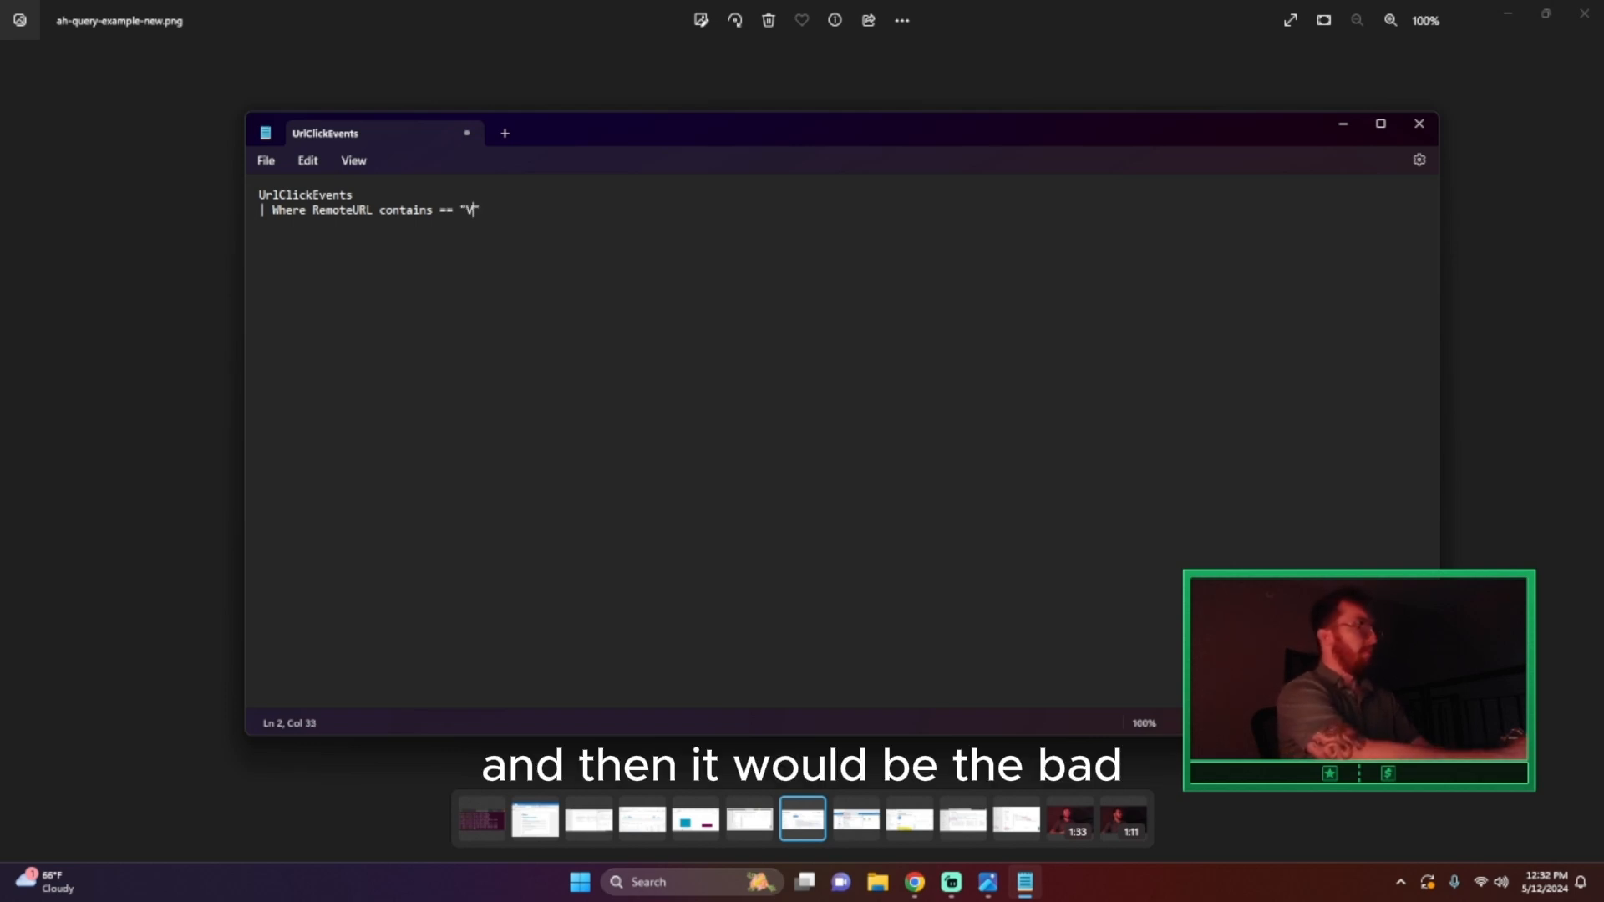
type("Badu")
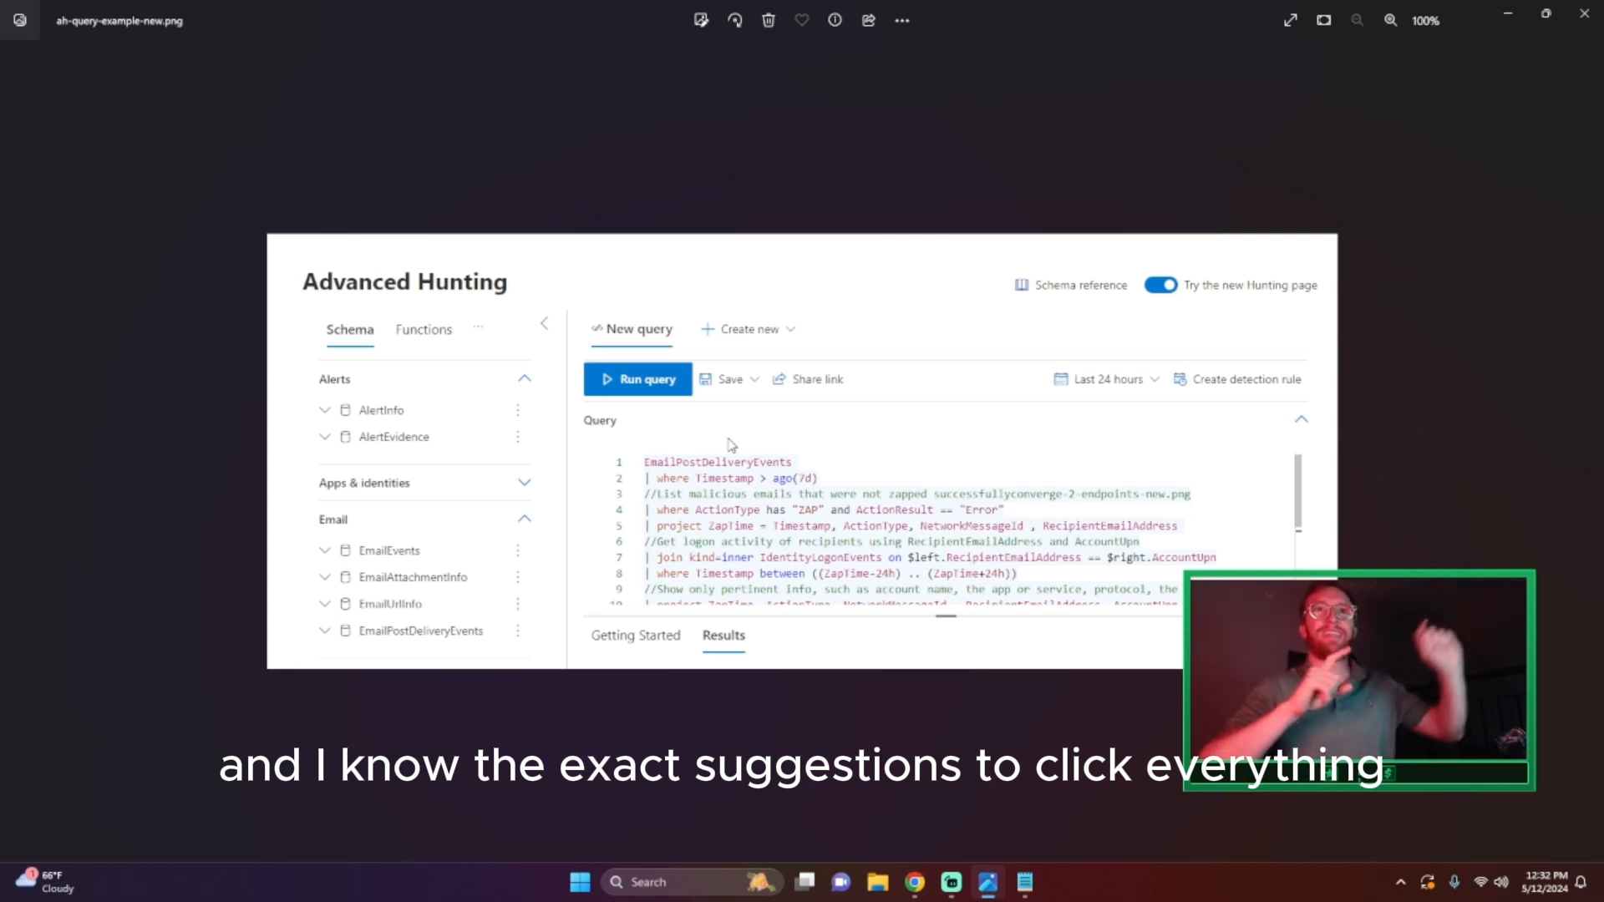
mouse_move(762, 525)
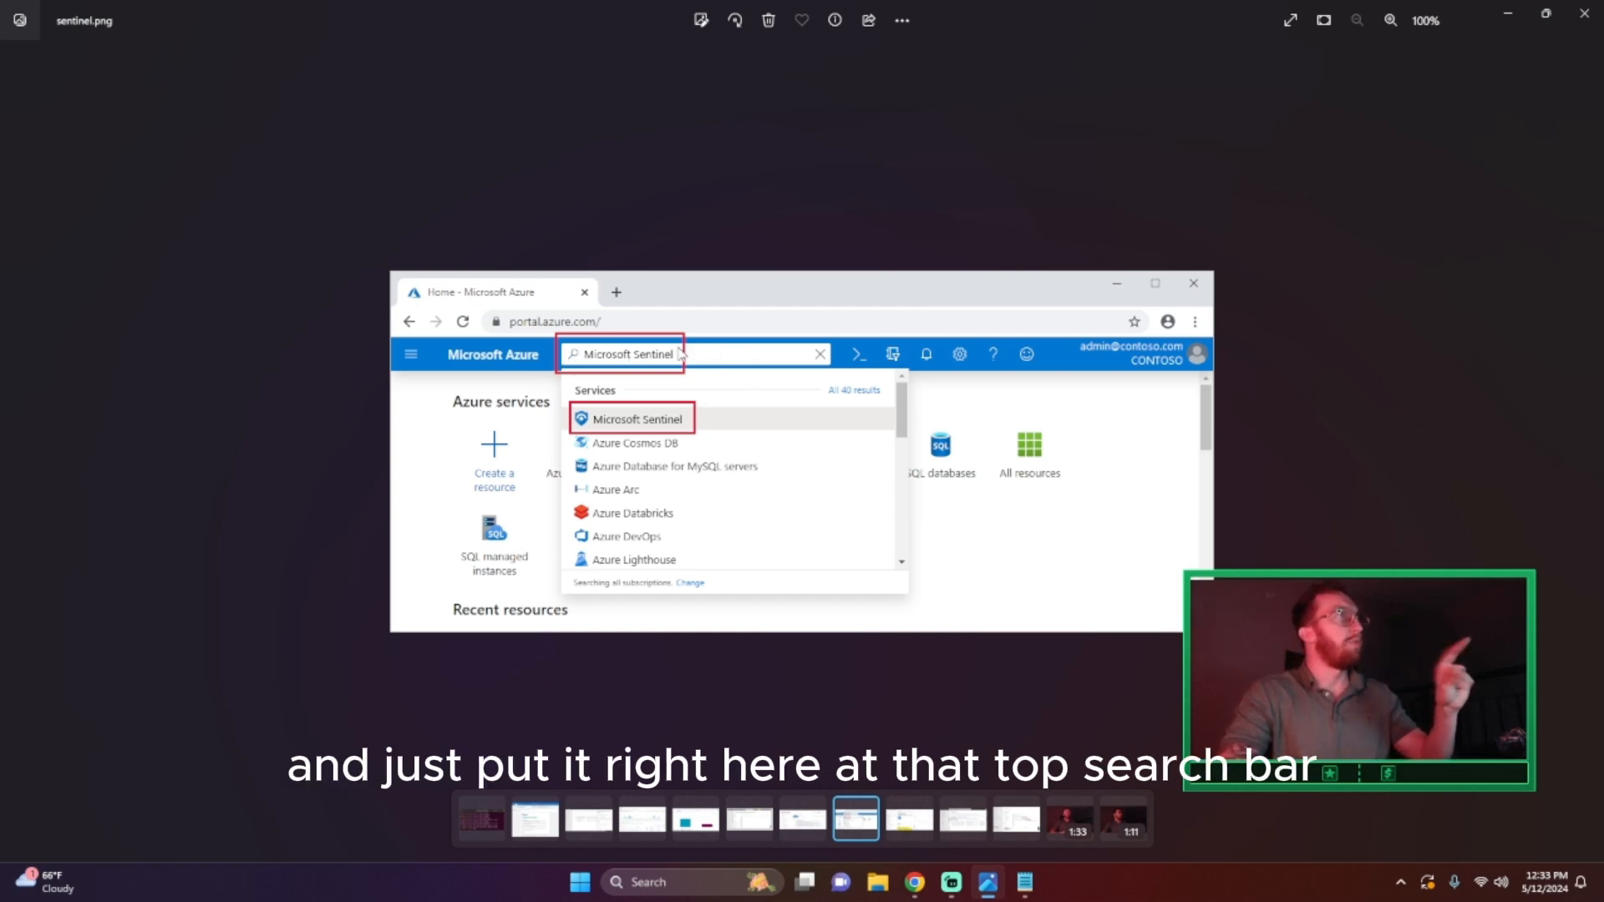
mouse_move(1592, 448)
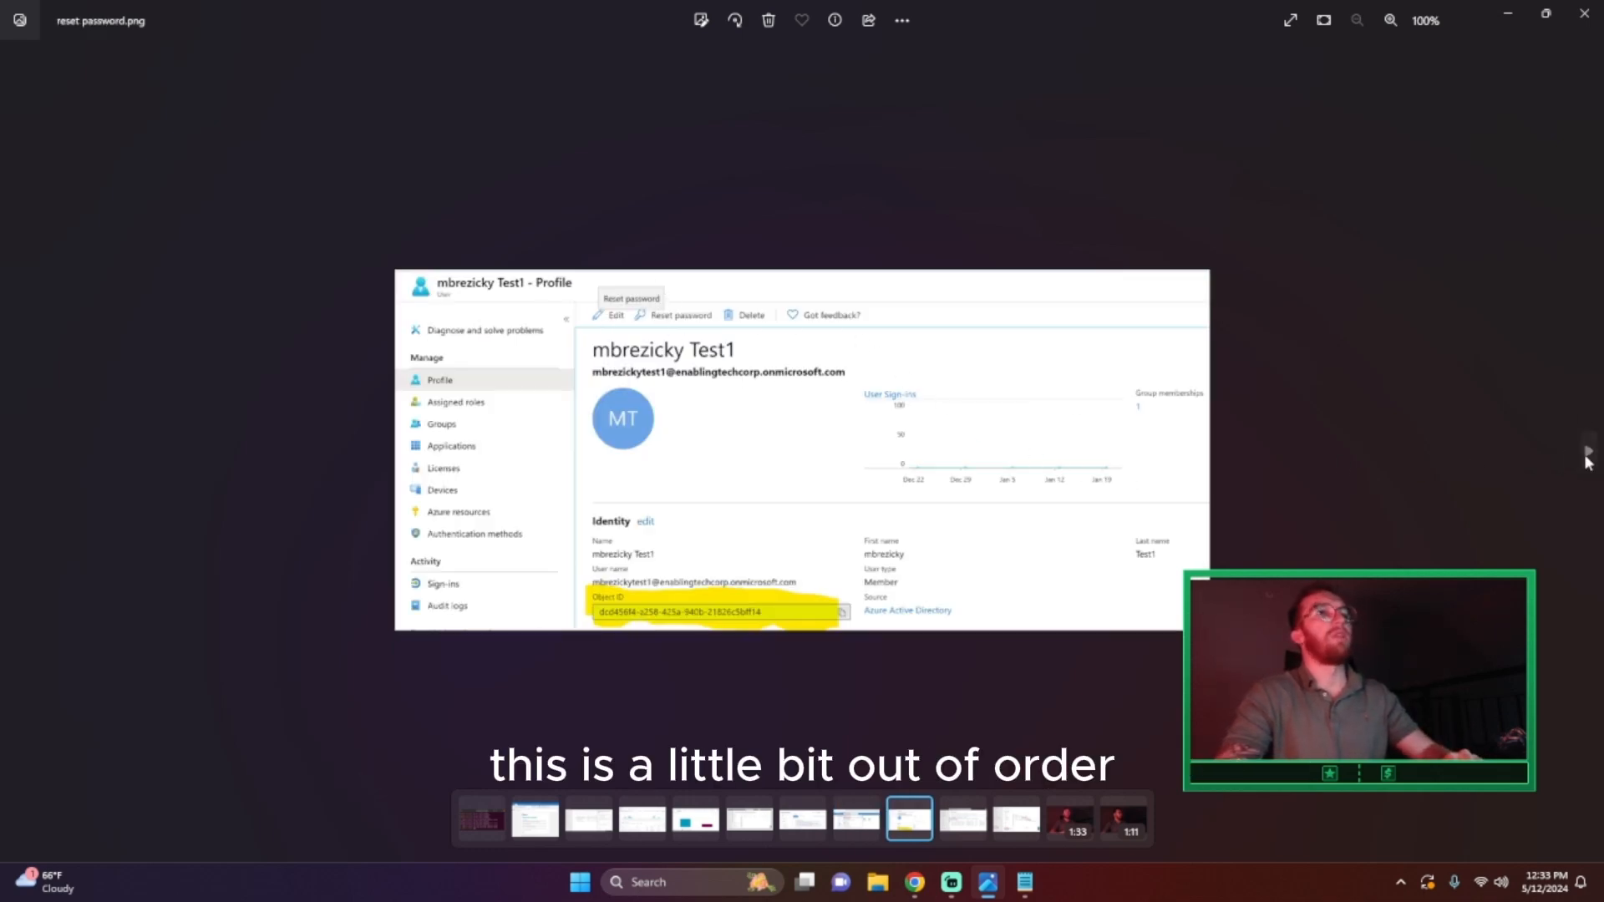
- Move to the Entra sign-in events screenshot
left_click(962, 822)
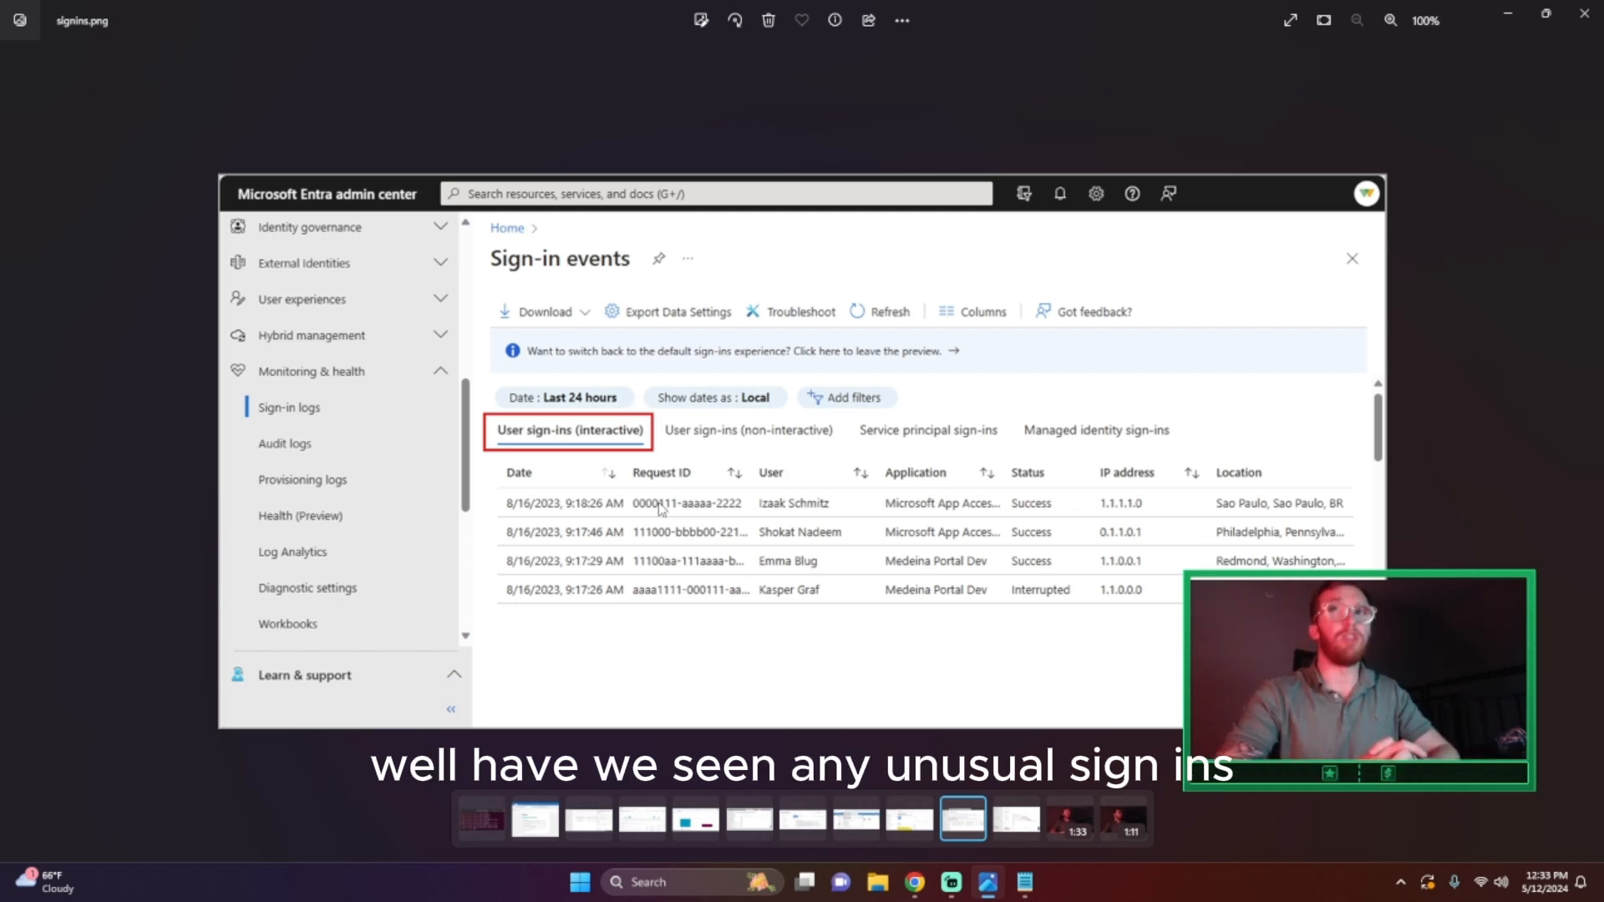
mouse_move(809, 473)
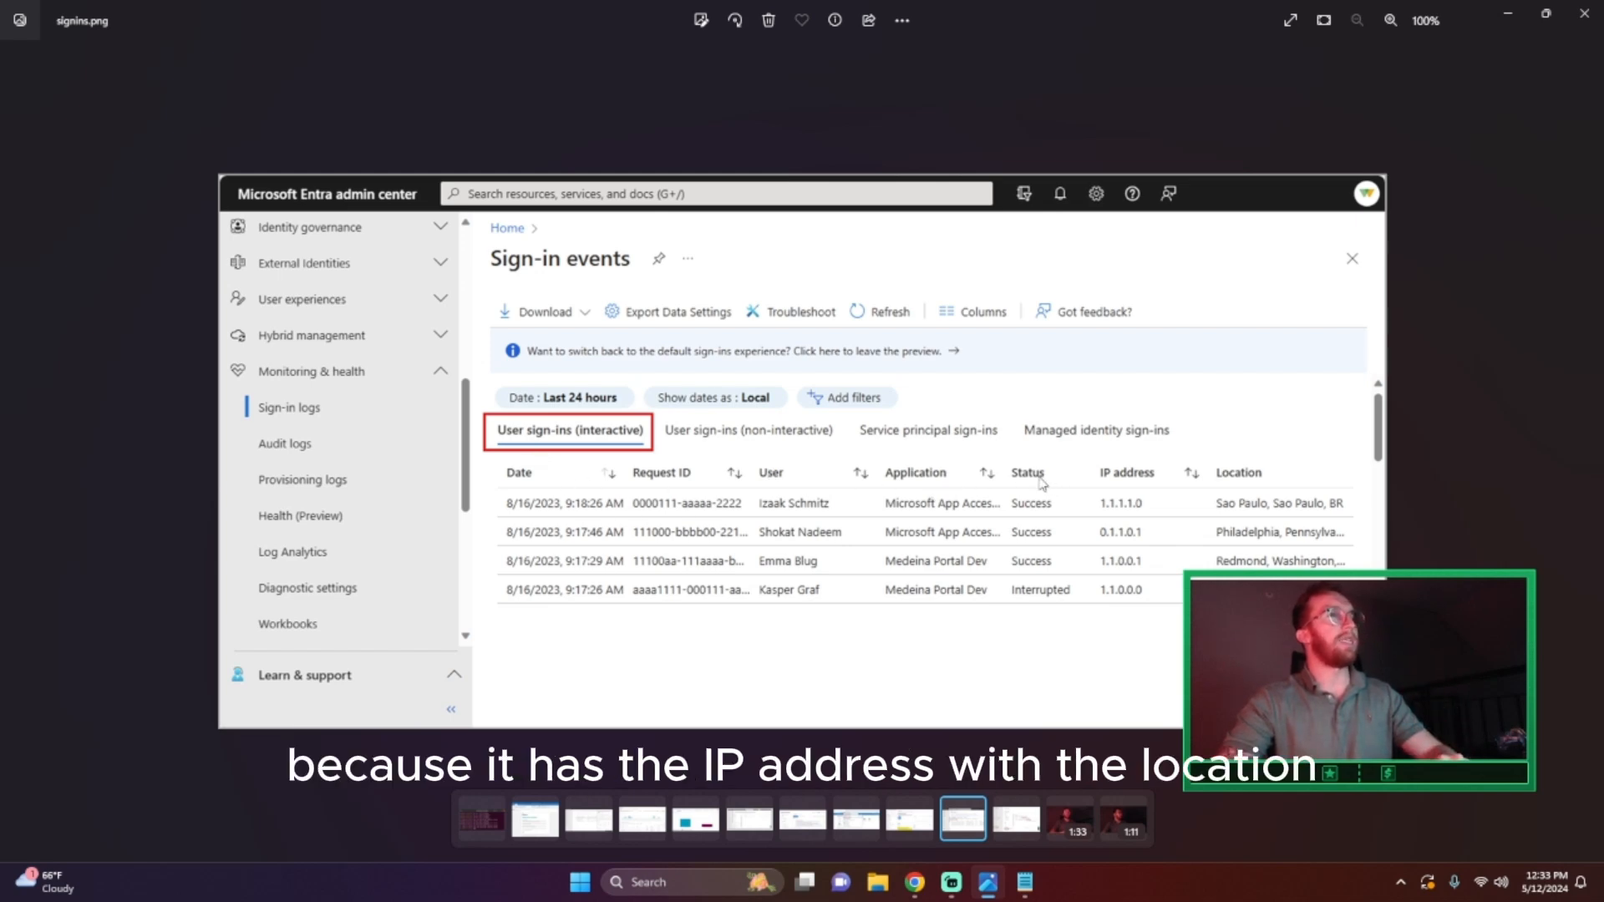
mouse_move(1268, 547)
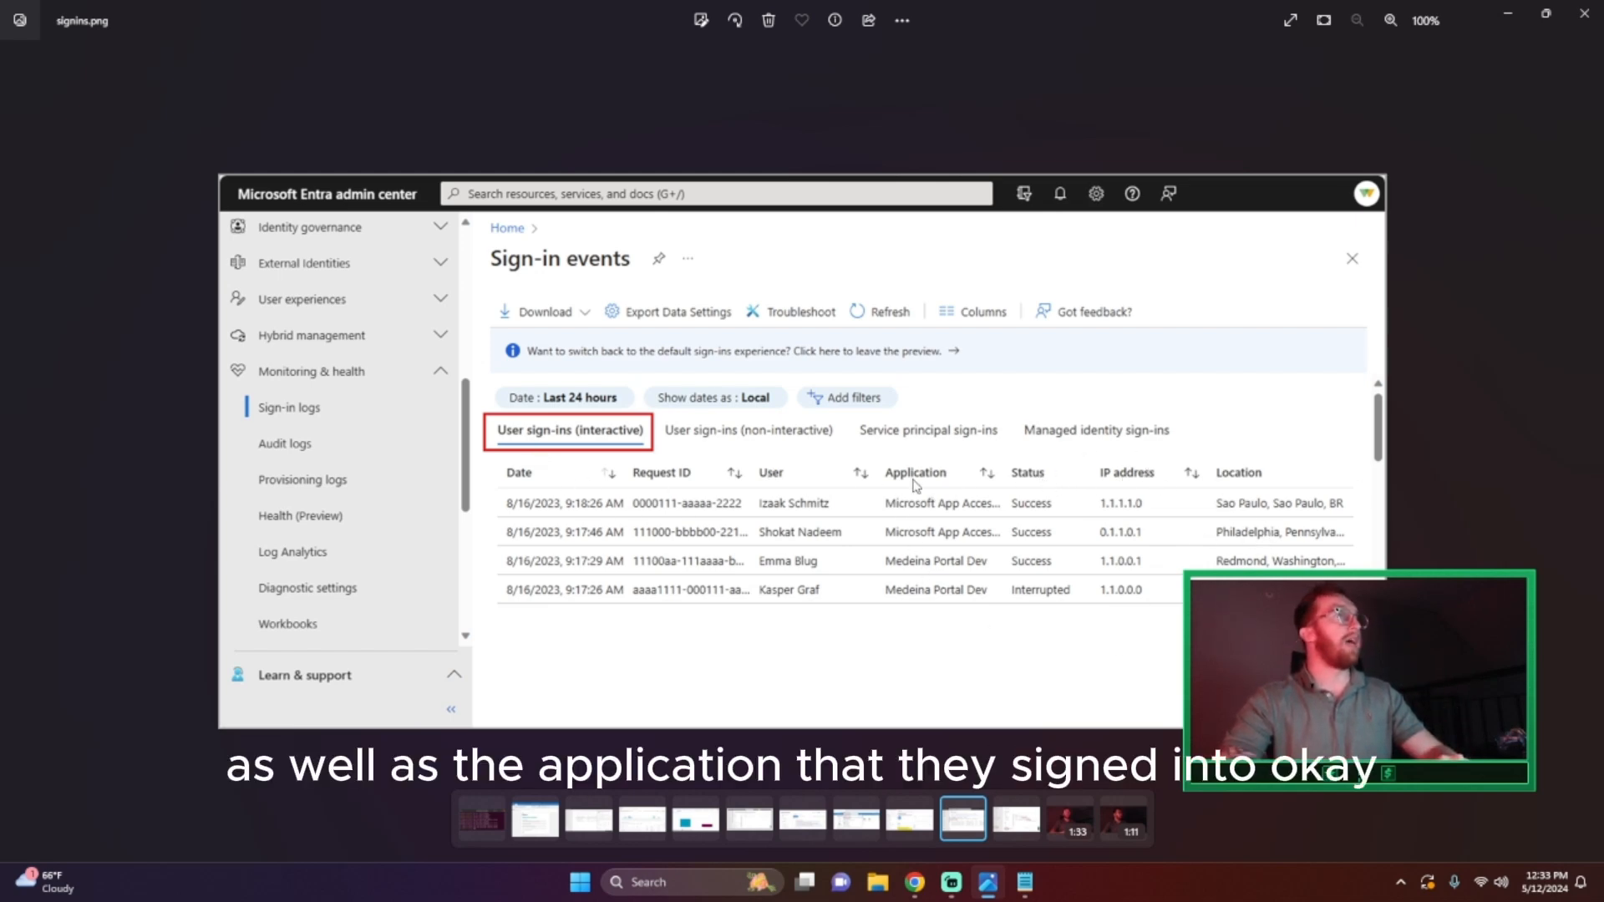
mouse_move(979, 594)
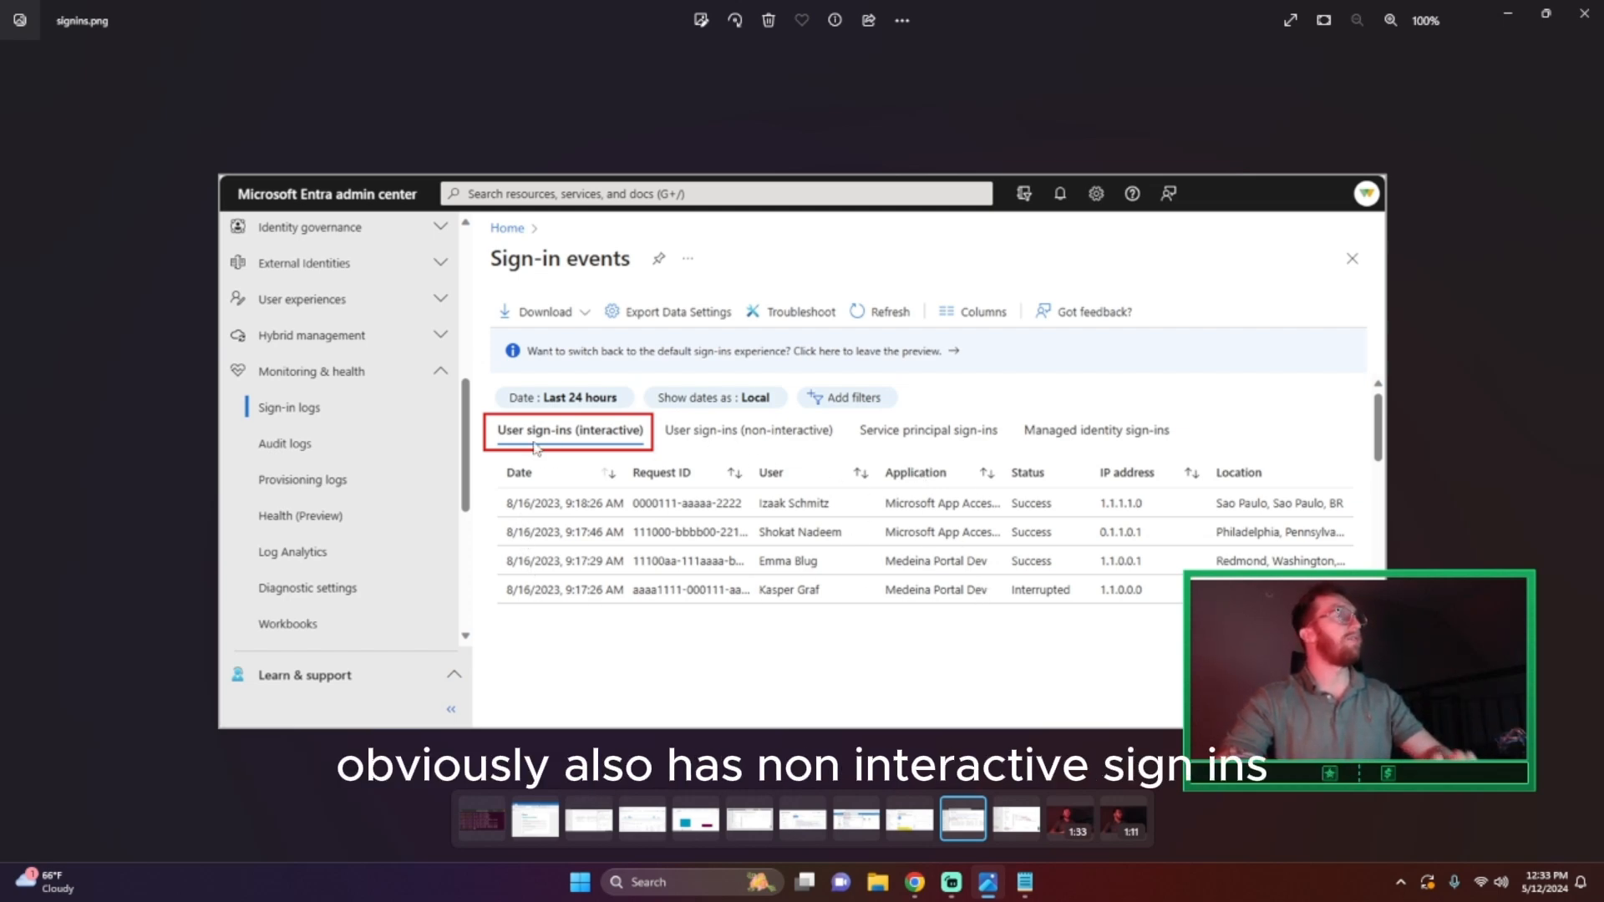
mouse_move(832, 415)
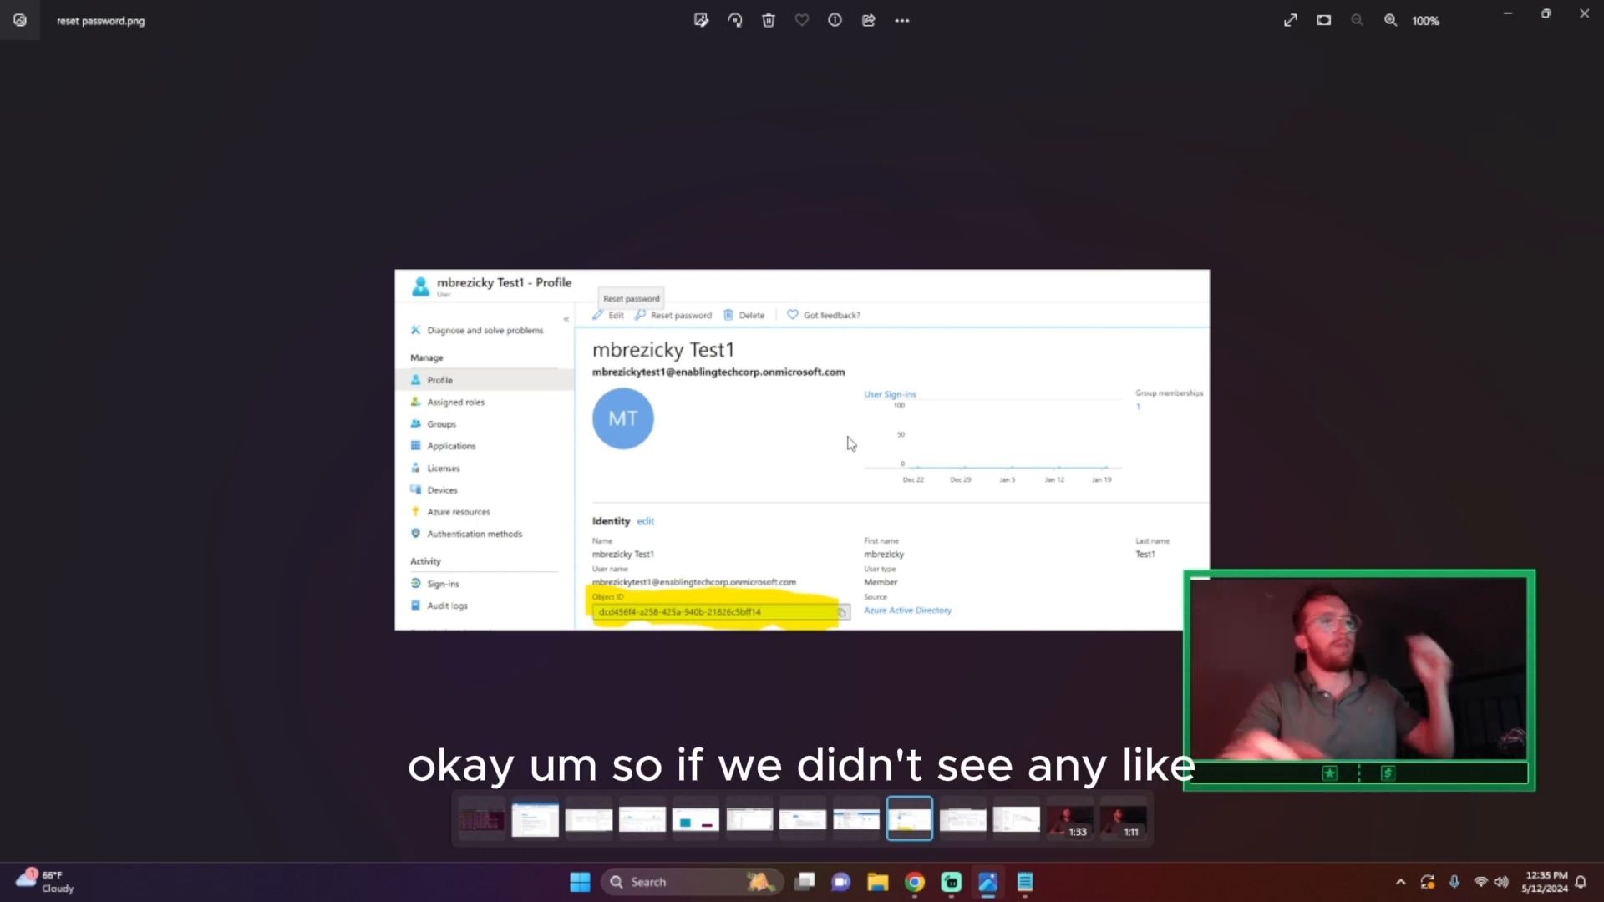
mouse_move(942, 421)
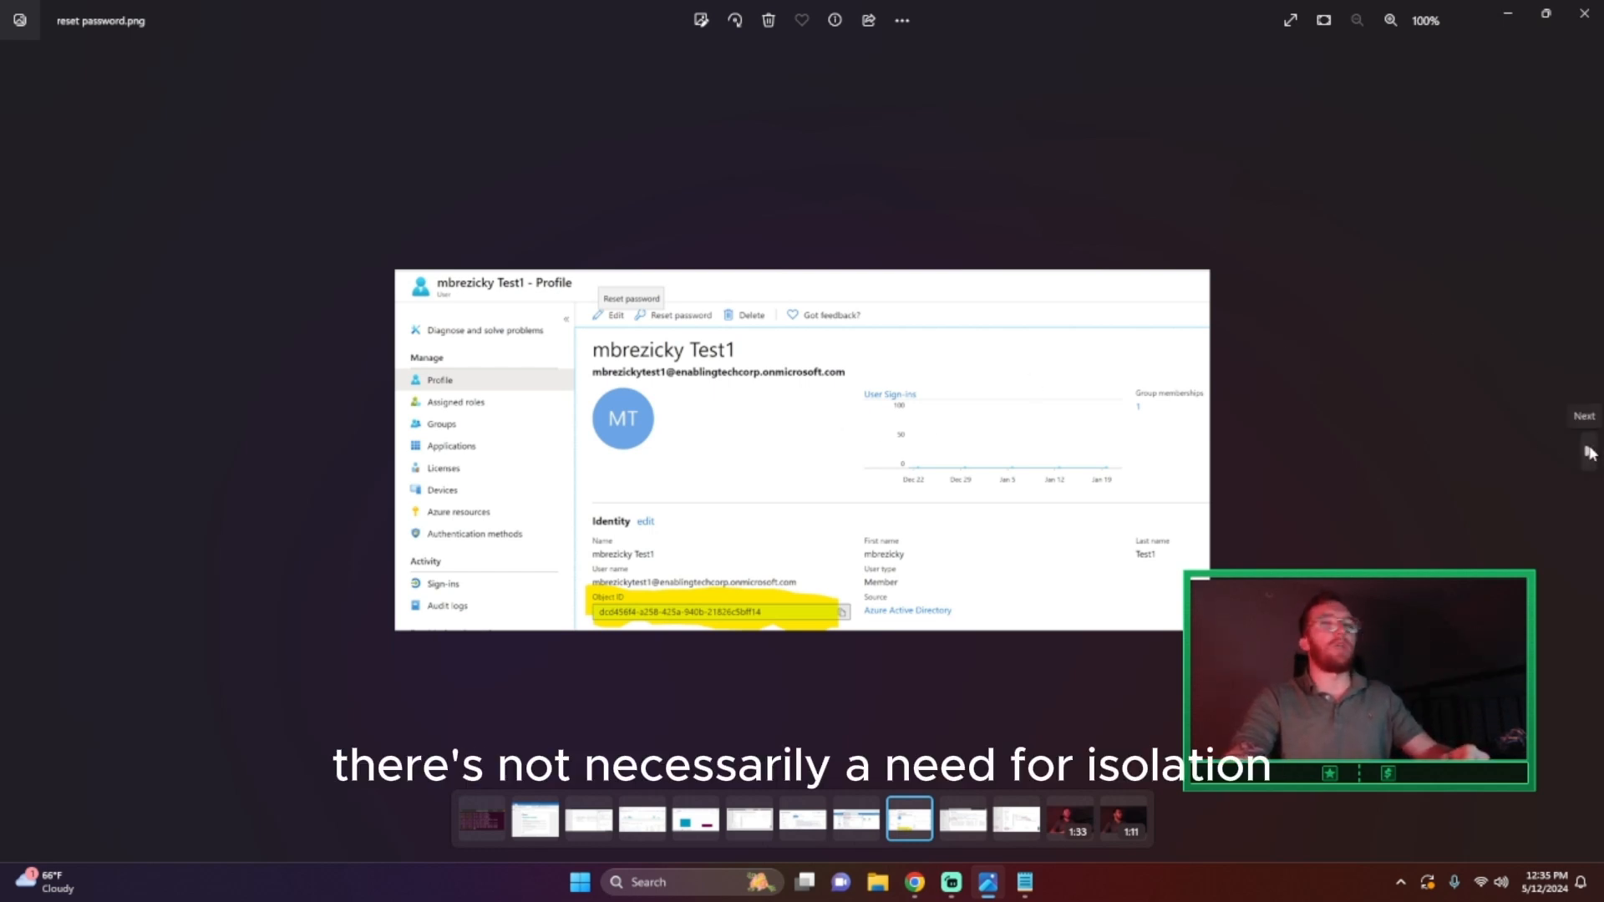
- Advance to the Defender Indicators URL-blocking screenshot
left_click(964, 822)
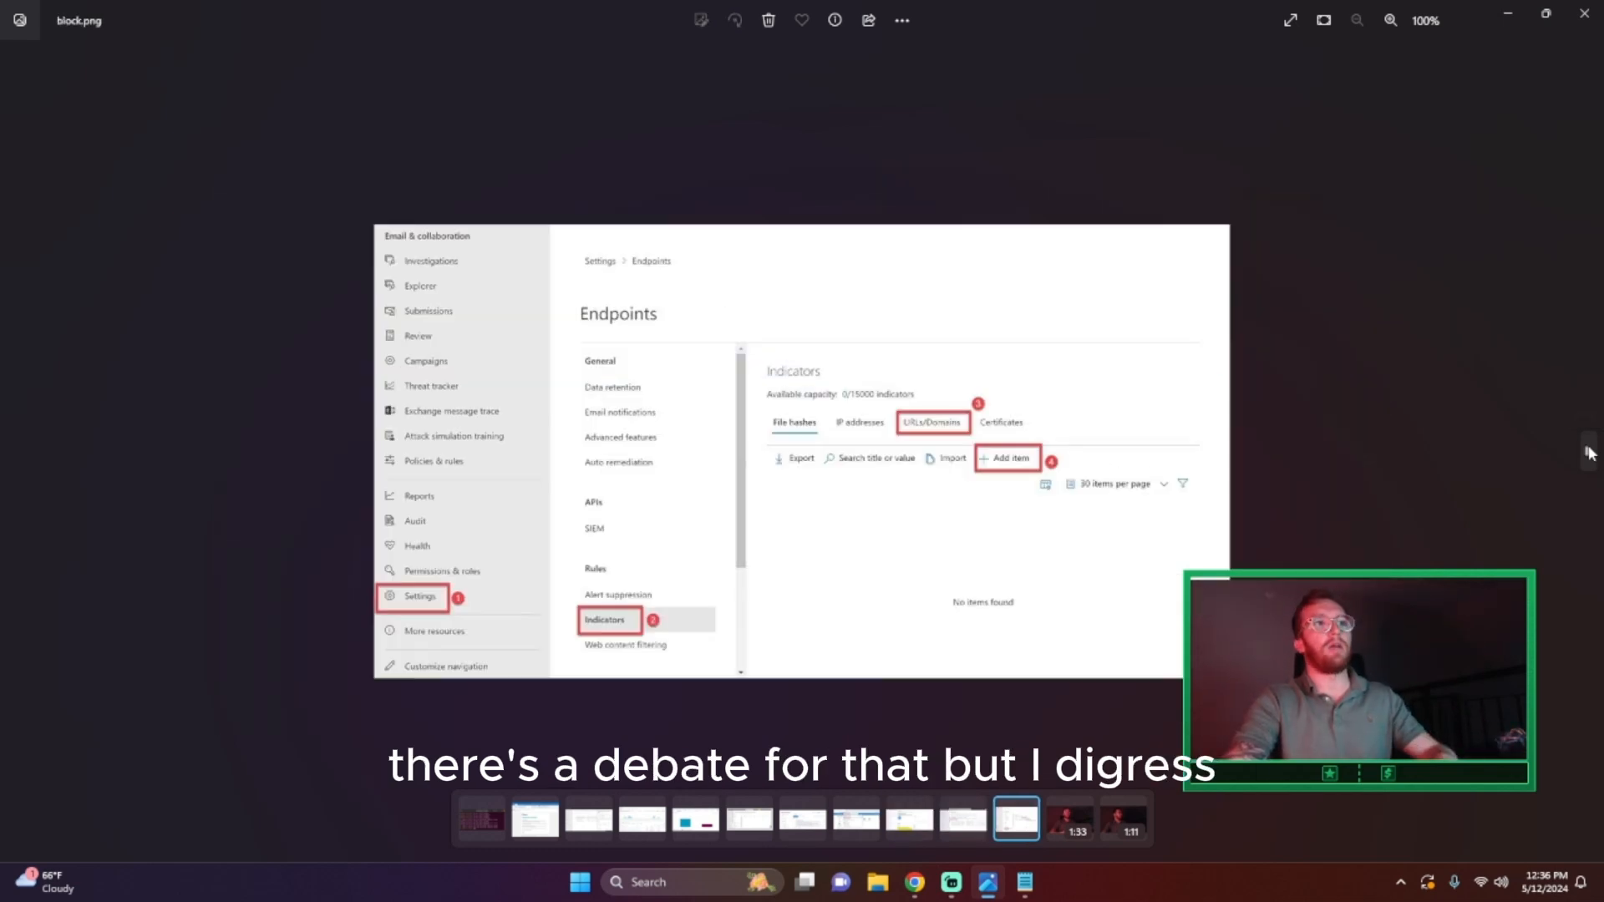
mouse_move(1438, 508)
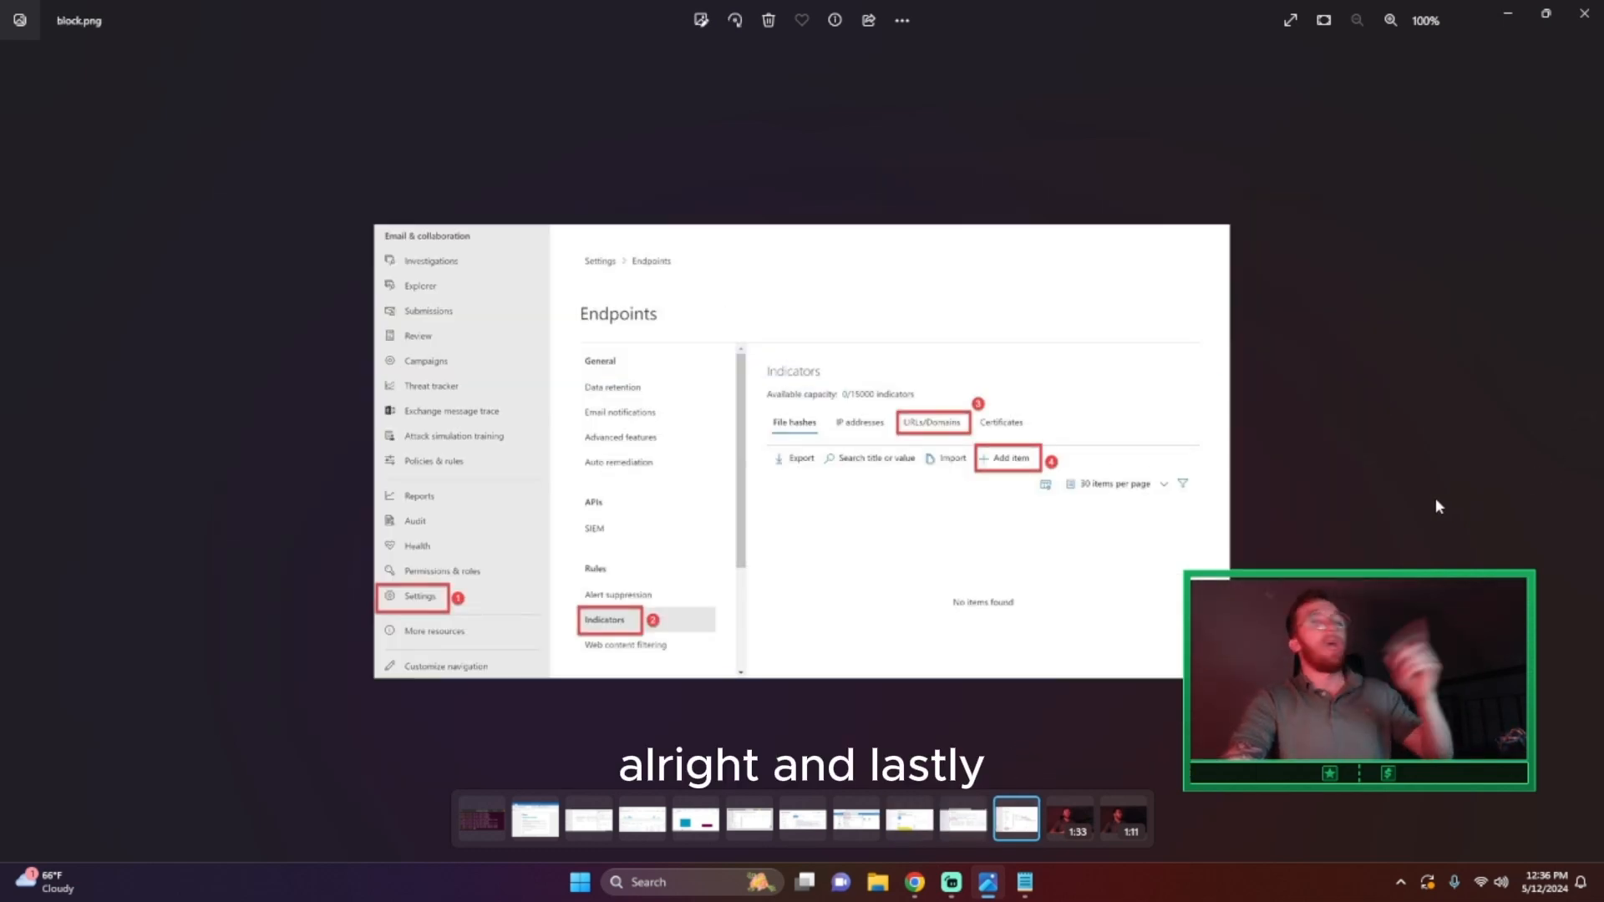